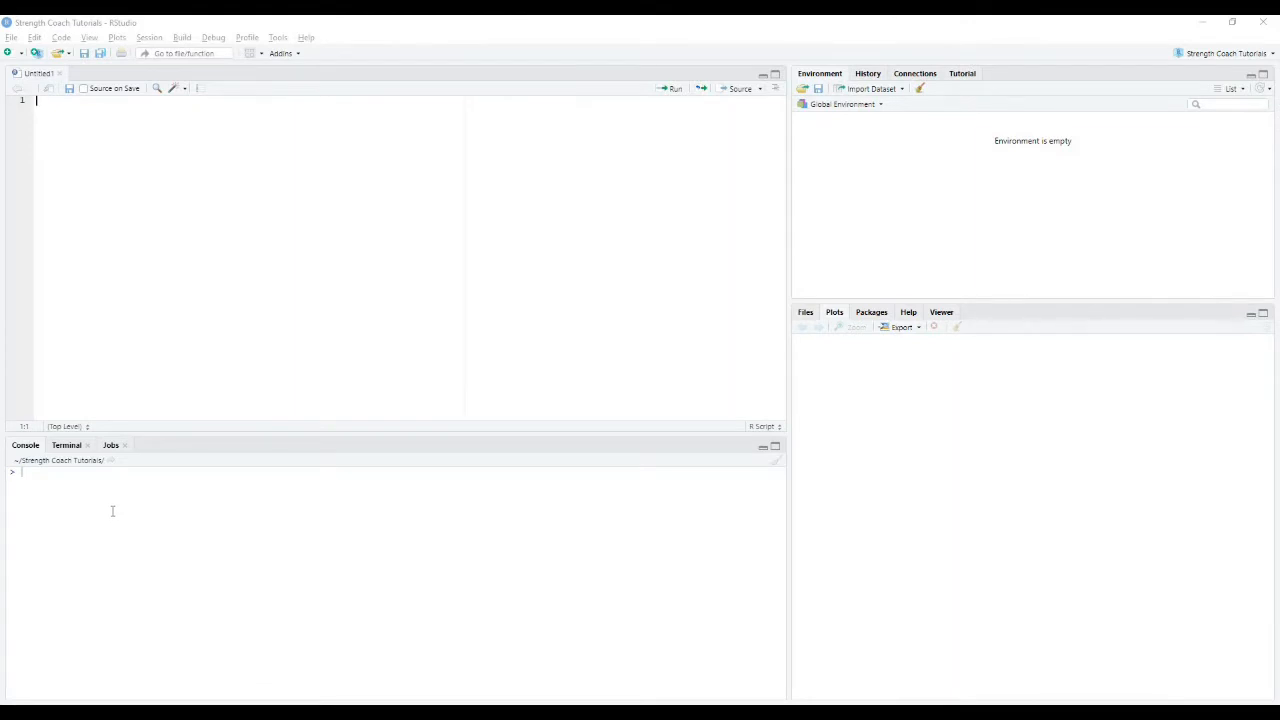
{"action": "mouse_move", "coordinate": [128, 262]}
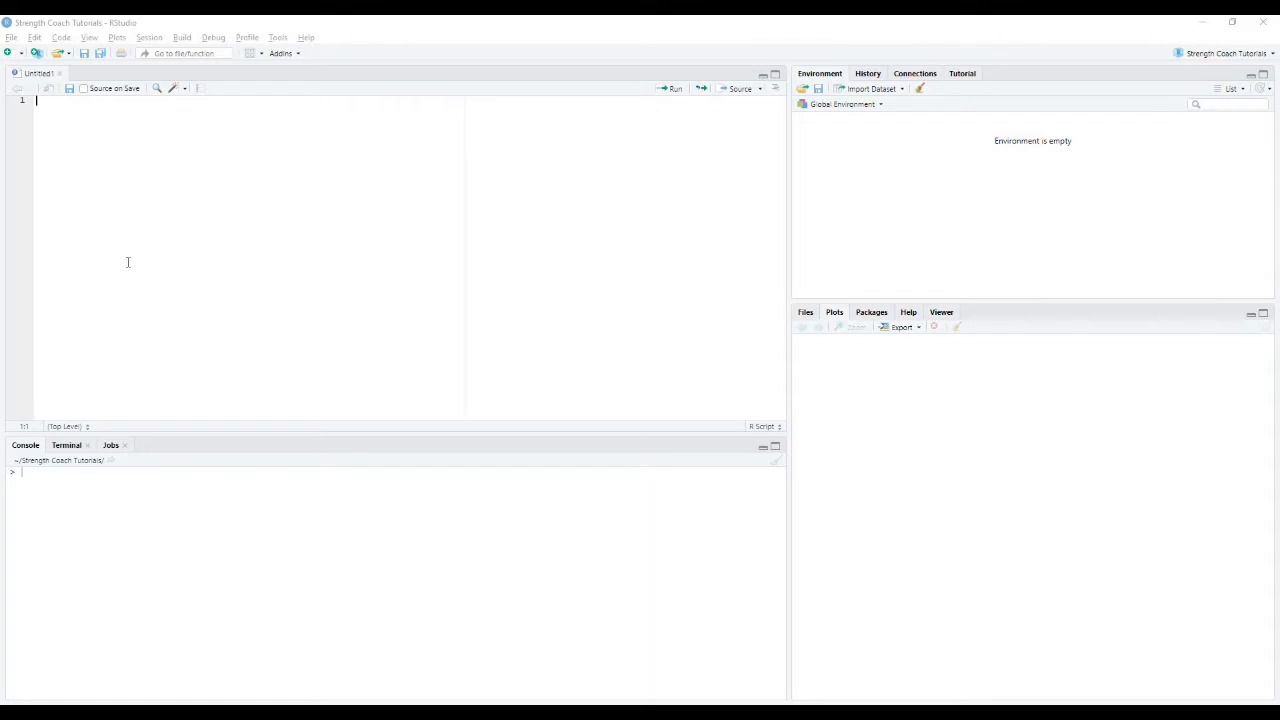
{"action": "mouse_move", "coordinate": [116, 256]}
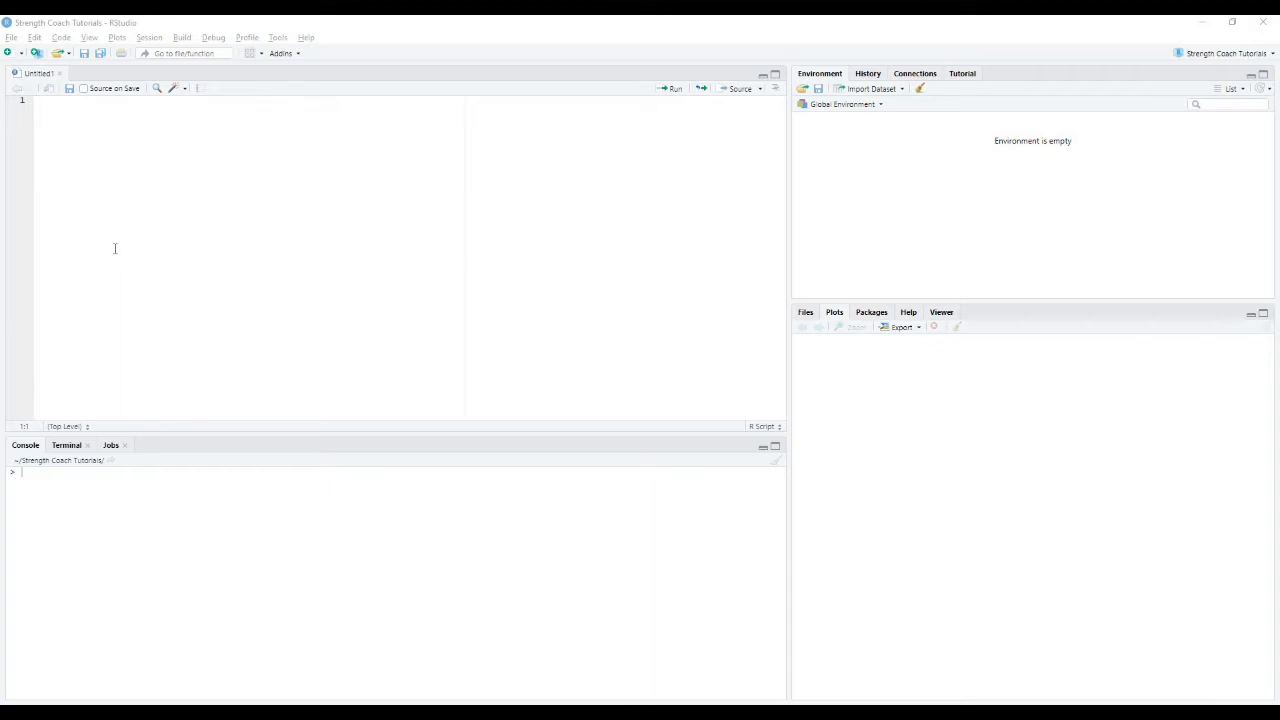
{"action": "mouse_move", "coordinate": [66, 248]}
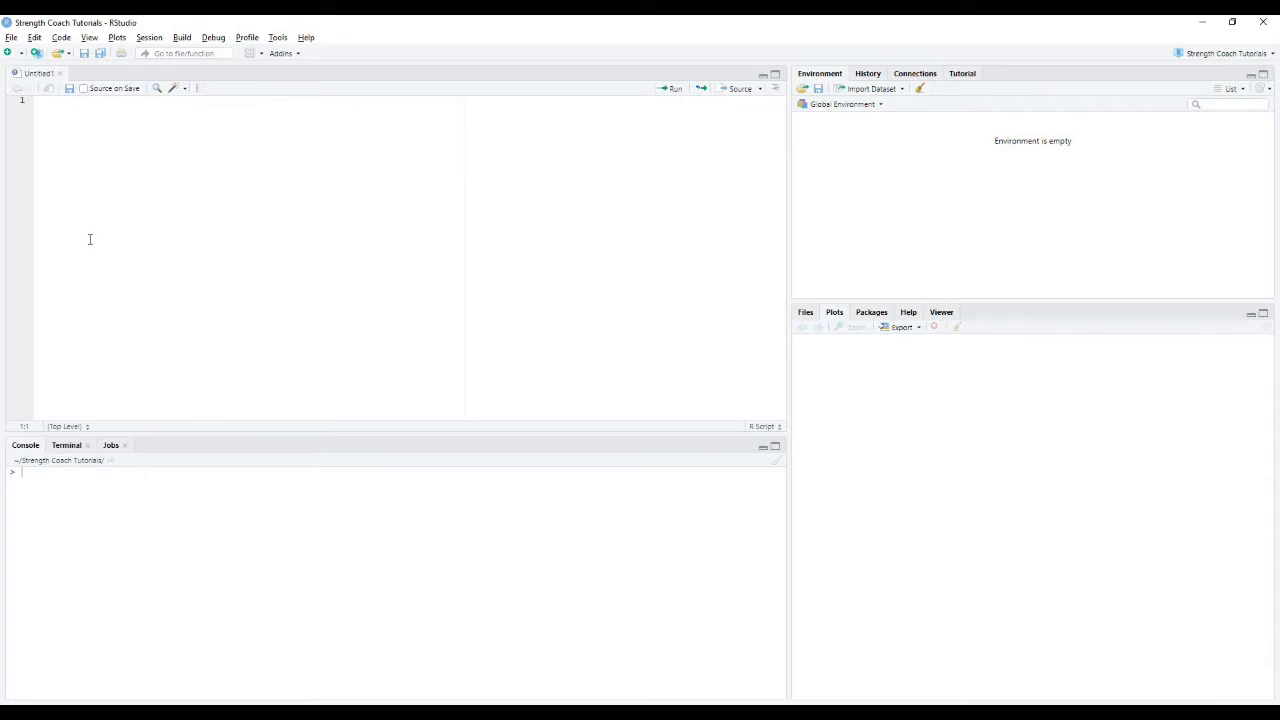
{"action": "mouse_move", "coordinate": [96, 228]}
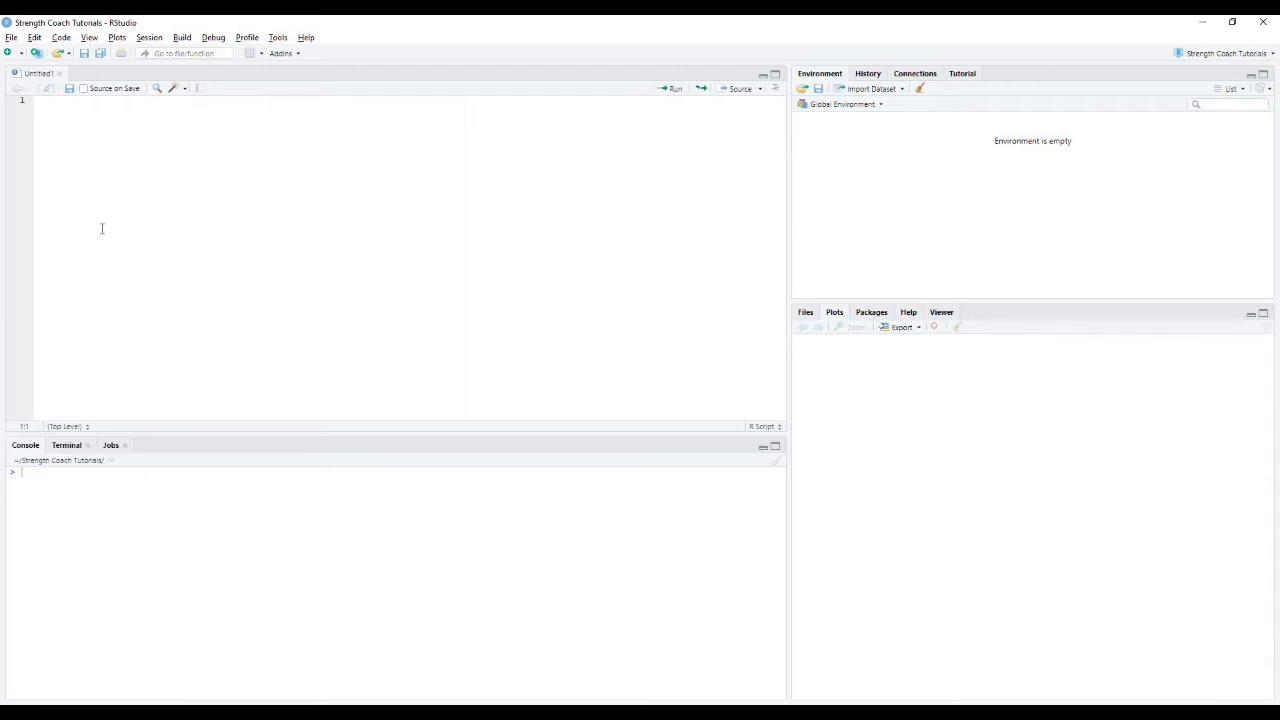
{"action": "mouse_move", "coordinate": [160, 214]}
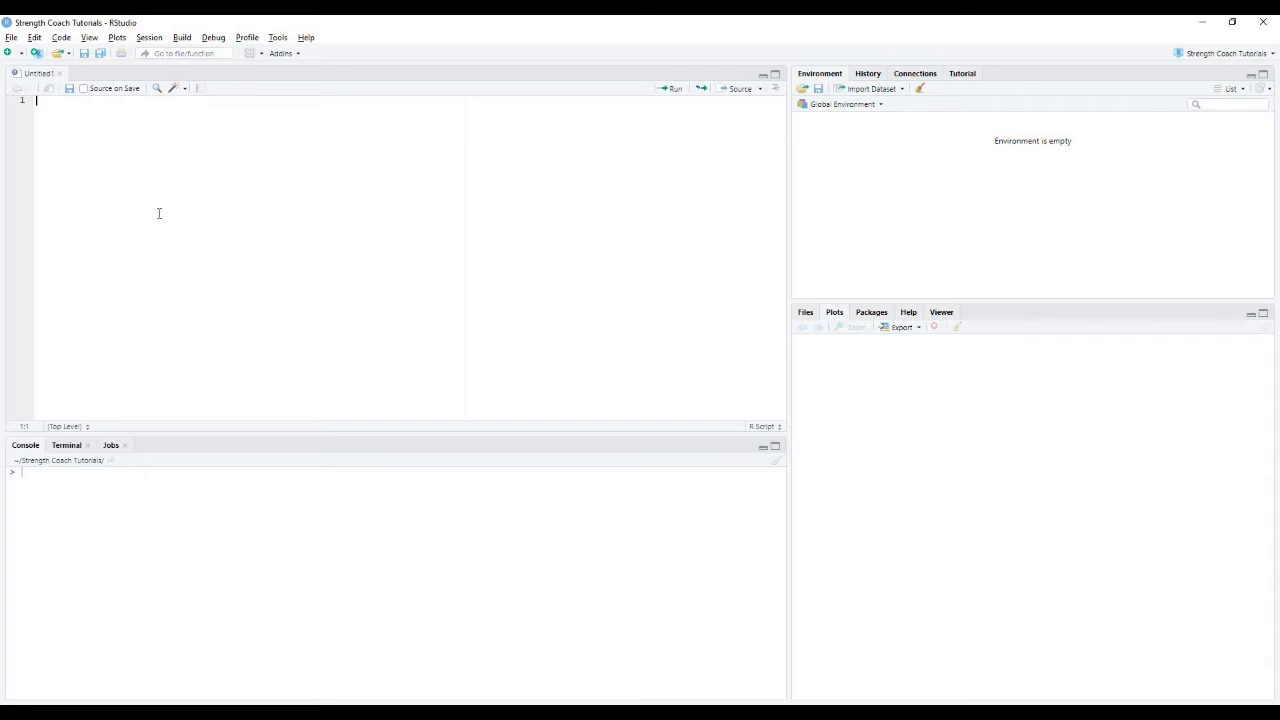
{"action": "mouse_move", "coordinate": [162, 232]}
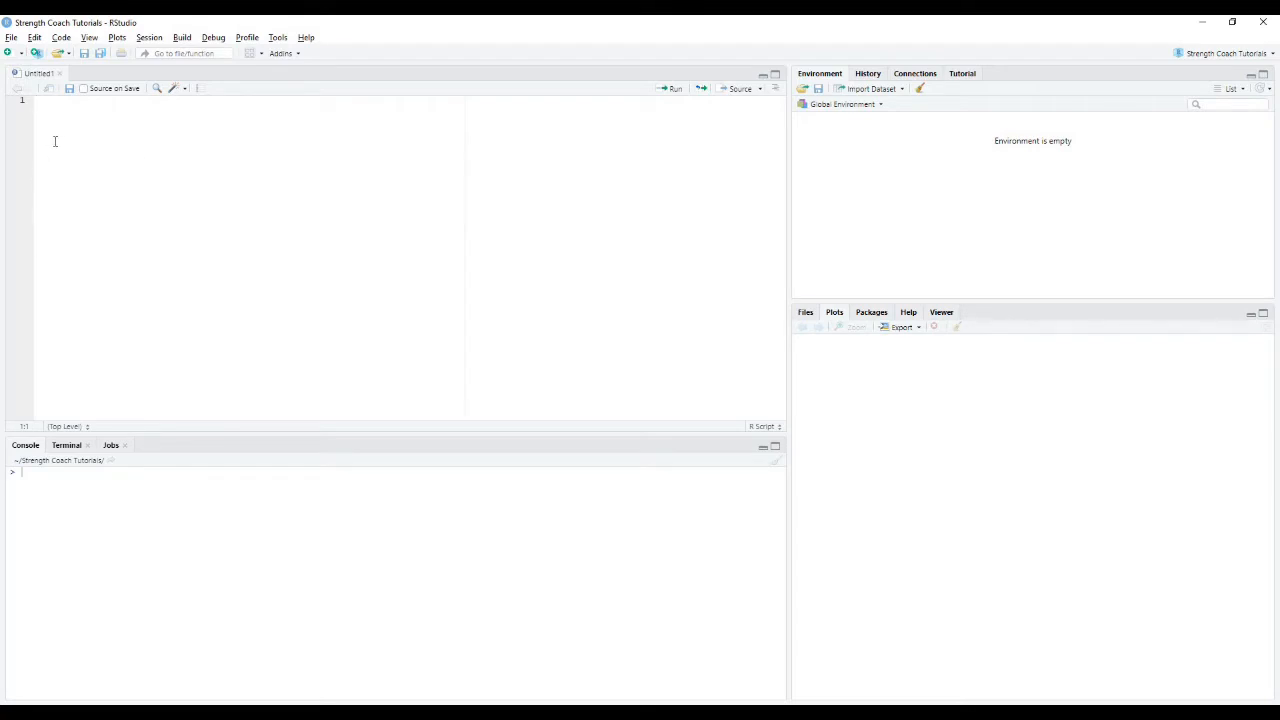
- Review the twelve Date values and the first 1RM value (105) in AthleteData.csv
{"action": "type", "text": "asd"}
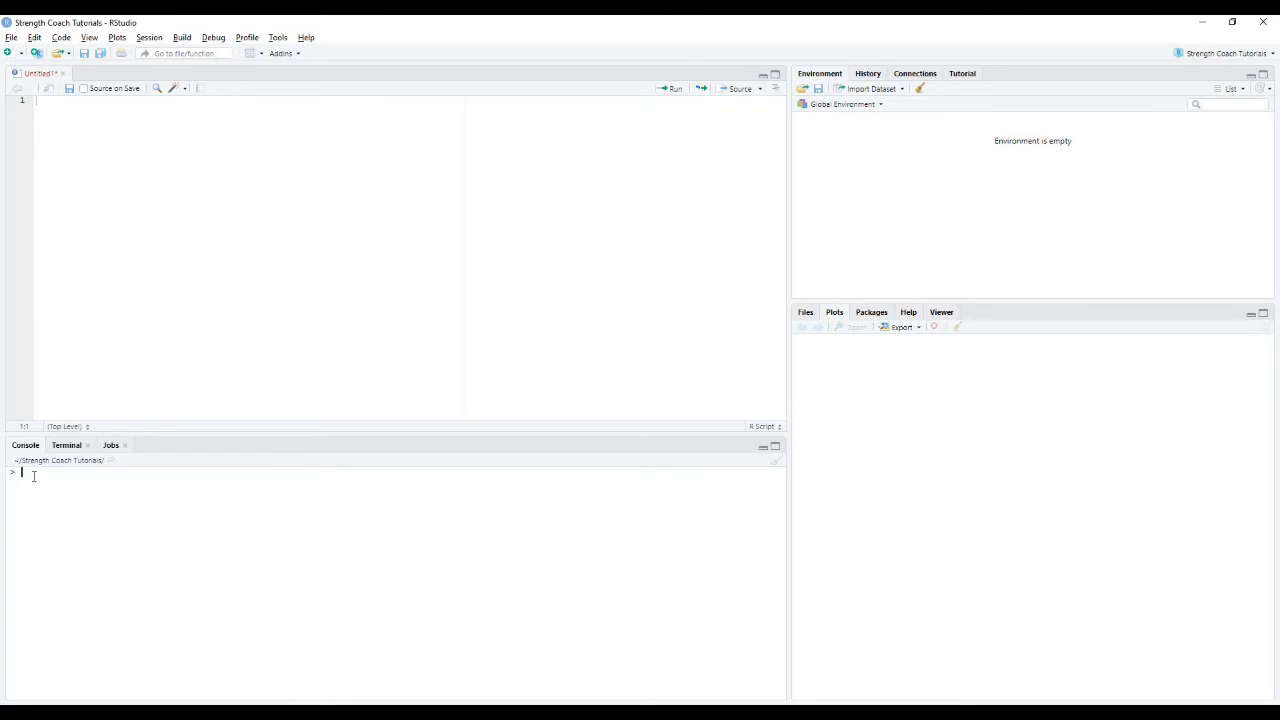
{"action": "mouse_move", "coordinate": [200, 544]}
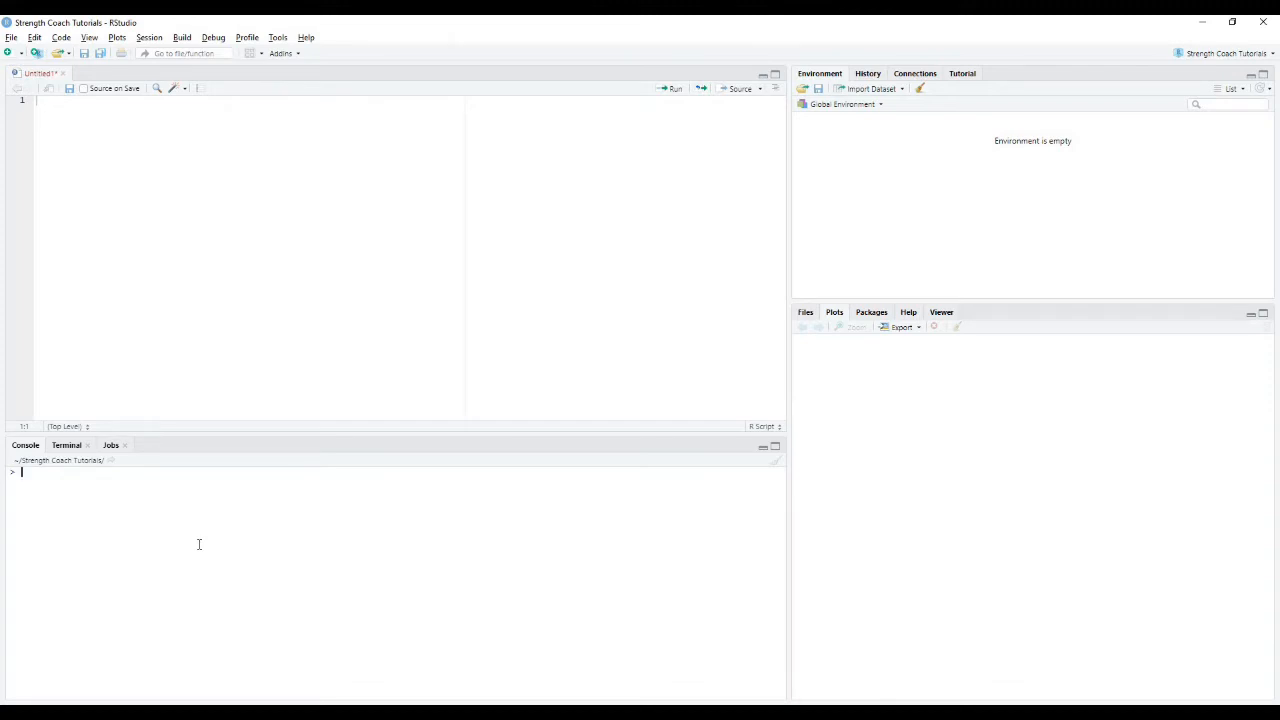
{"action": "mouse_move", "coordinate": [974, 552]}
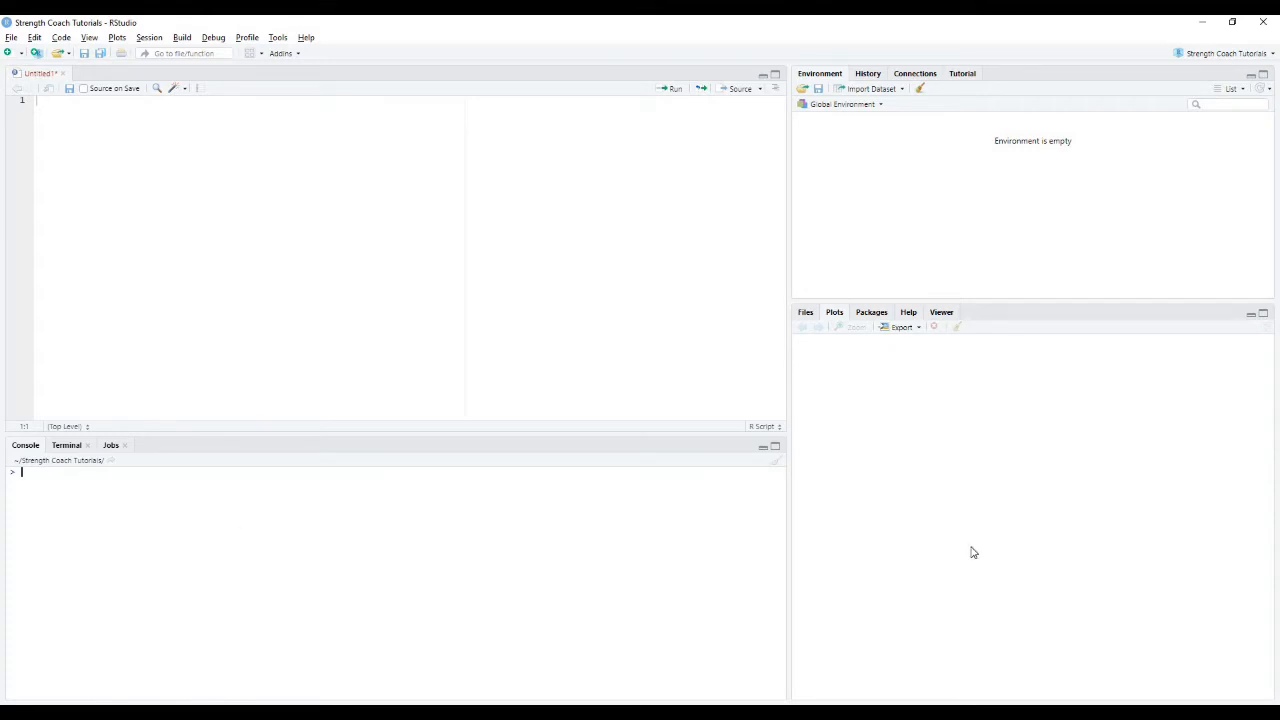
{"action": "mouse_move", "coordinate": [828, 300]}
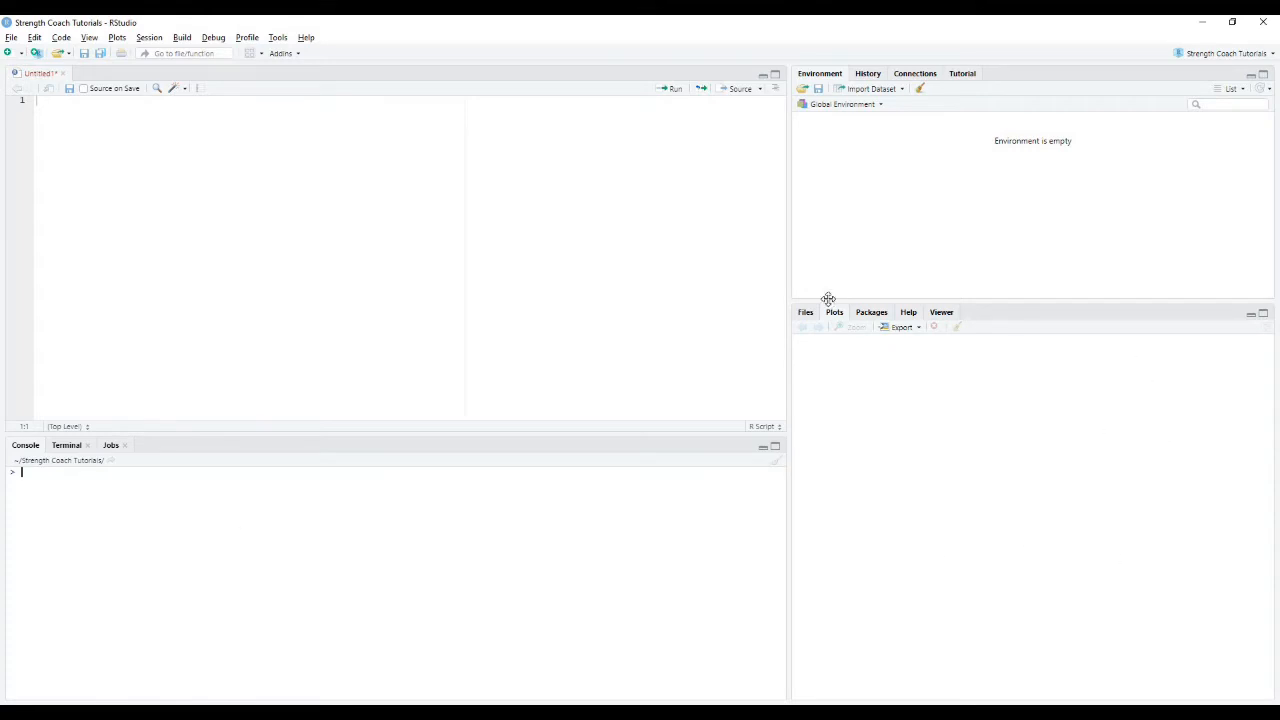
{"action": "mouse_move", "coordinate": [838, 320]}
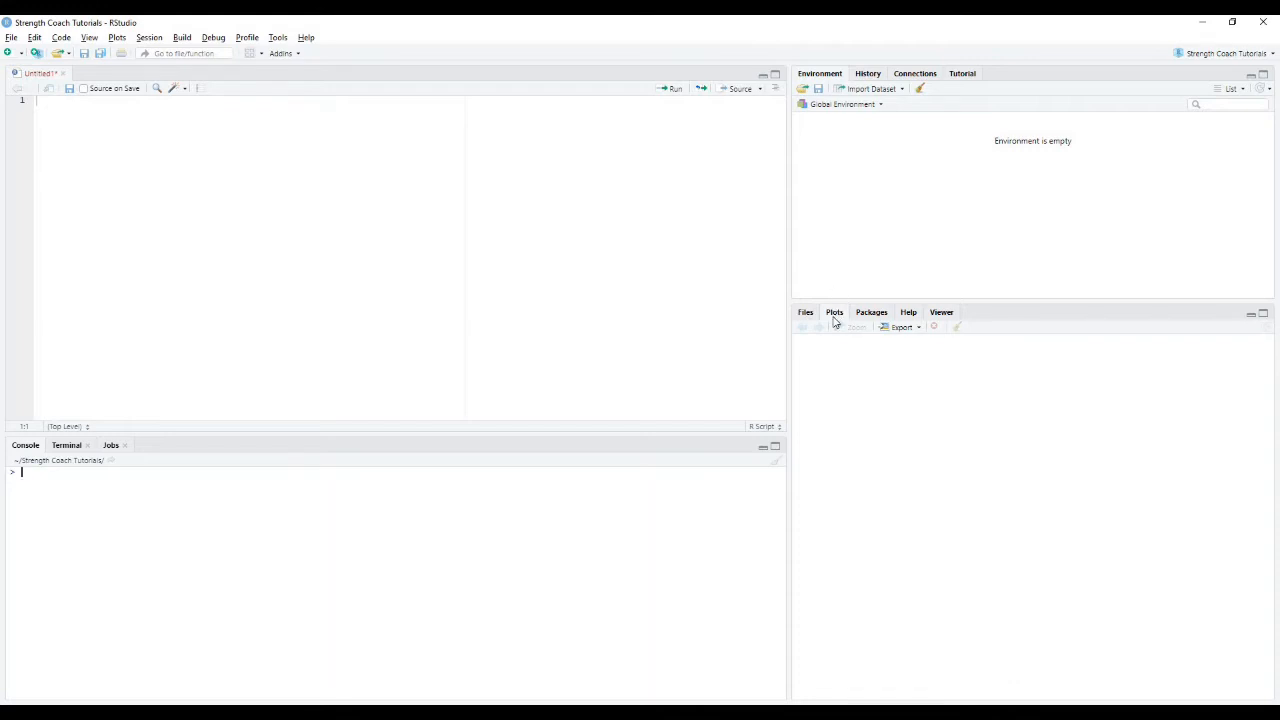
{"action": "mouse_move", "coordinate": [856, 328]}
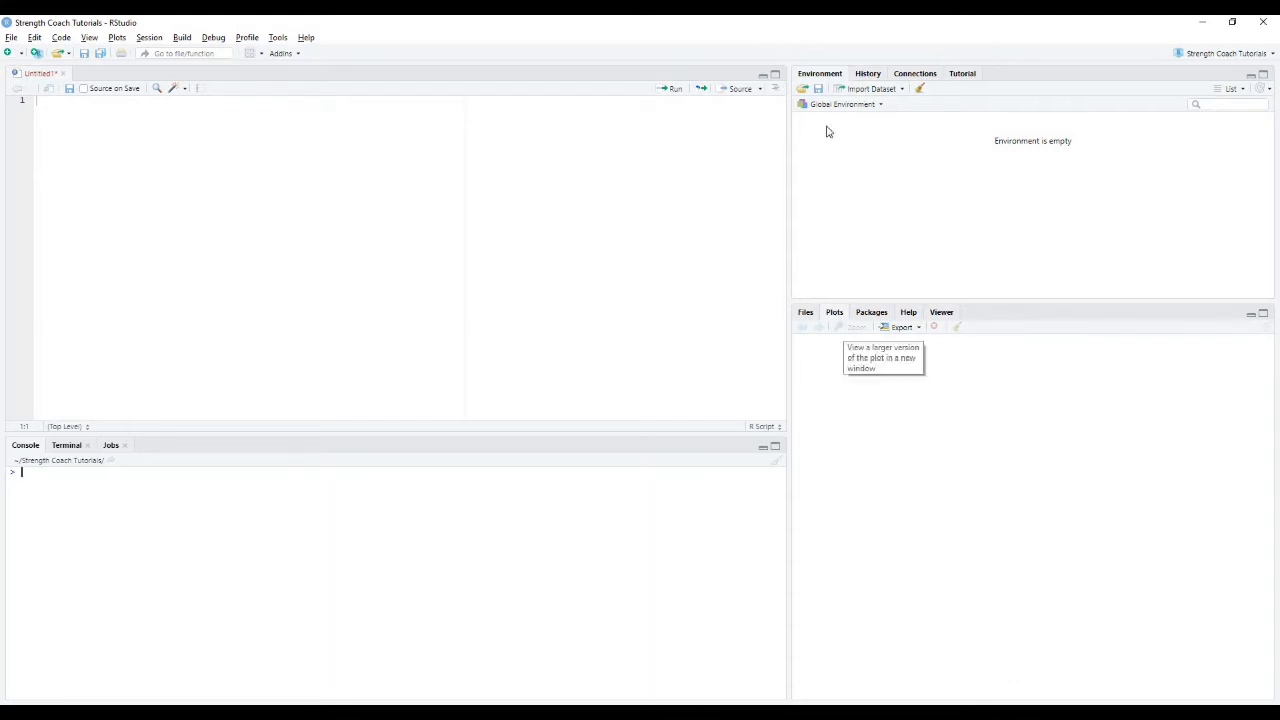
{"action": "mouse_move", "coordinate": [812, 54]}
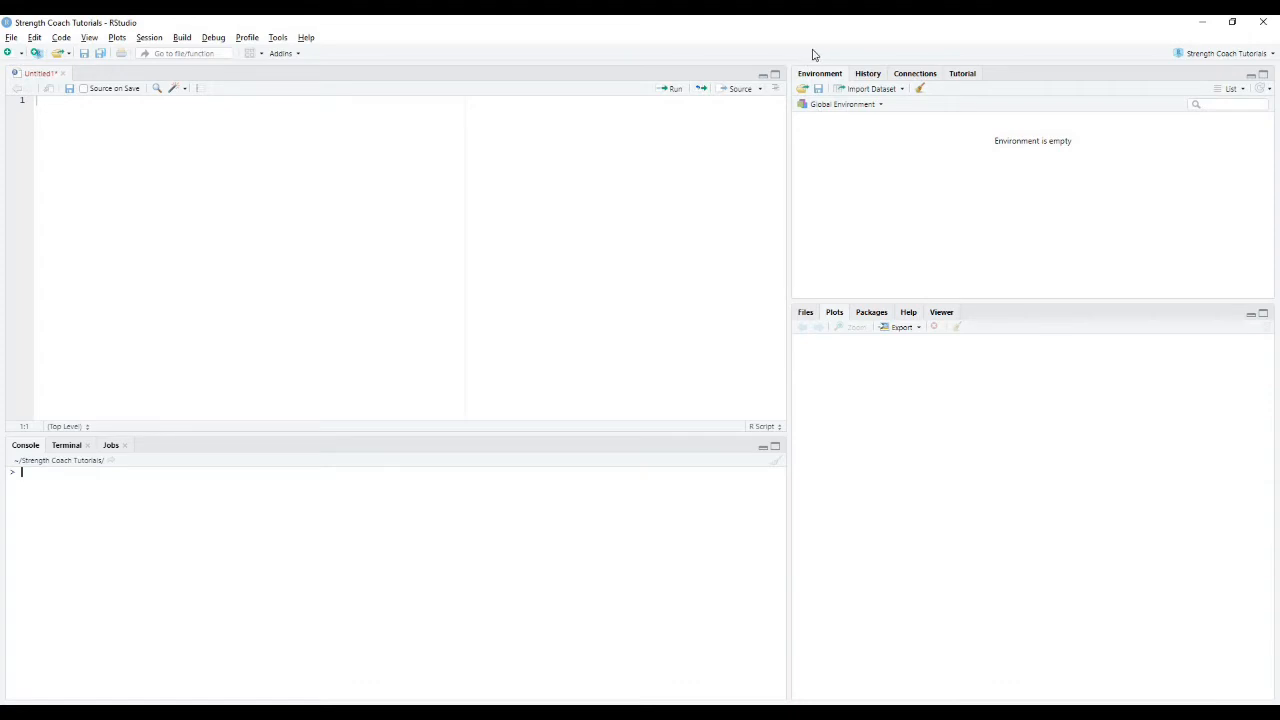
{"action": "mouse_move", "coordinate": [778, 136]}
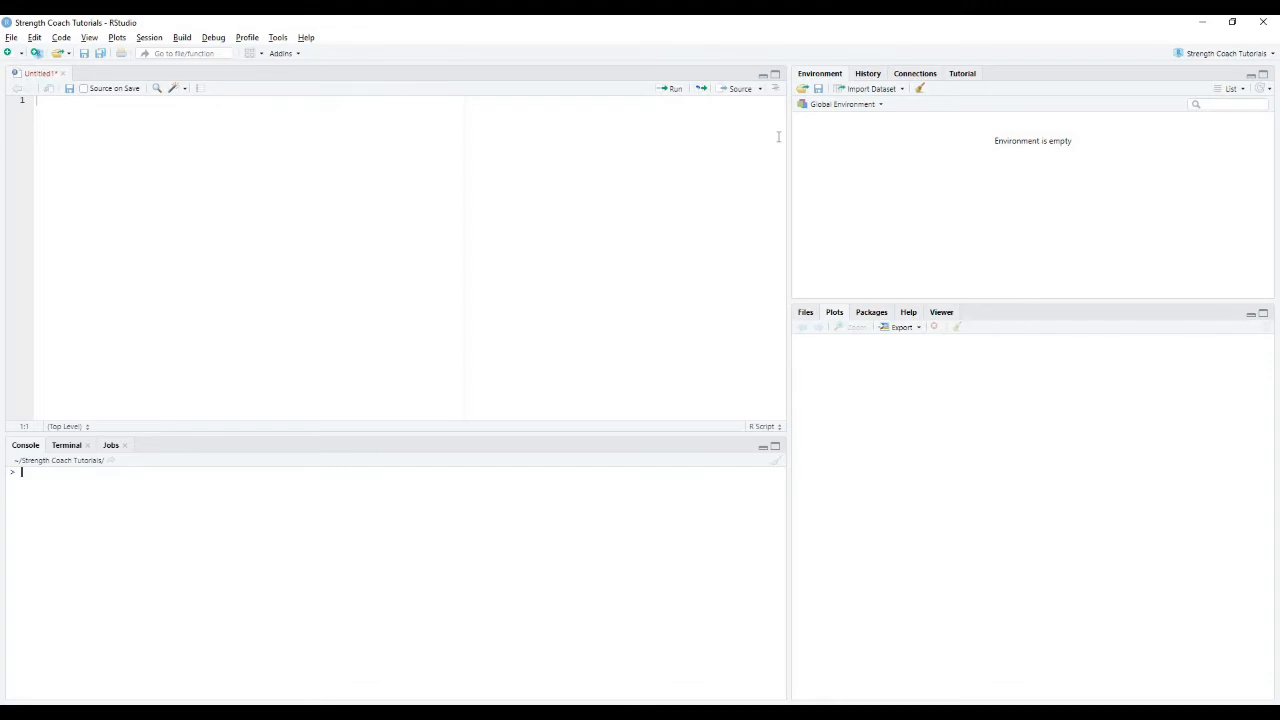
{"action": "mouse_move", "coordinate": [810, 264]}
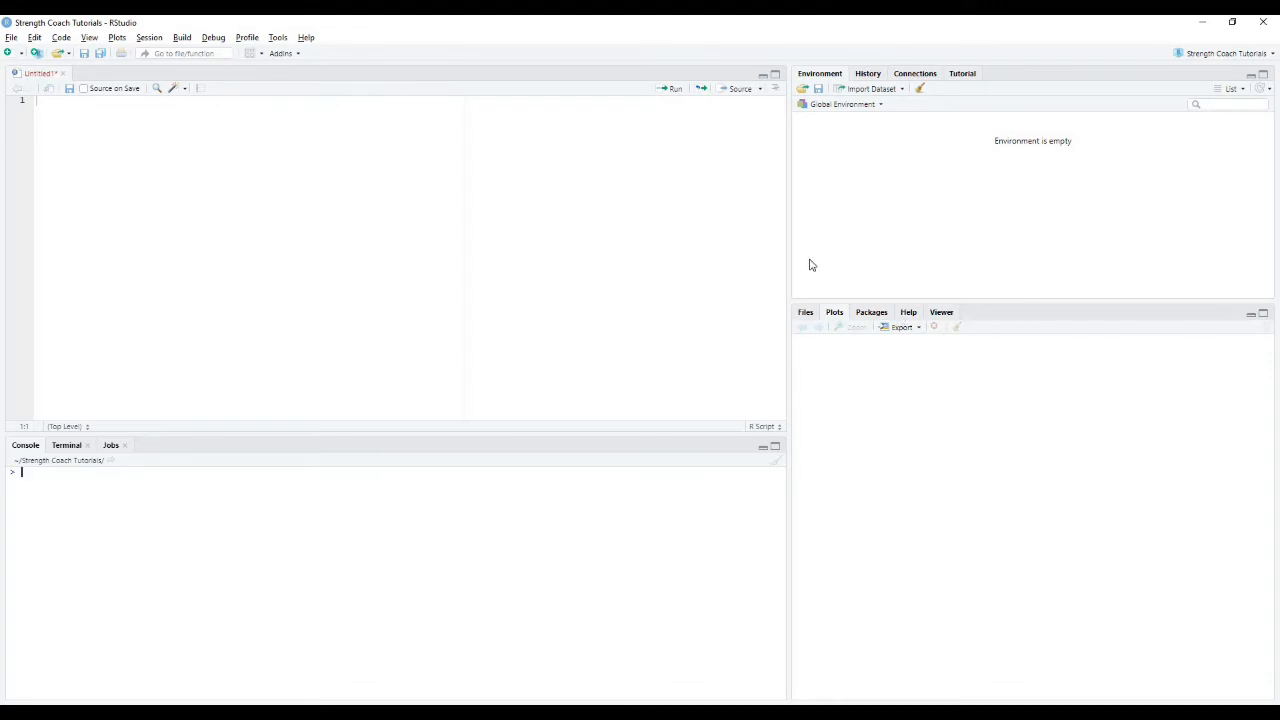
{"action": "mouse_move", "coordinate": [362, 176]}
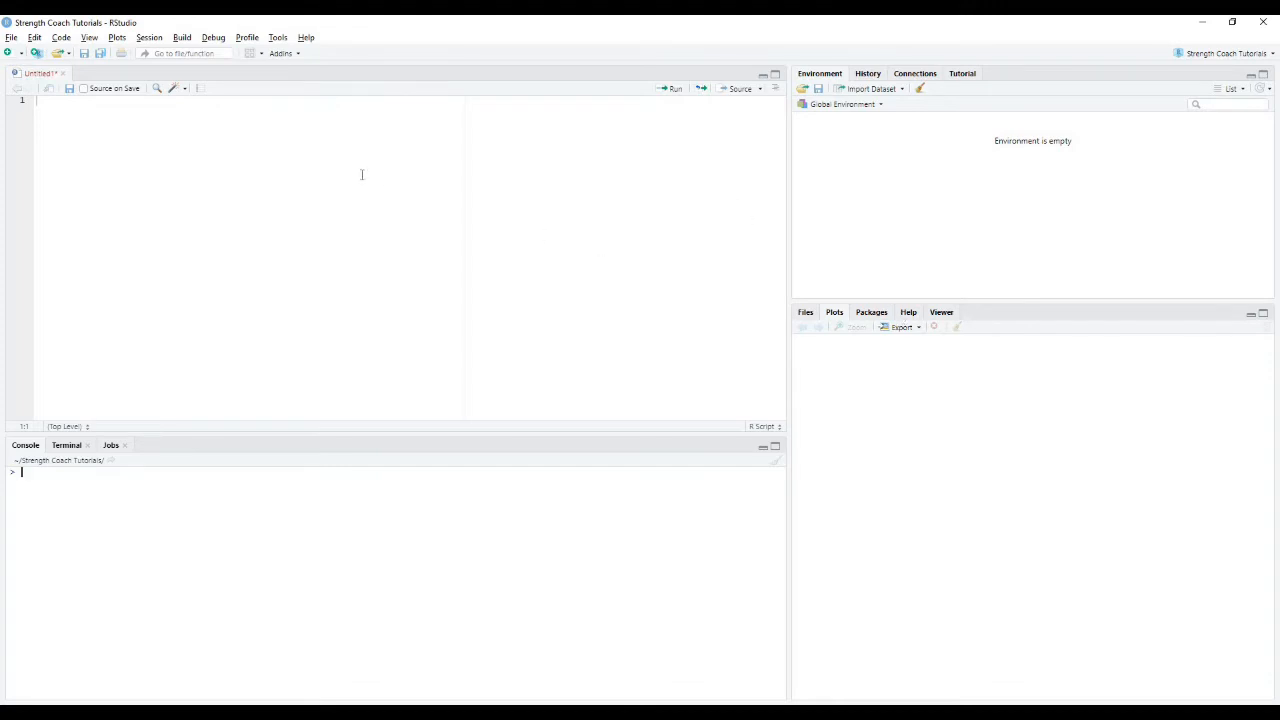
{"action": "mouse_move", "coordinate": [418, 524]}
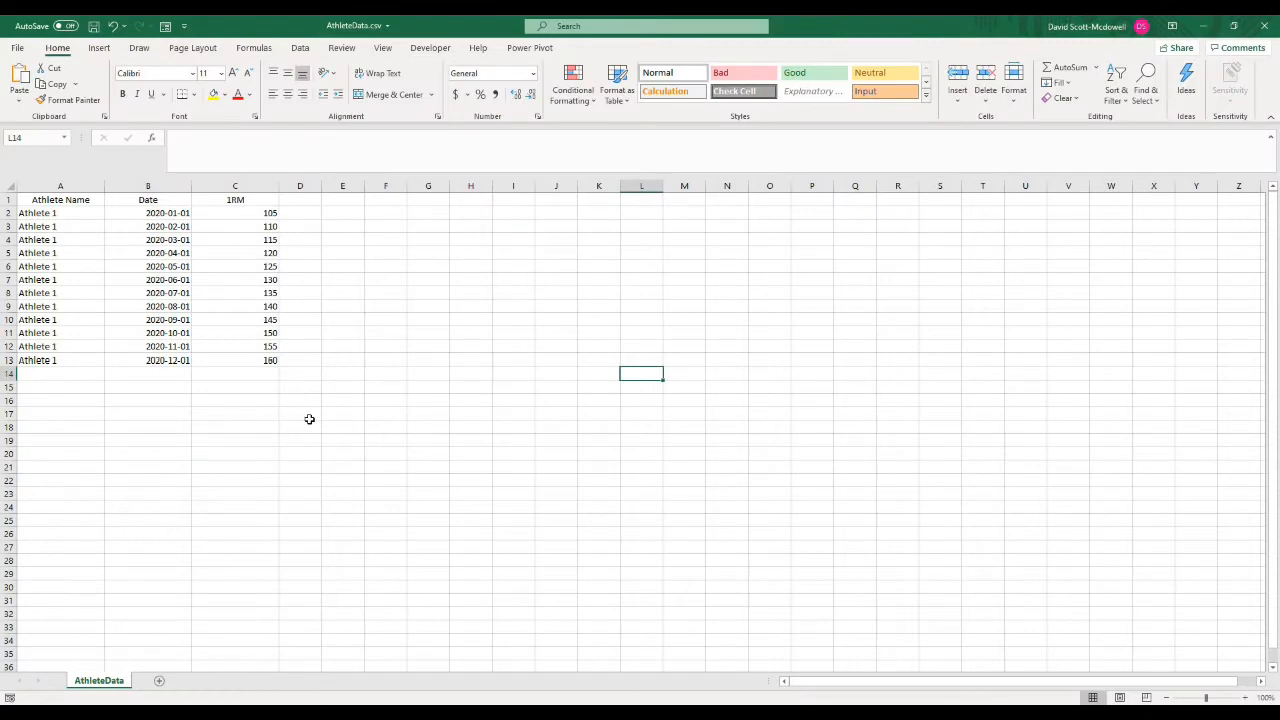
{"action": "mouse_move", "coordinate": [208, 420]}
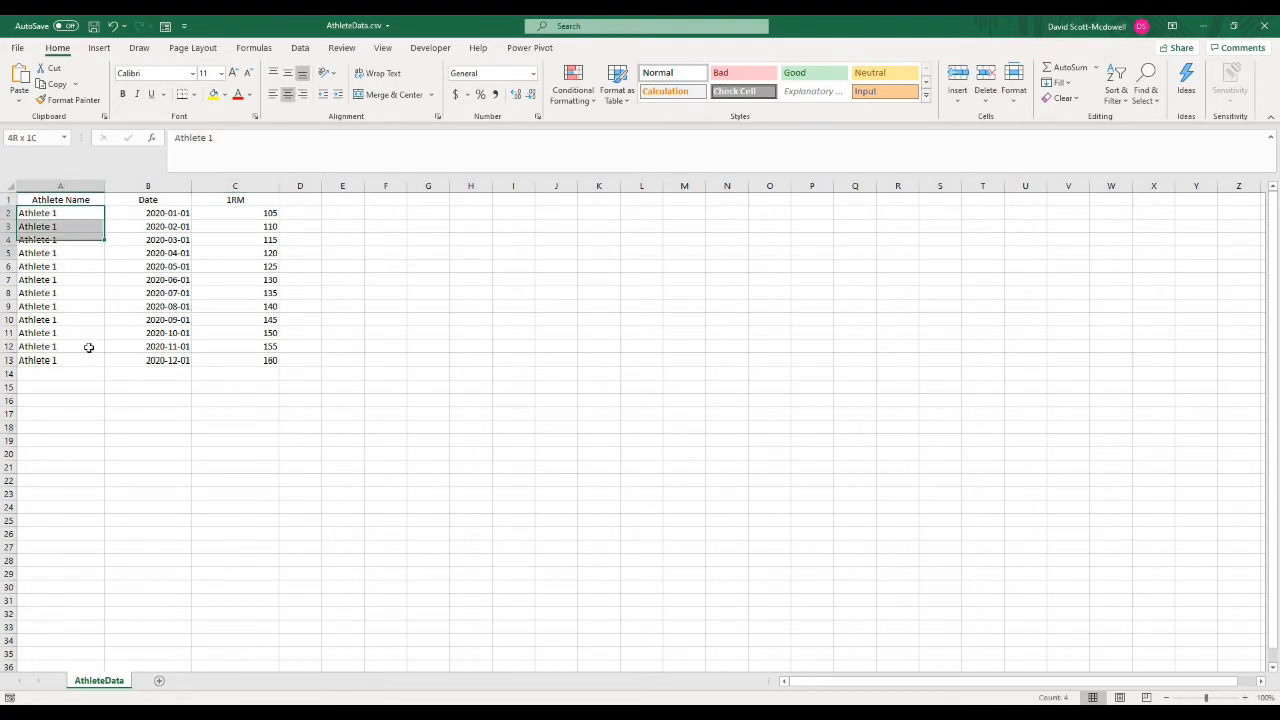
{"action": "left_click", "coordinate": [148, 212]}
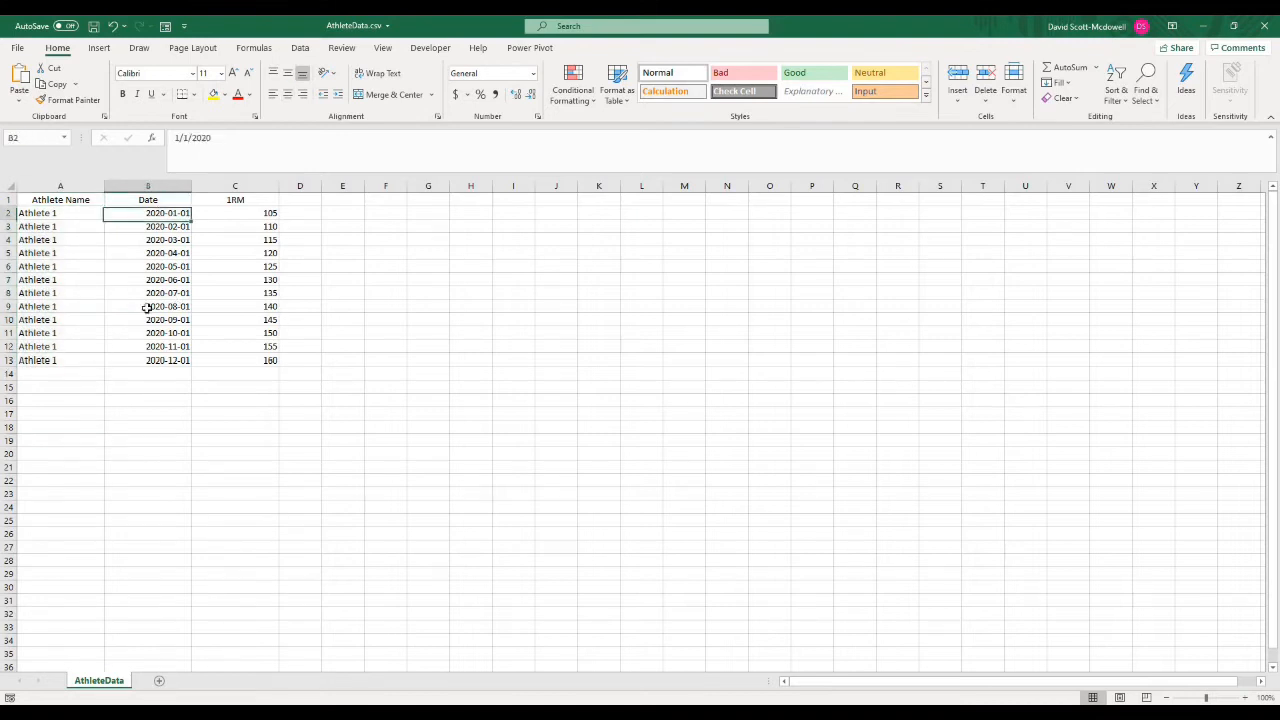
{"action": "left_click_drag", "start_coordinate": [148, 212], "coordinate": [148, 360]}
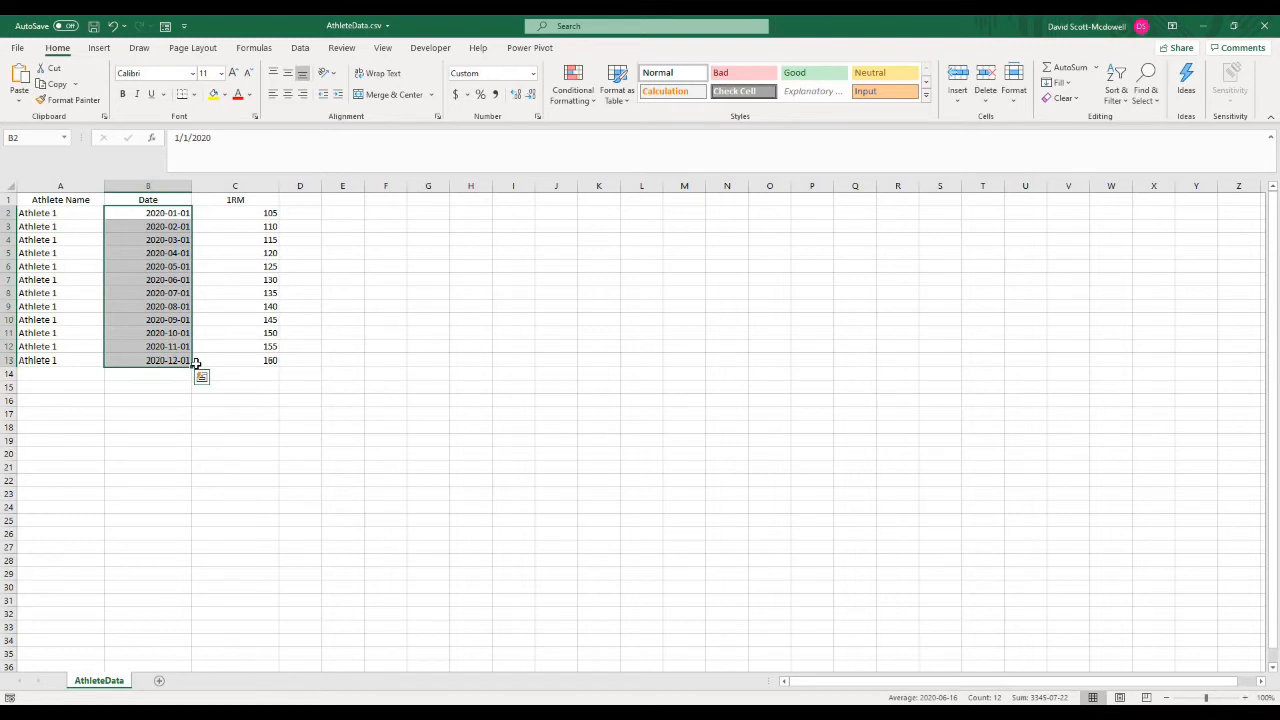
{"action": "left_click", "coordinate": [384, 292]}
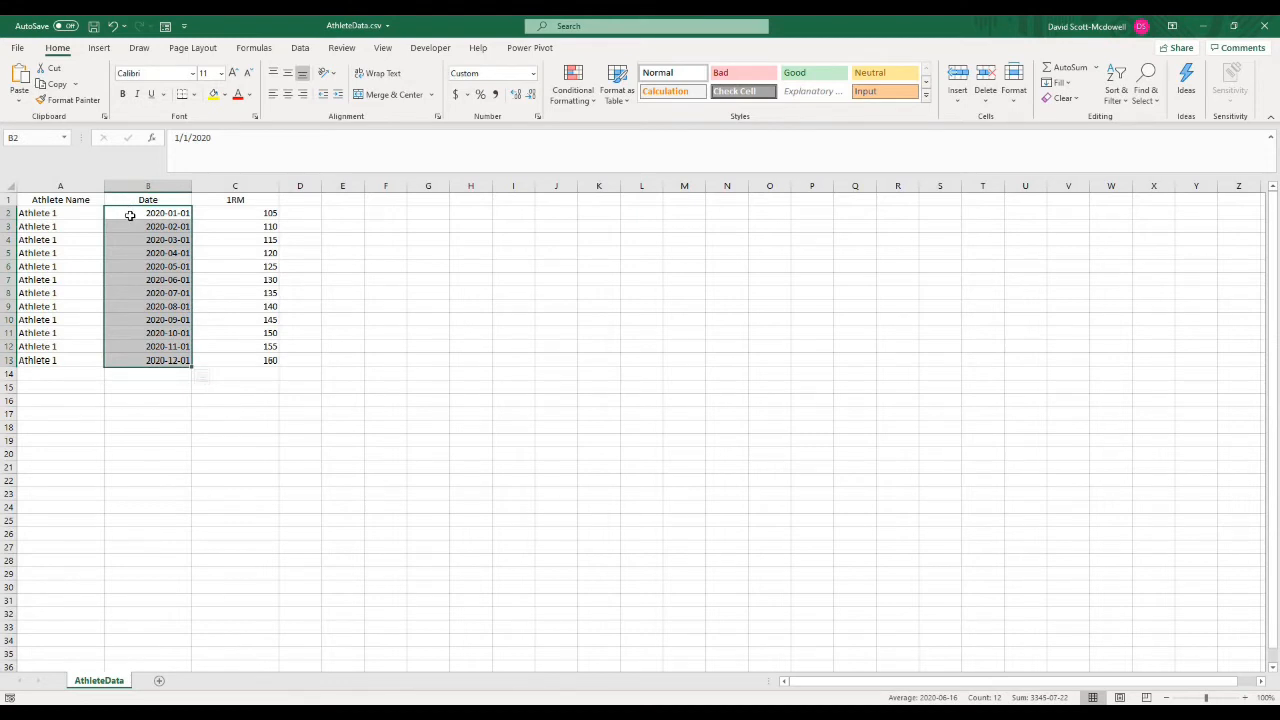
{"action": "left_click", "coordinate": [148, 374]}
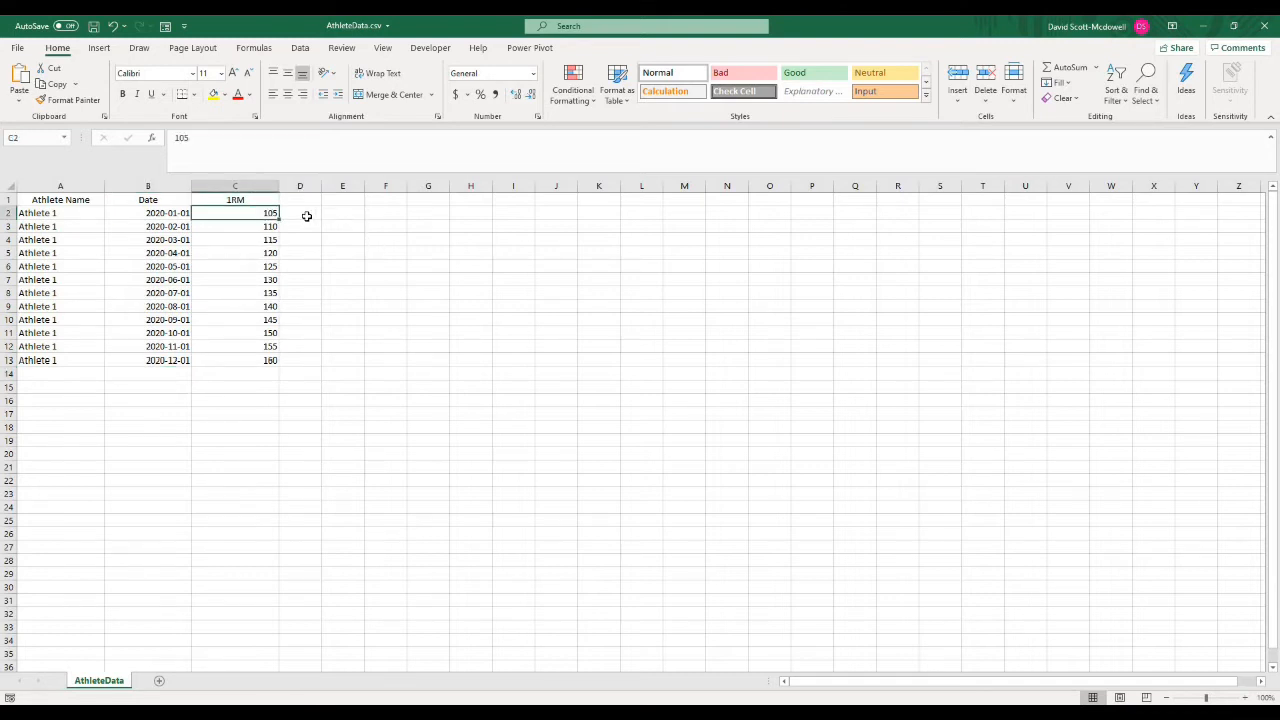
{"action": "mouse_move", "coordinate": [296, 222]}
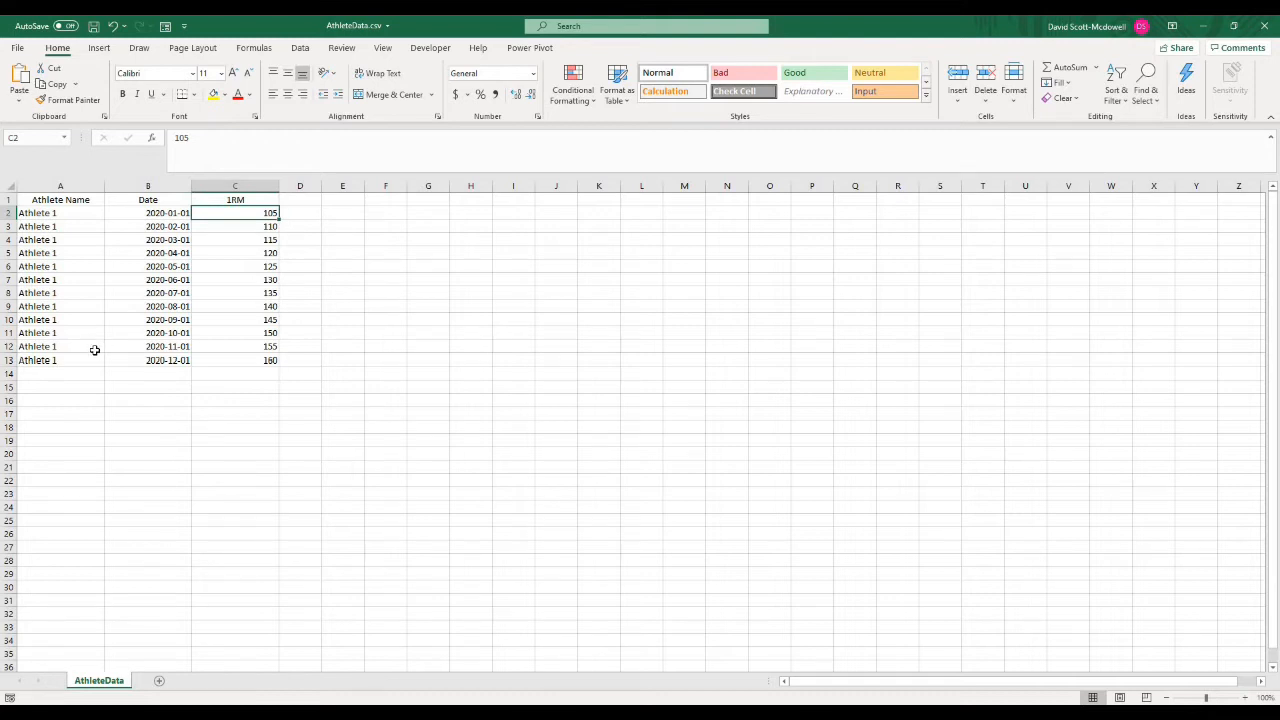
{"action": "mouse_move", "coordinate": [118, 396]}
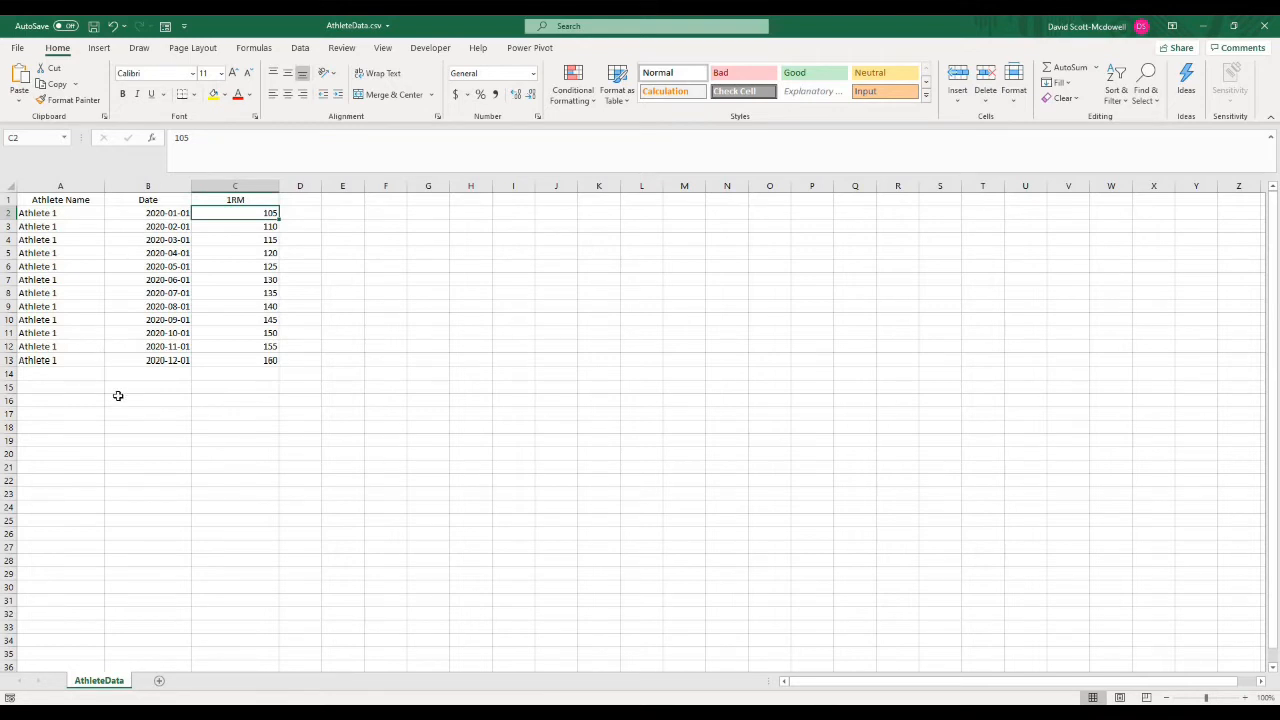
{"action": "mouse_move", "coordinate": [80, 378]}
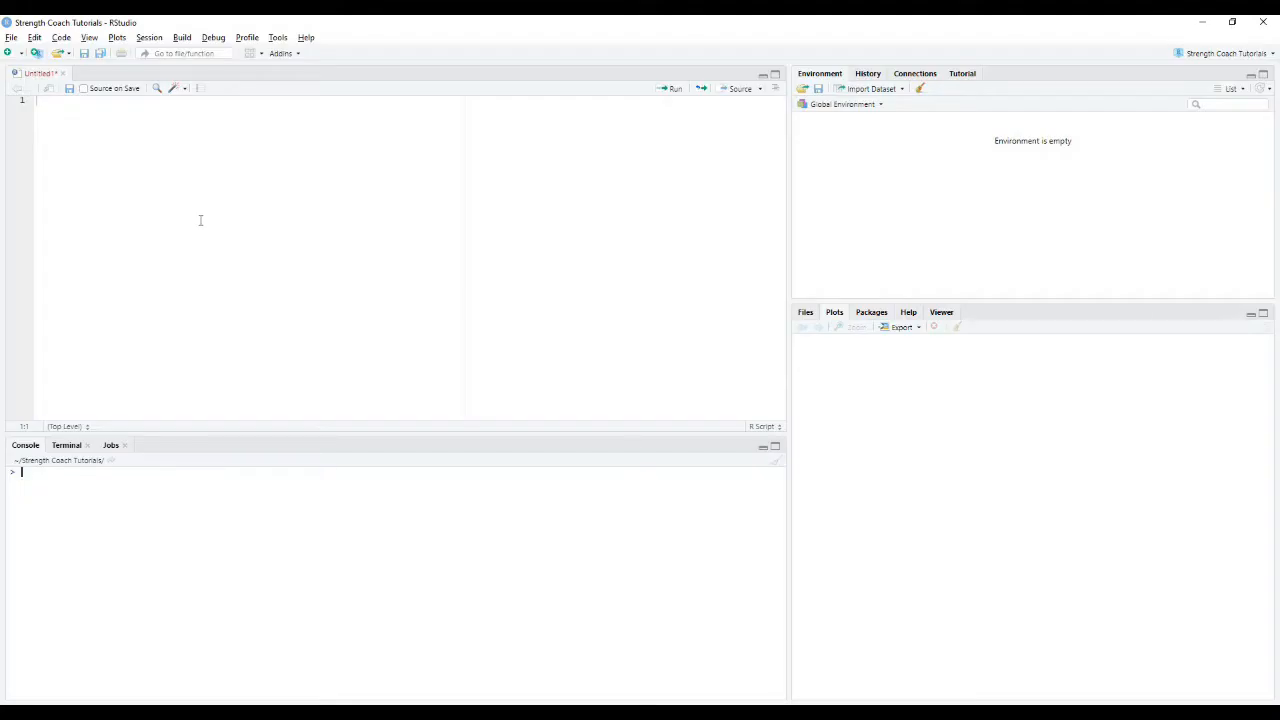
{"action": "mouse_move", "coordinate": [1008, 154]}
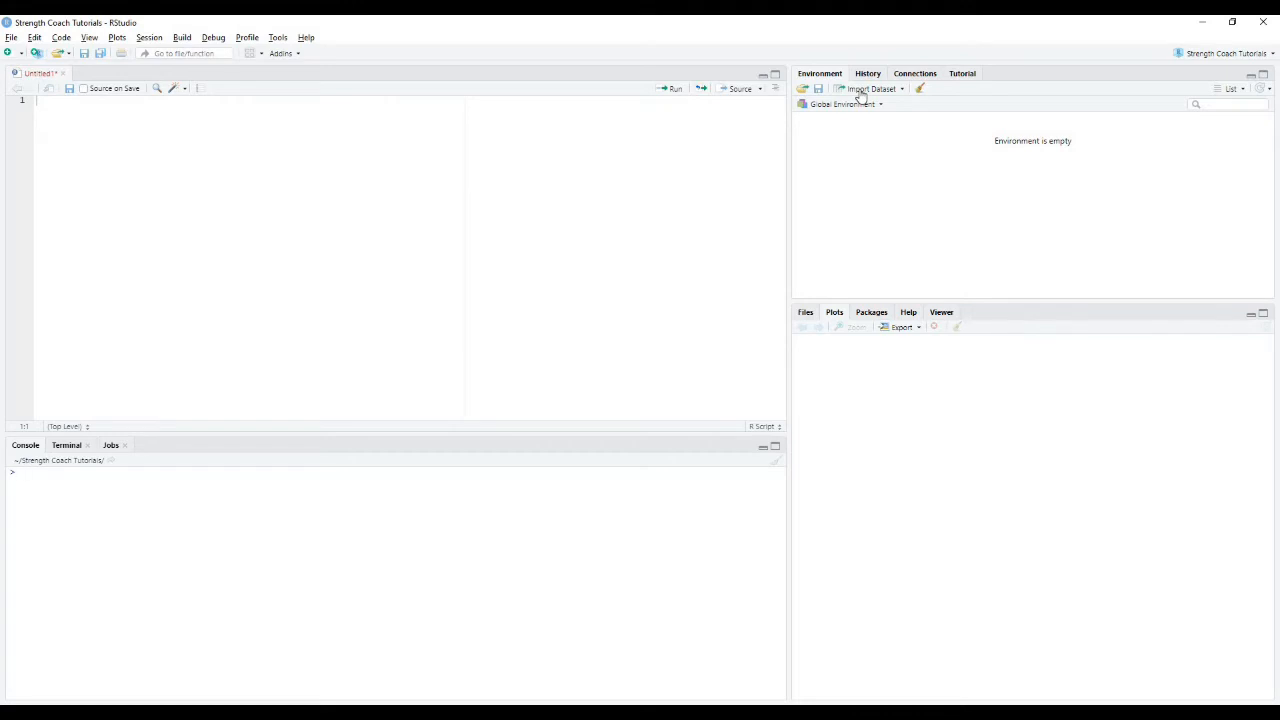
- Show the Import Dataset source options from the Environment pane
{"action": "left_click", "coordinate": [872, 88]}
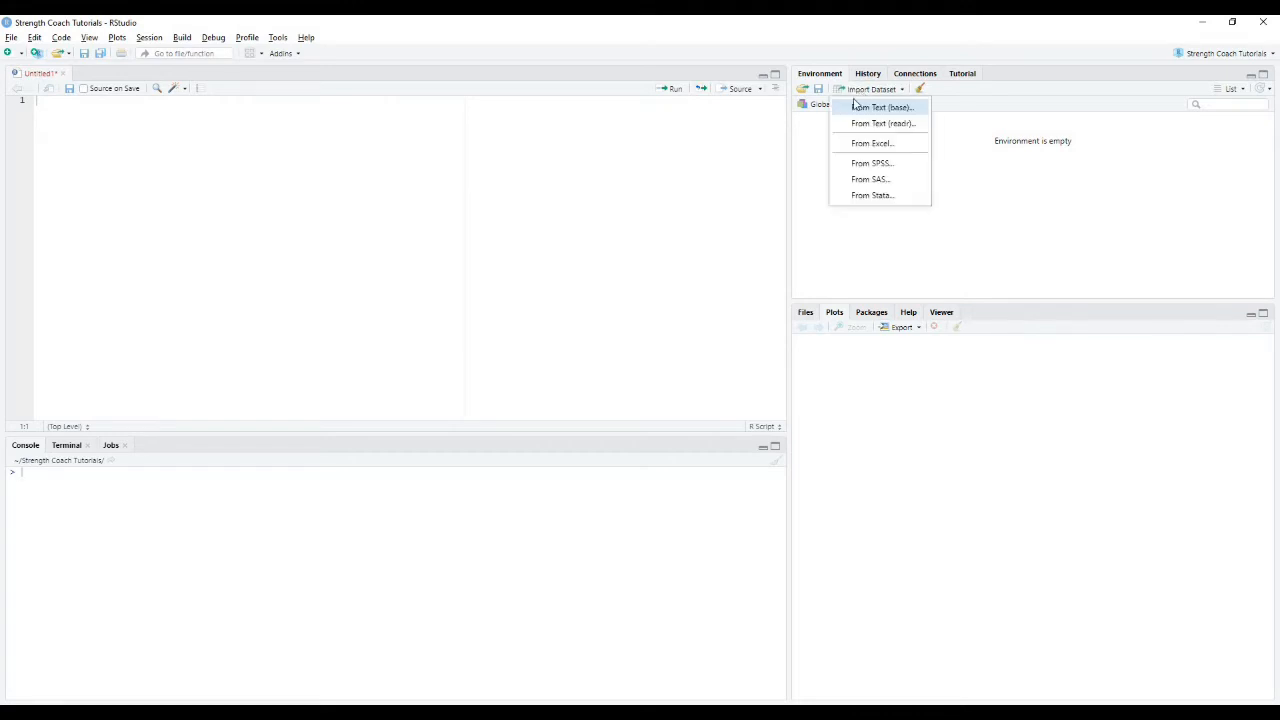
{"action": "mouse_move", "coordinate": [880, 108]}
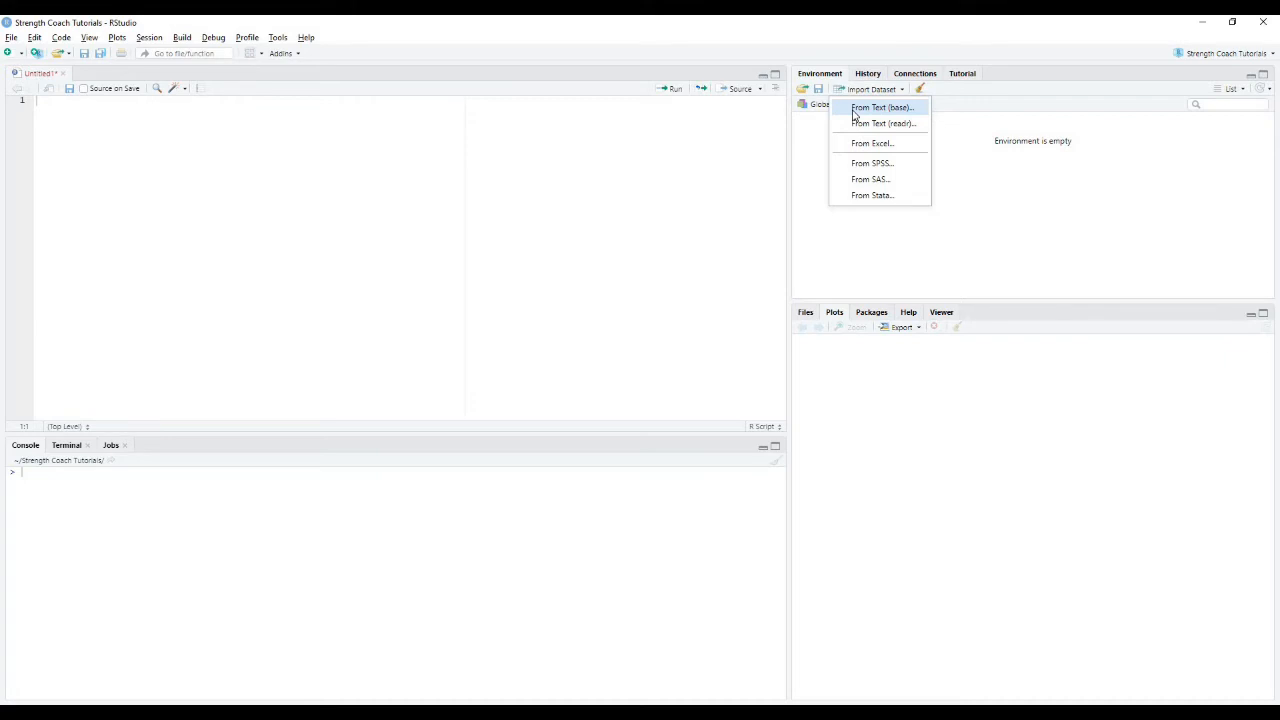
{"action": "mouse_move", "coordinate": [868, 118]}
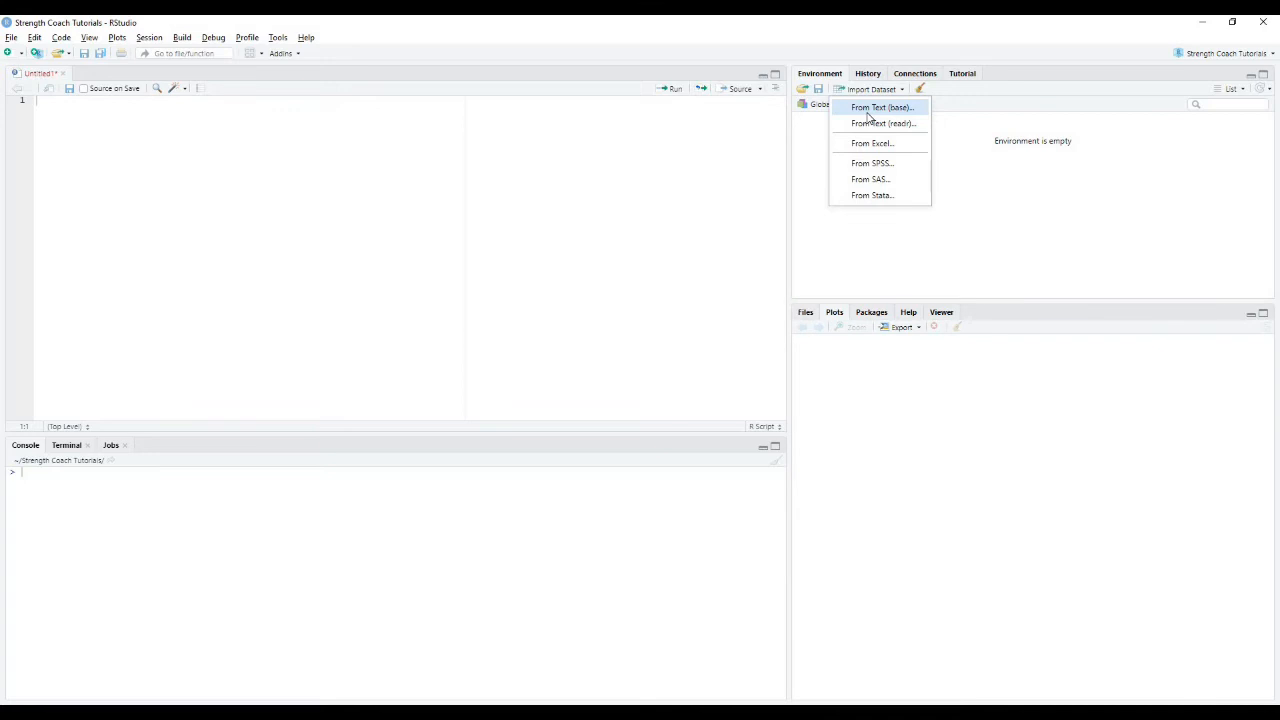
{"action": "mouse_move", "coordinate": [868, 112]}
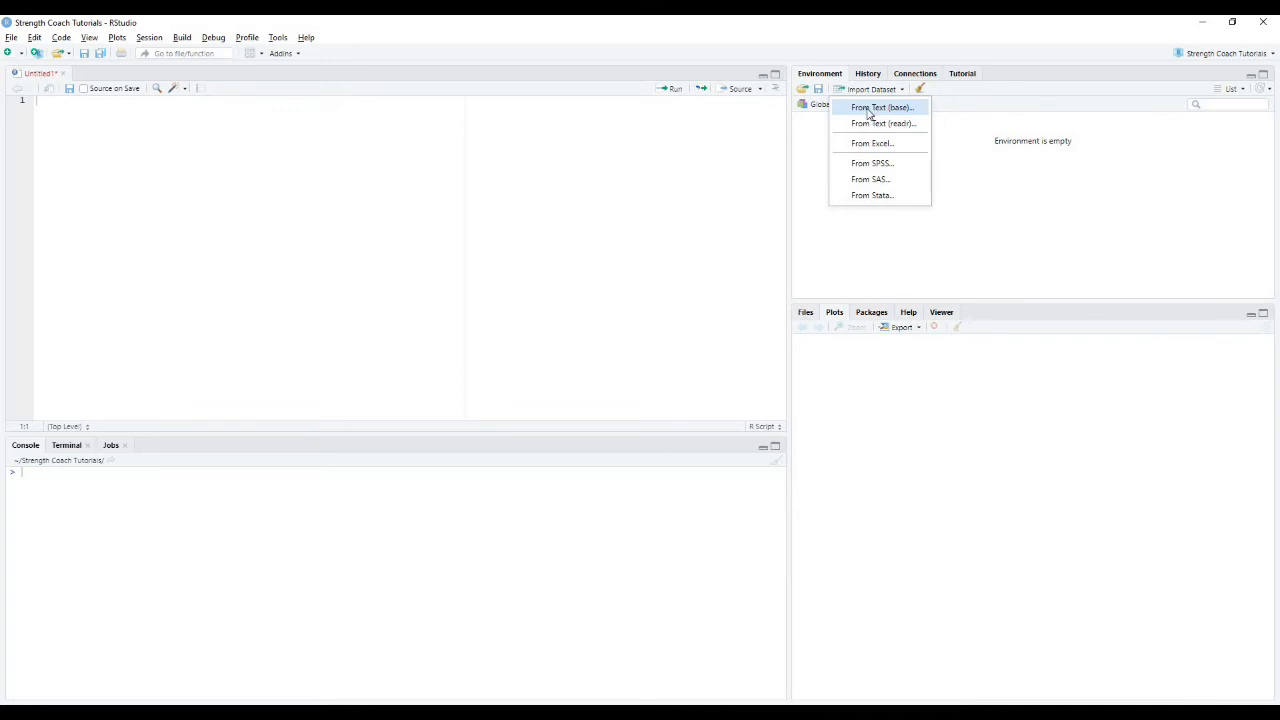
- Import AthleteData.csv via From Text (base) with Heading set to Yes
{"action": "left_click", "coordinate": [882, 108]}
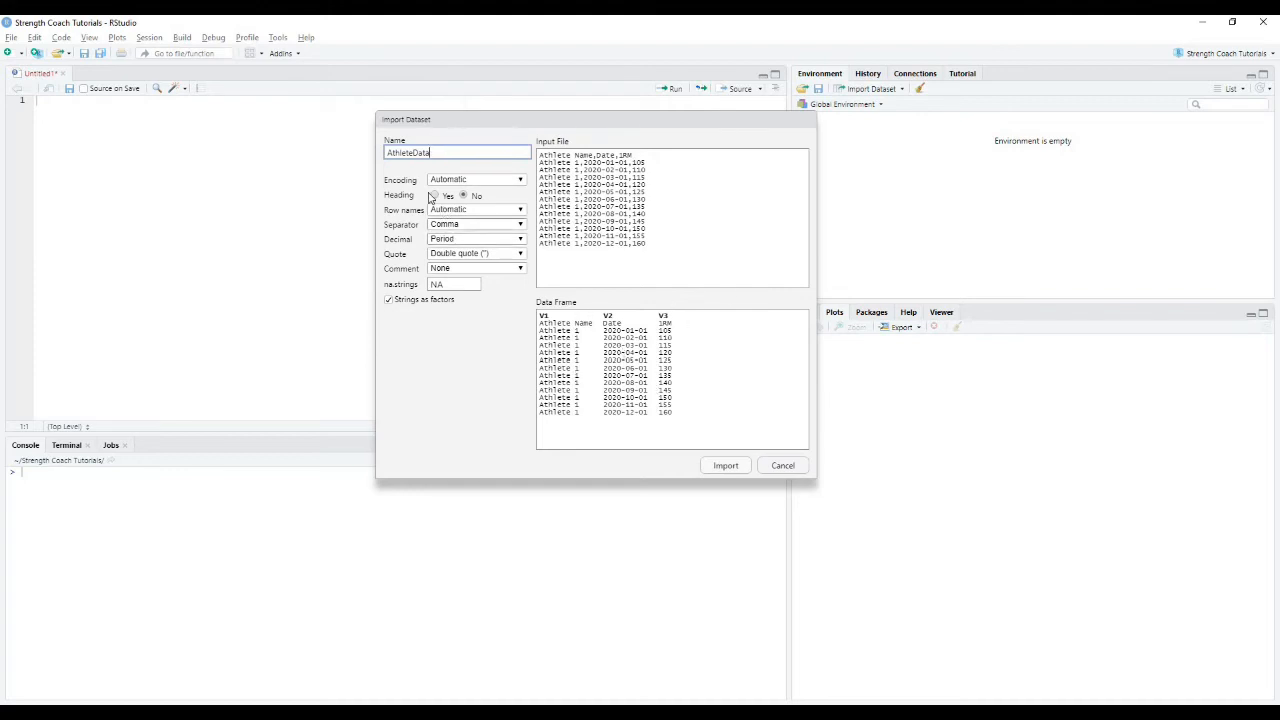
{"action": "left_click", "coordinate": [434, 196]}
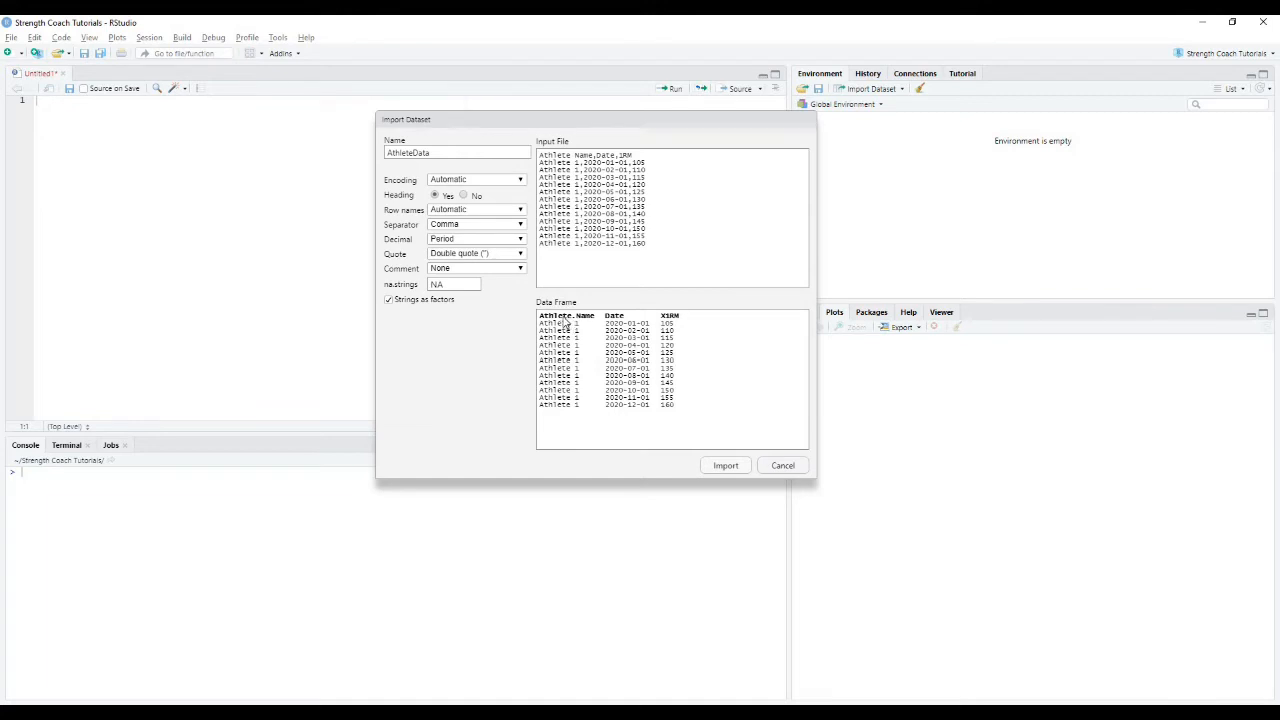
{"action": "mouse_move", "coordinate": [560, 322]}
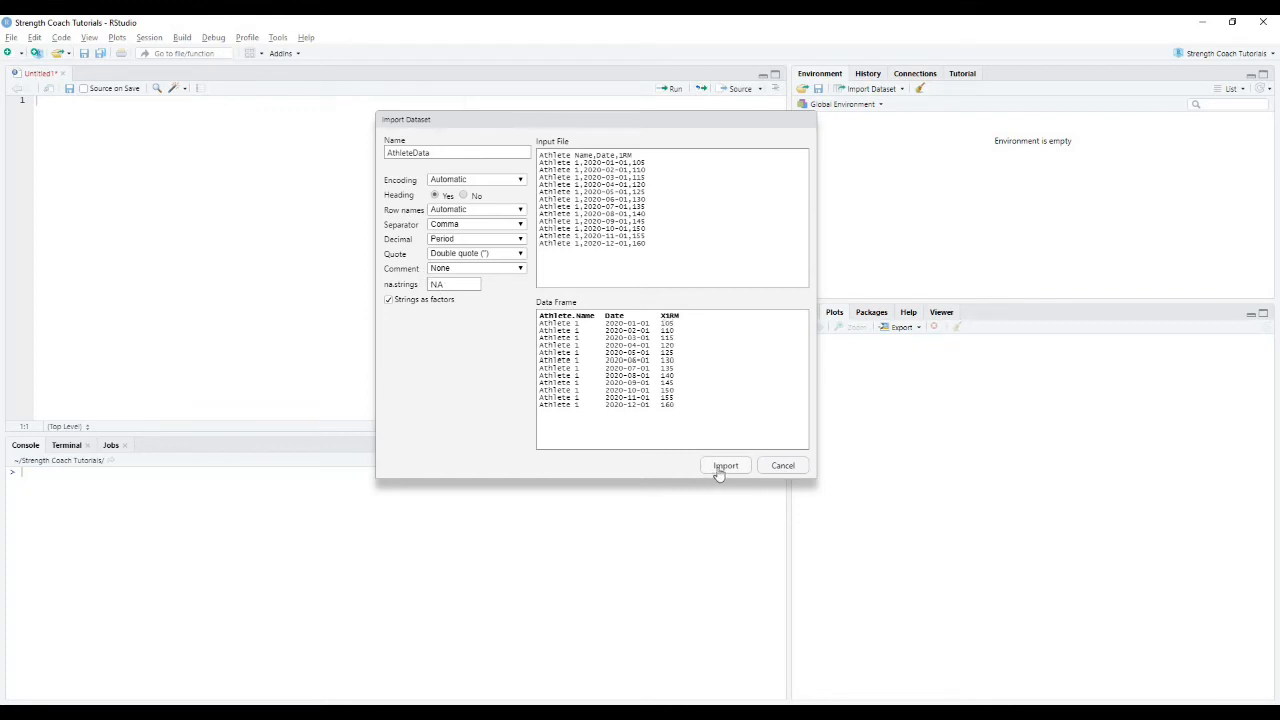
{"action": "left_click", "coordinate": [724, 464]}
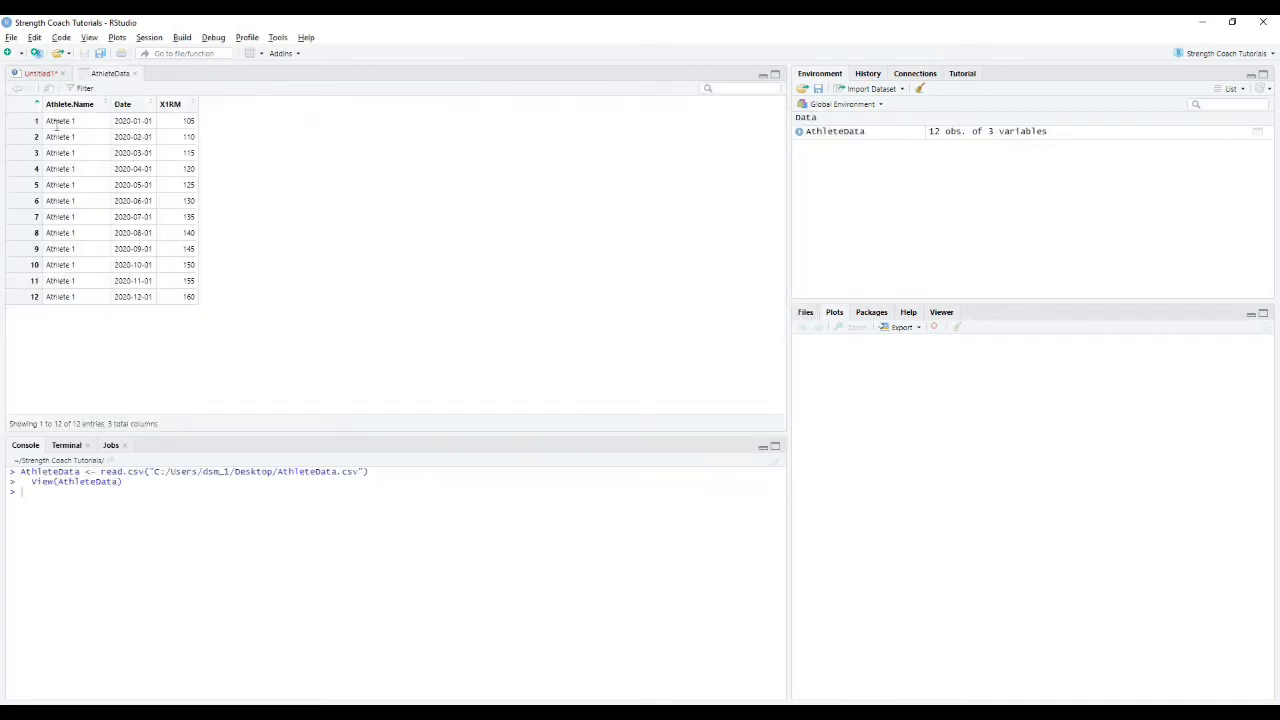
{"action": "mouse_move", "coordinate": [60, 118]}
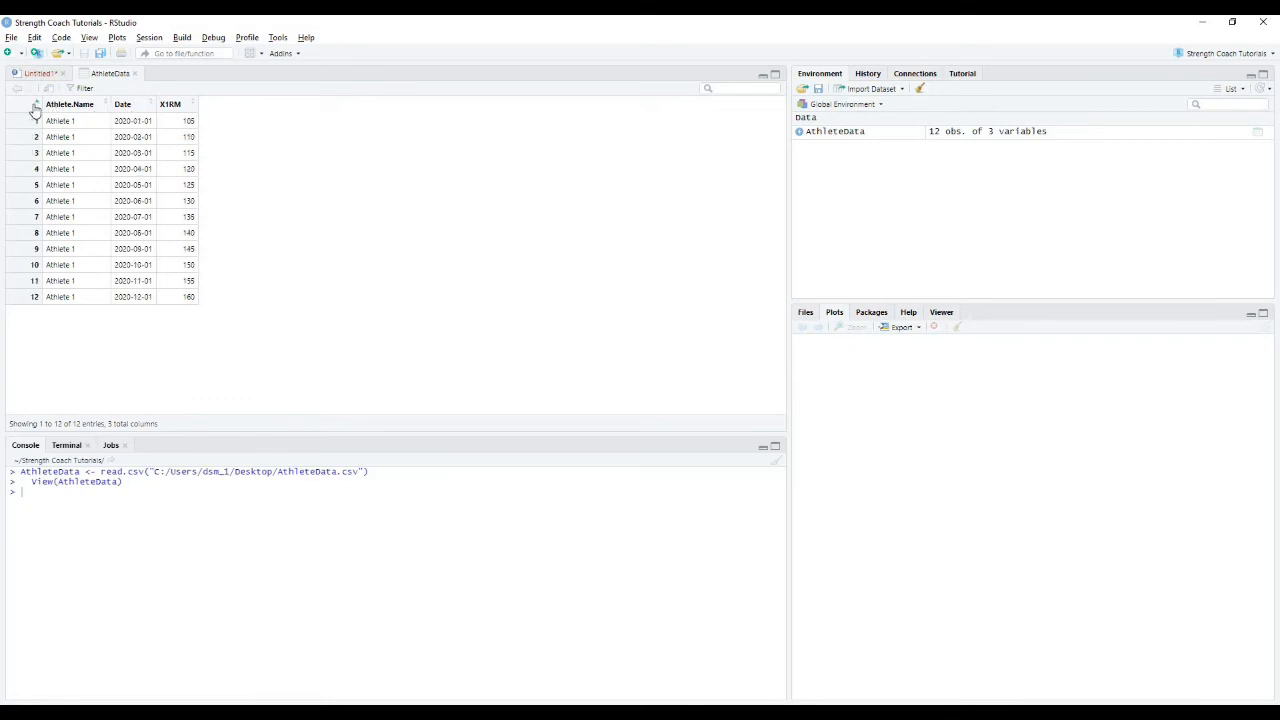
{"action": "mouse_move", "coordinate": [362, 228]}
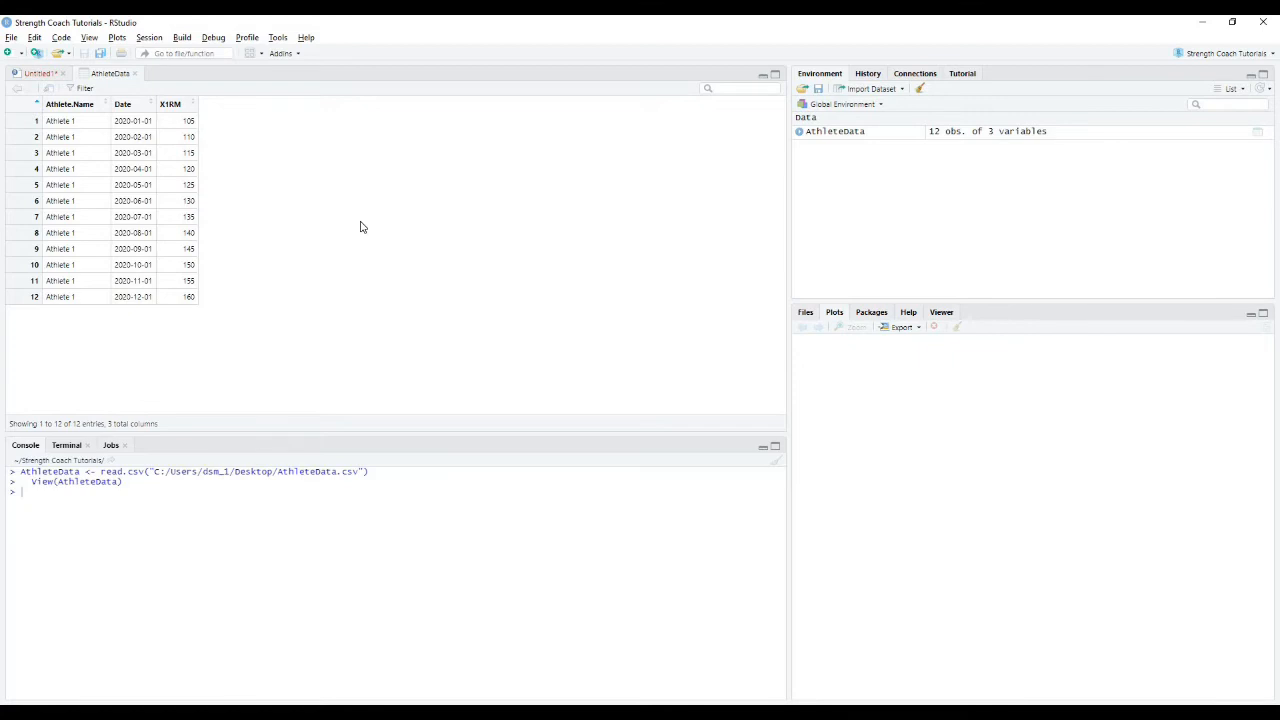
- Switch from the AthleteData viewer back to the Untitled1 script
{"action": "left_click", "coordinate": [40, 72]}
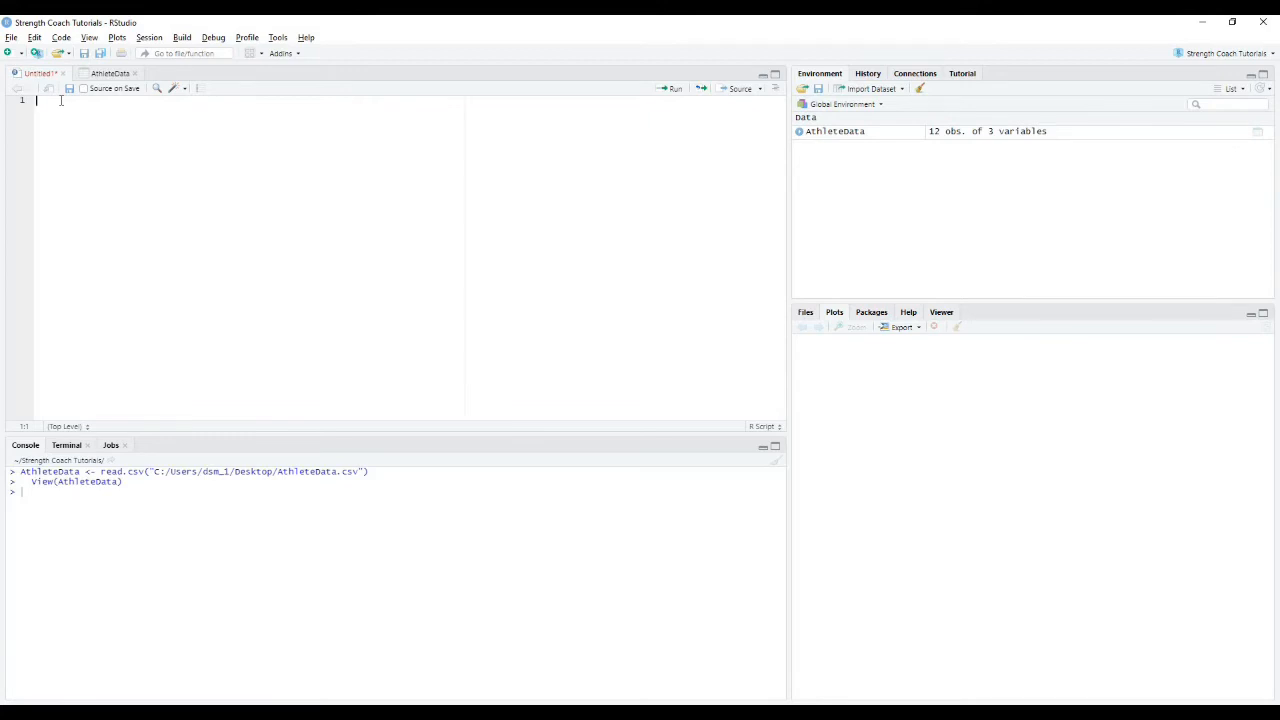
- Begin line 1 with the comment '# Strength Coach Tutorials'
{"action": "type", "text": "#"}
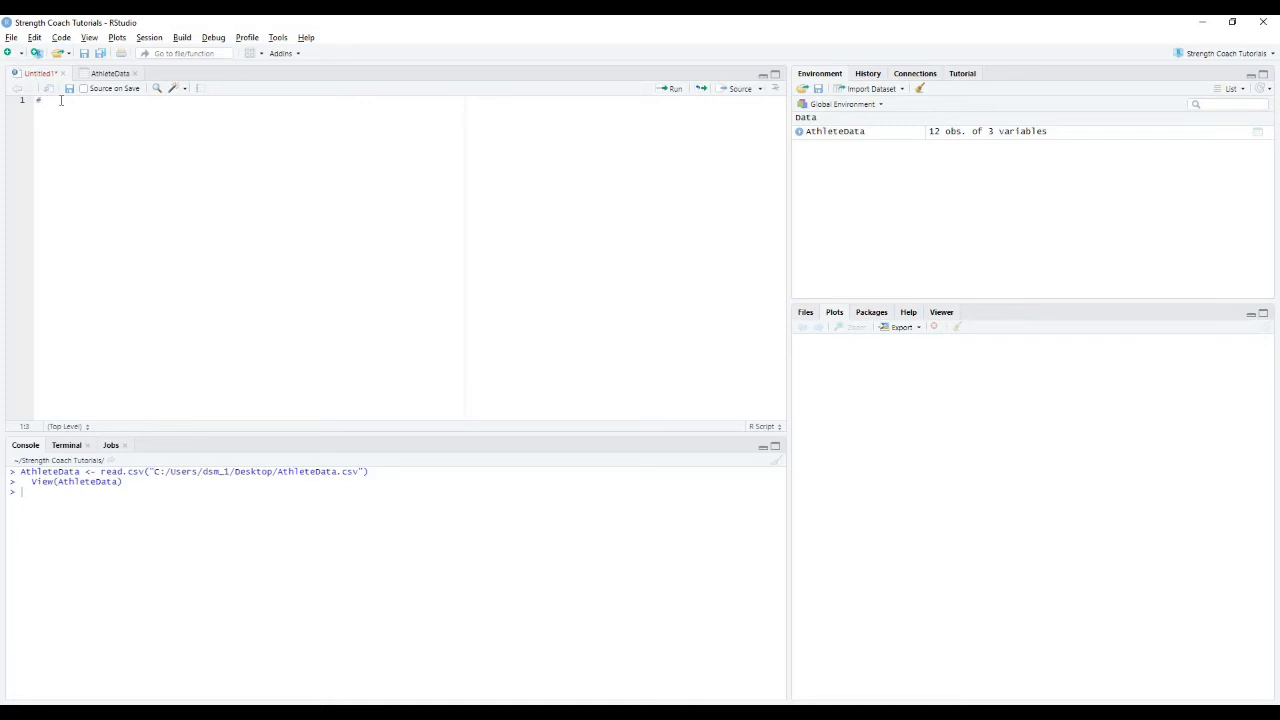
{"action": "type", "text": "s"}
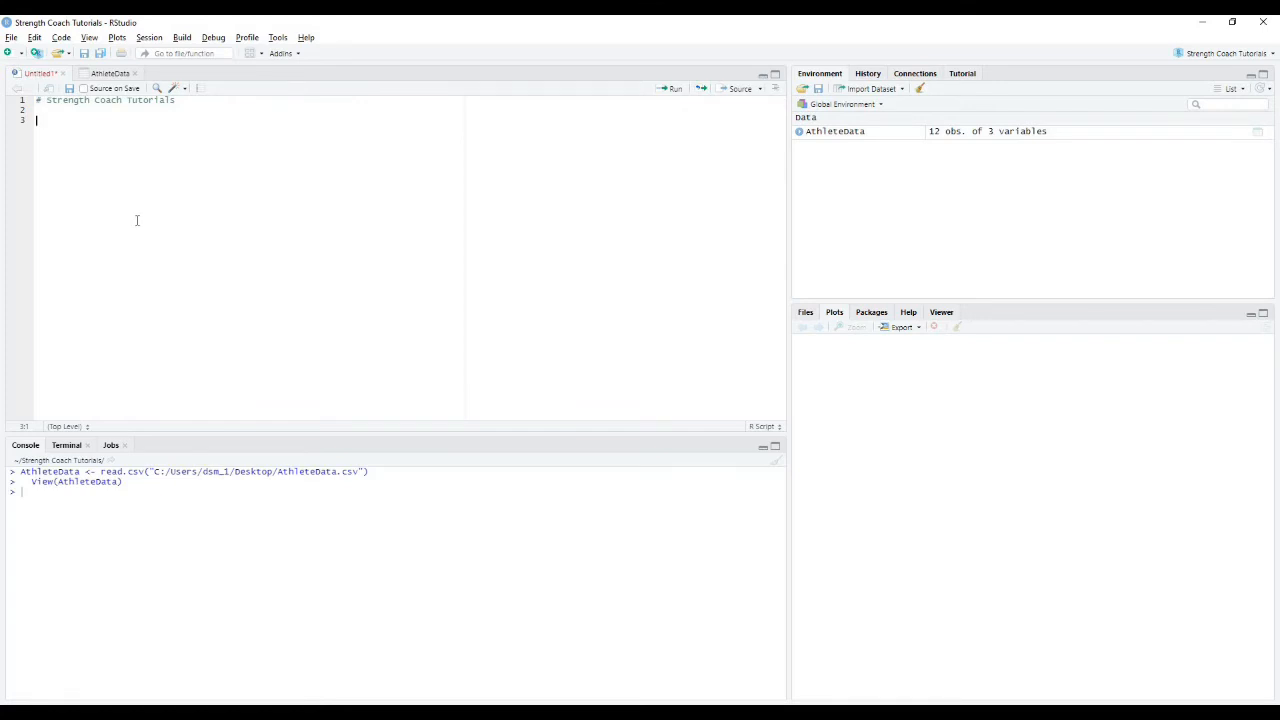
{"action": "mouse_move", "coordinate": [140, 218]}
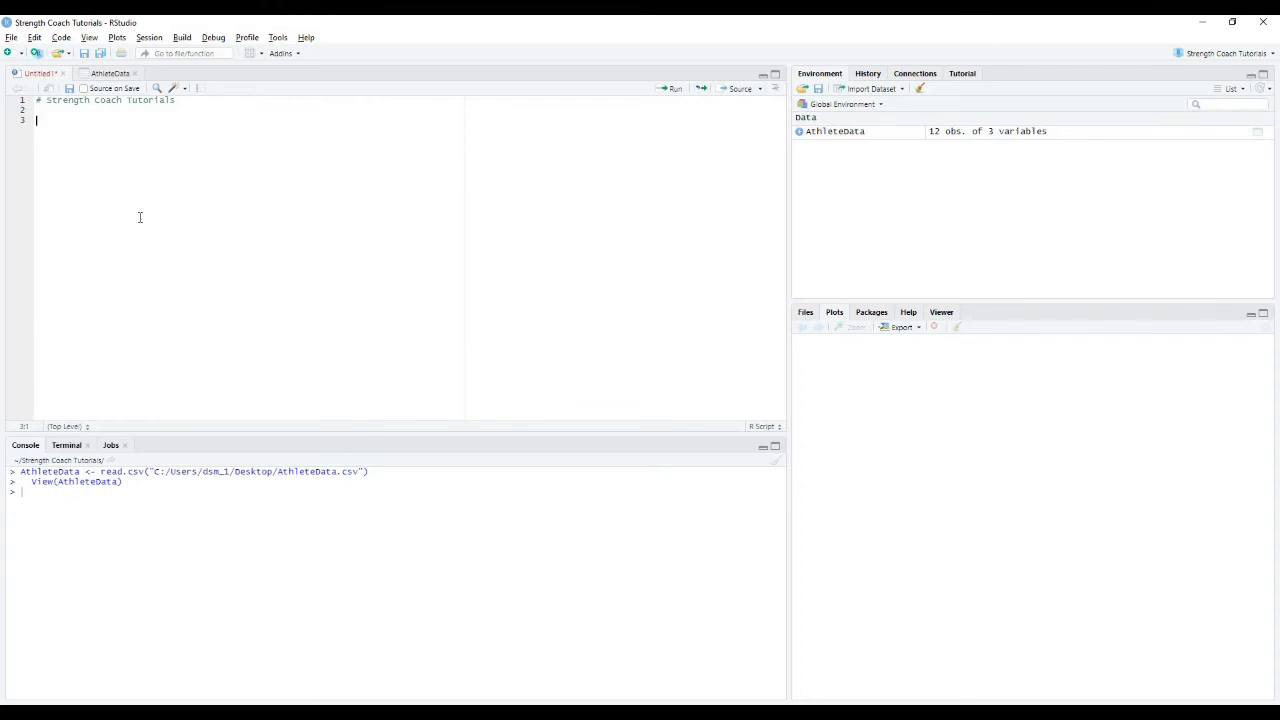
{"action": "mouse_move", "coordinate": [54, 124]}
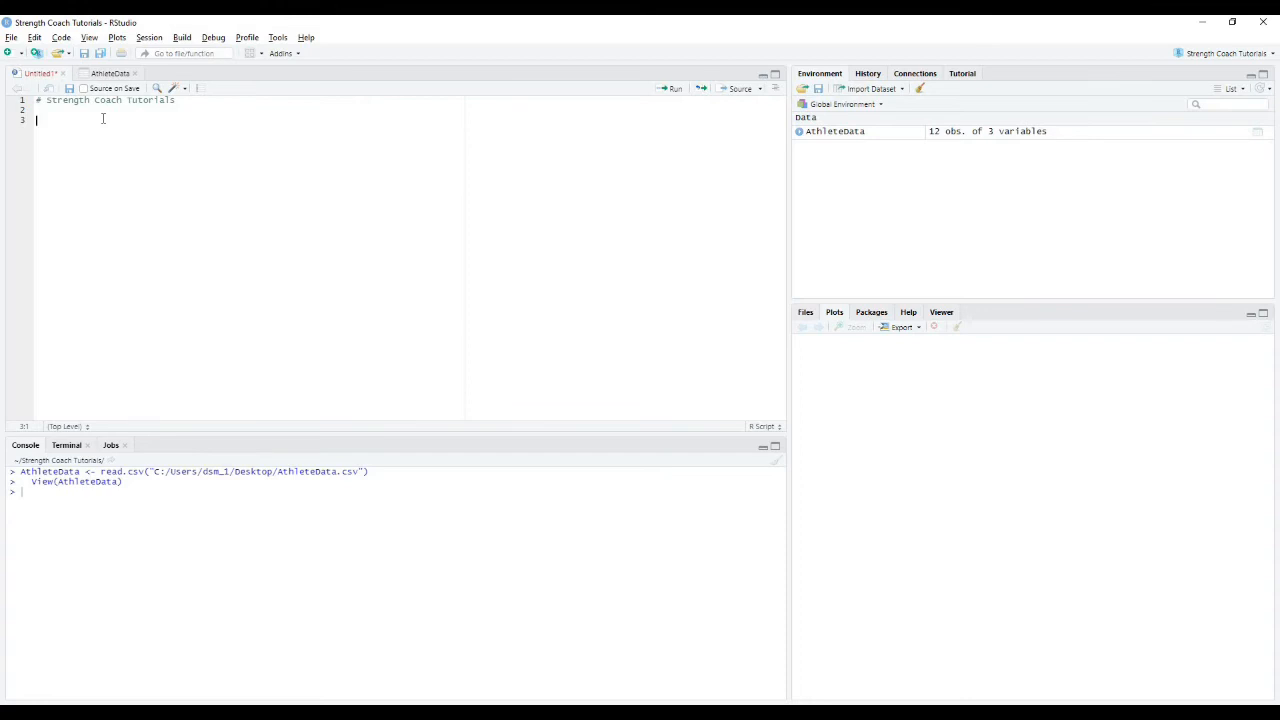
- Run colnames(AthleteData) to print Athlete.Name, Date and X1RM in the console
{"action": "type", "text": "col"}
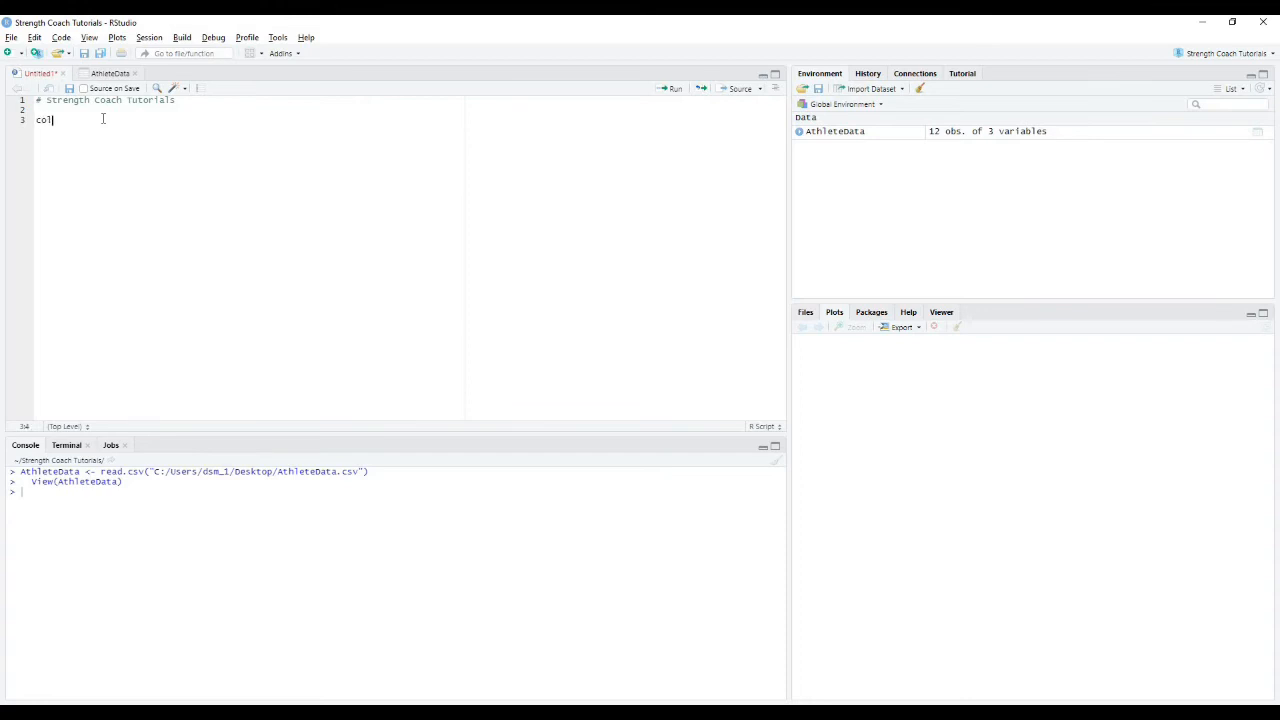
{"action": "type", "text": "names"}
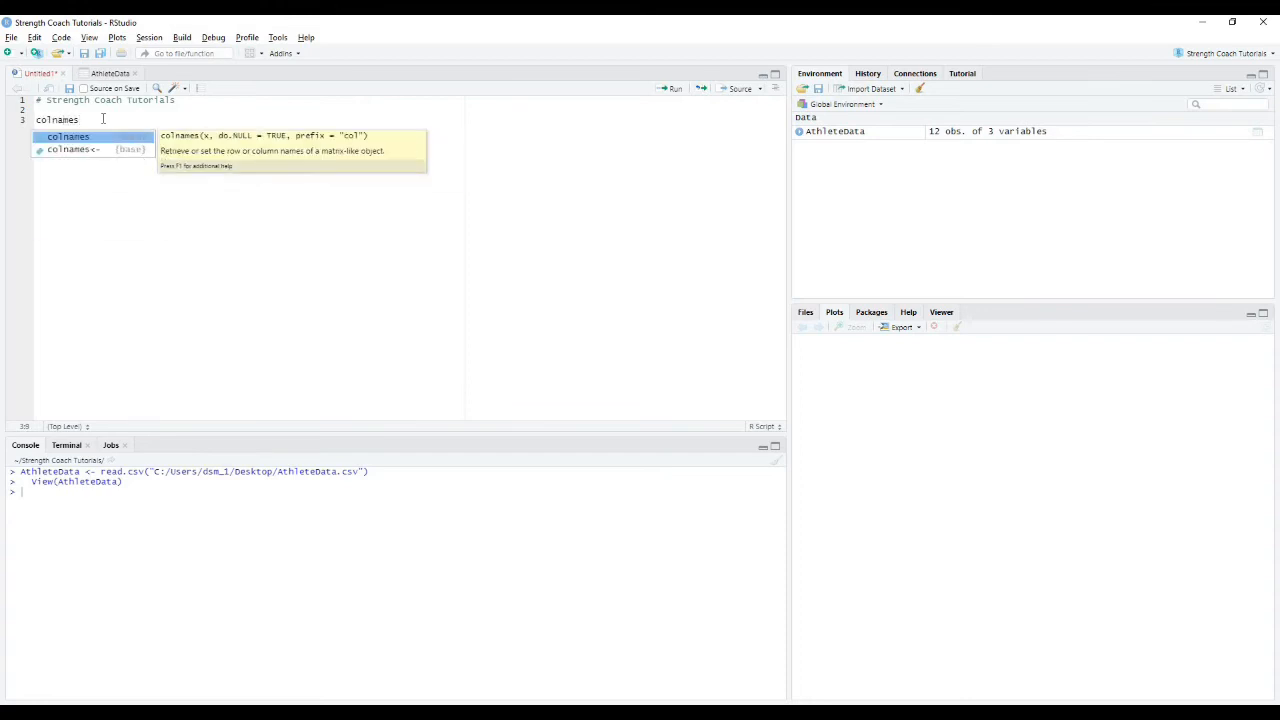
{"action": "key", "text": "Tab"}
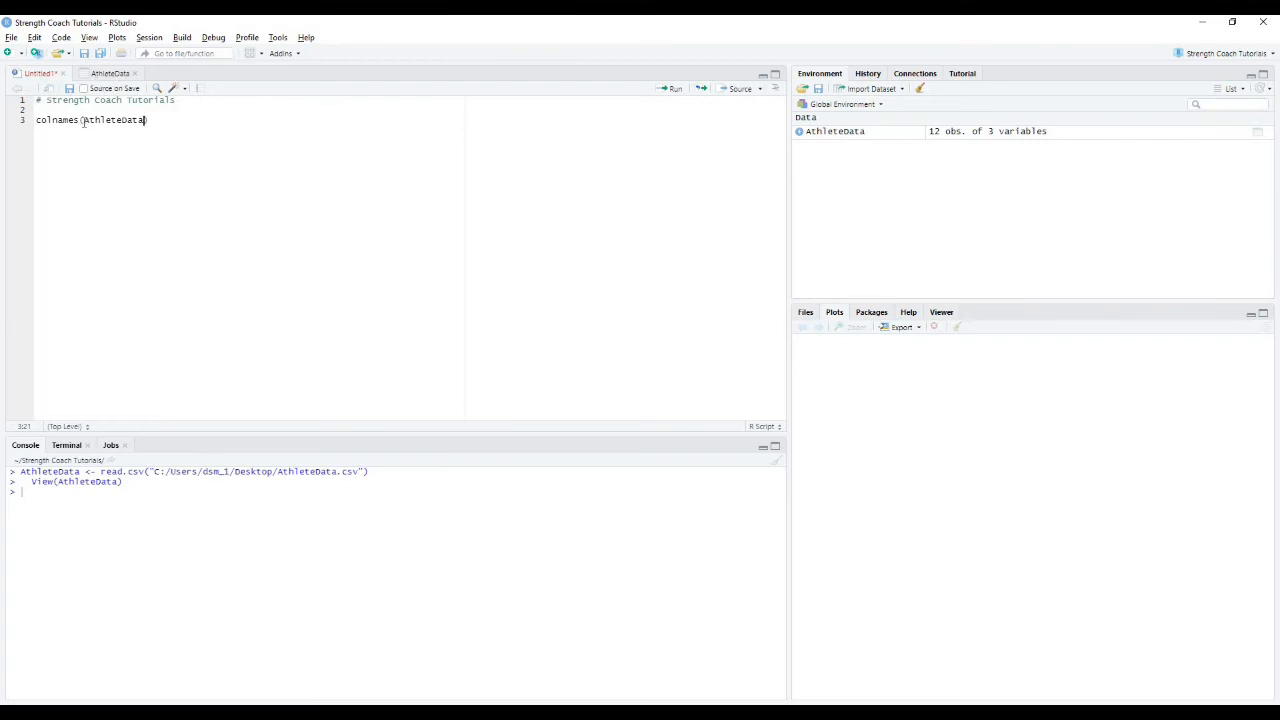
{"action": "type", "text": ")"}
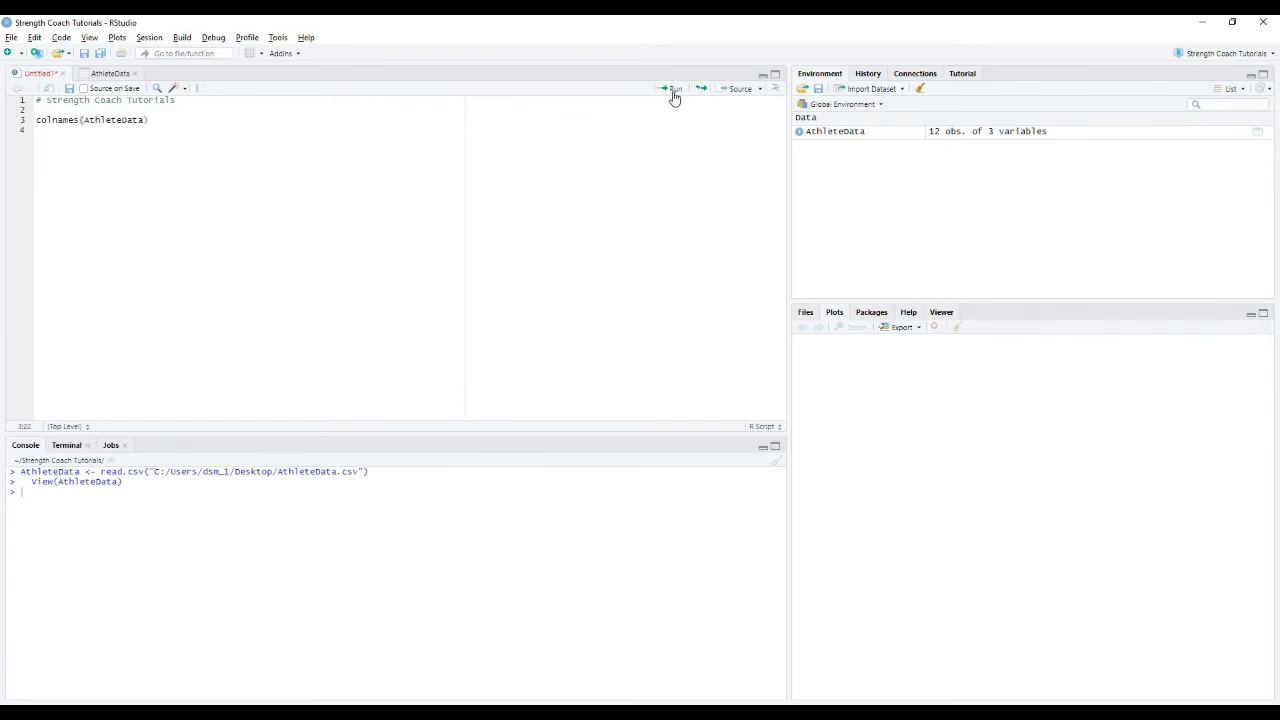
{"action": "left_click", "coordinate": [672, 88]}
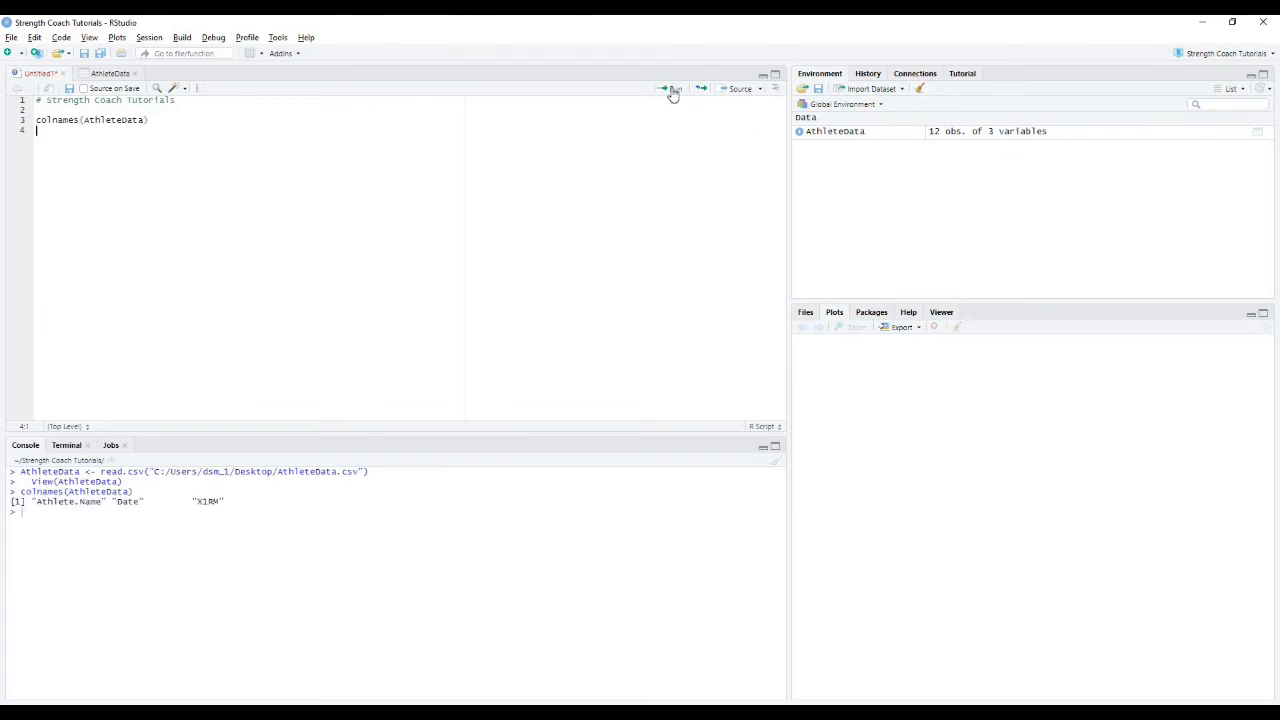
{"action": "double_click", "coordinate": [56, 500]}
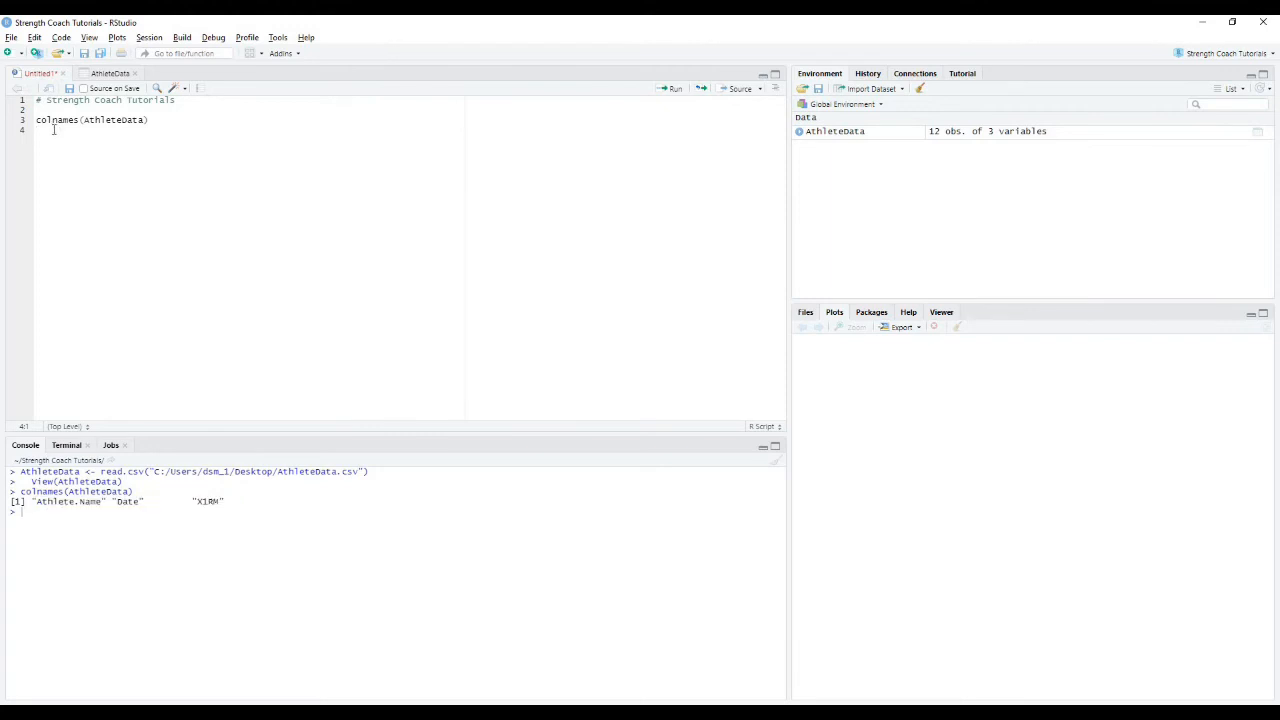
- Run AthleteData$X1RM to print the twelve 1RM values from 105 to 160
{"action": "type", "text": "AthleteData"}
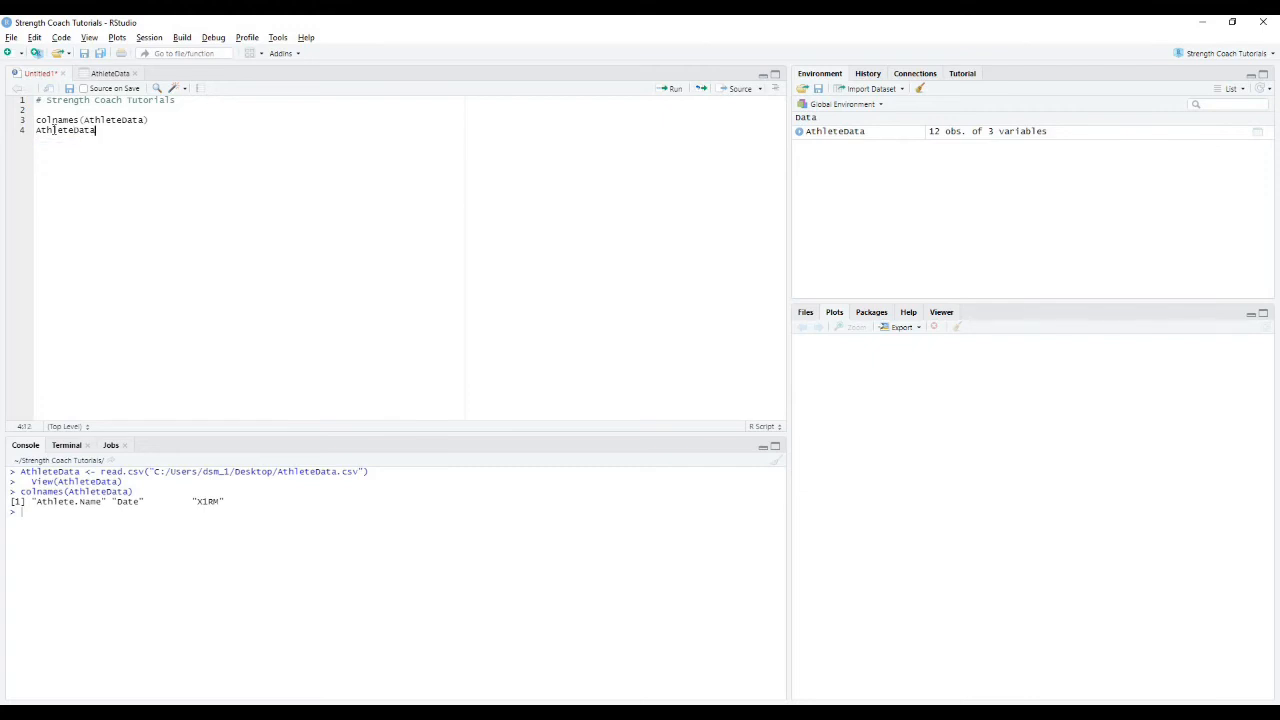
{"action": "type", "text": "$"}
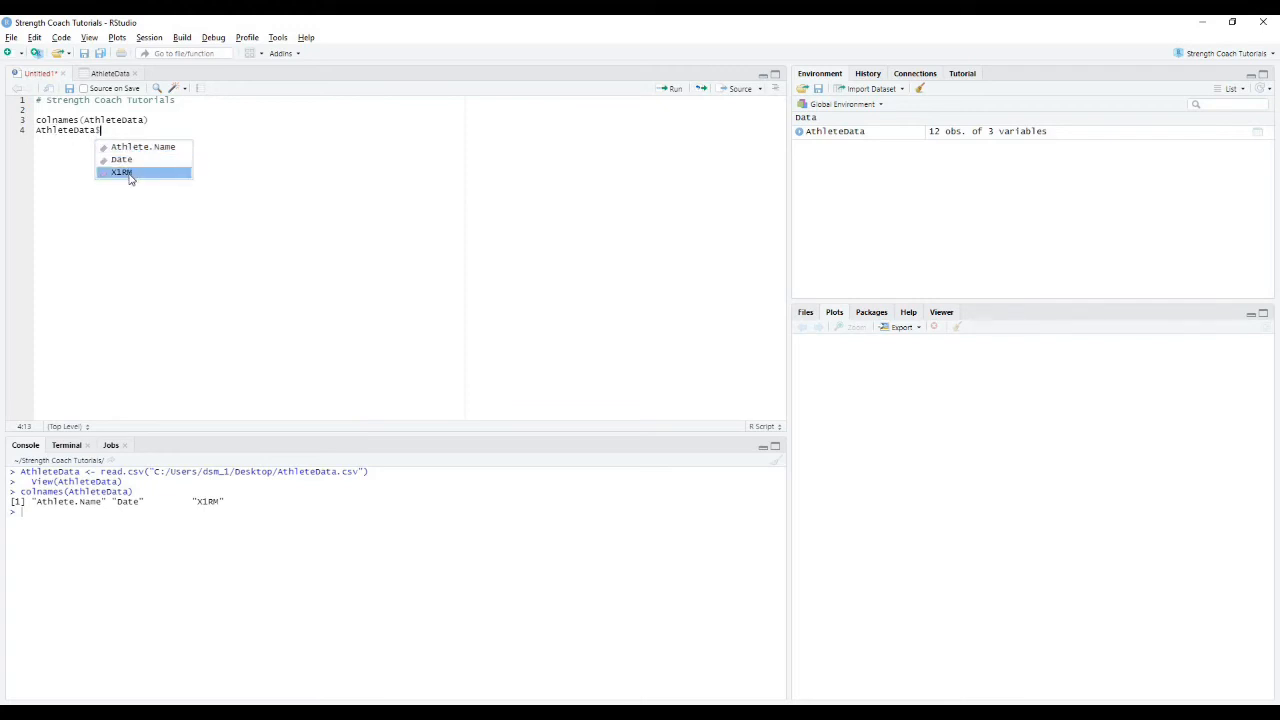
{"action": "left_click", "coordinate": [120, 172]}
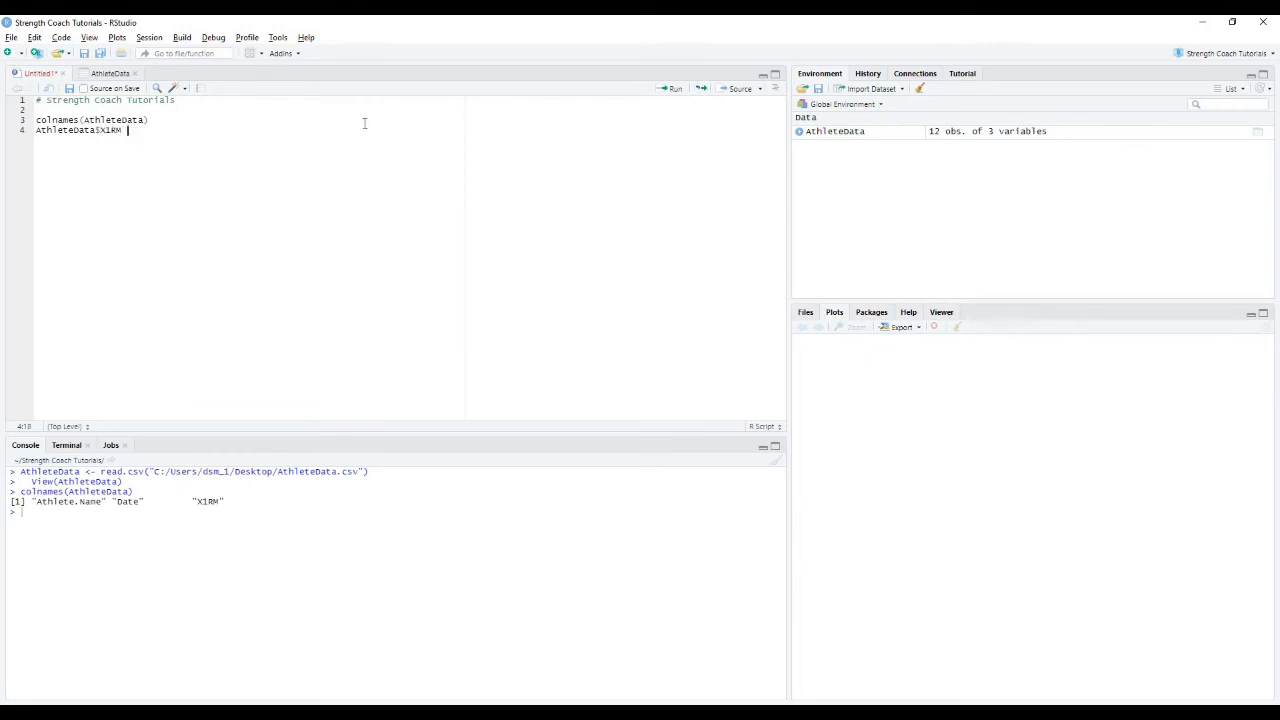
{"action": "key", "text": "enter"}
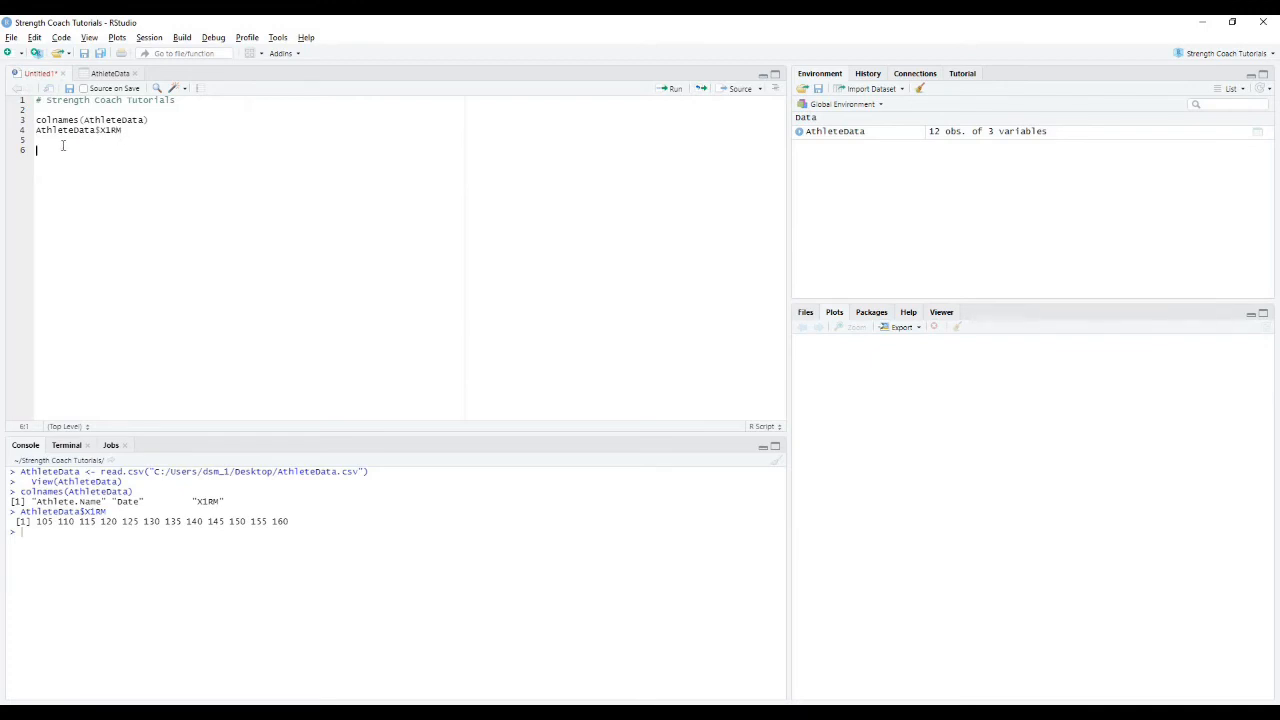
- Assign AName <- AthleteData$Athlete.Name and run it
{"action": "type", "text": "AName"}
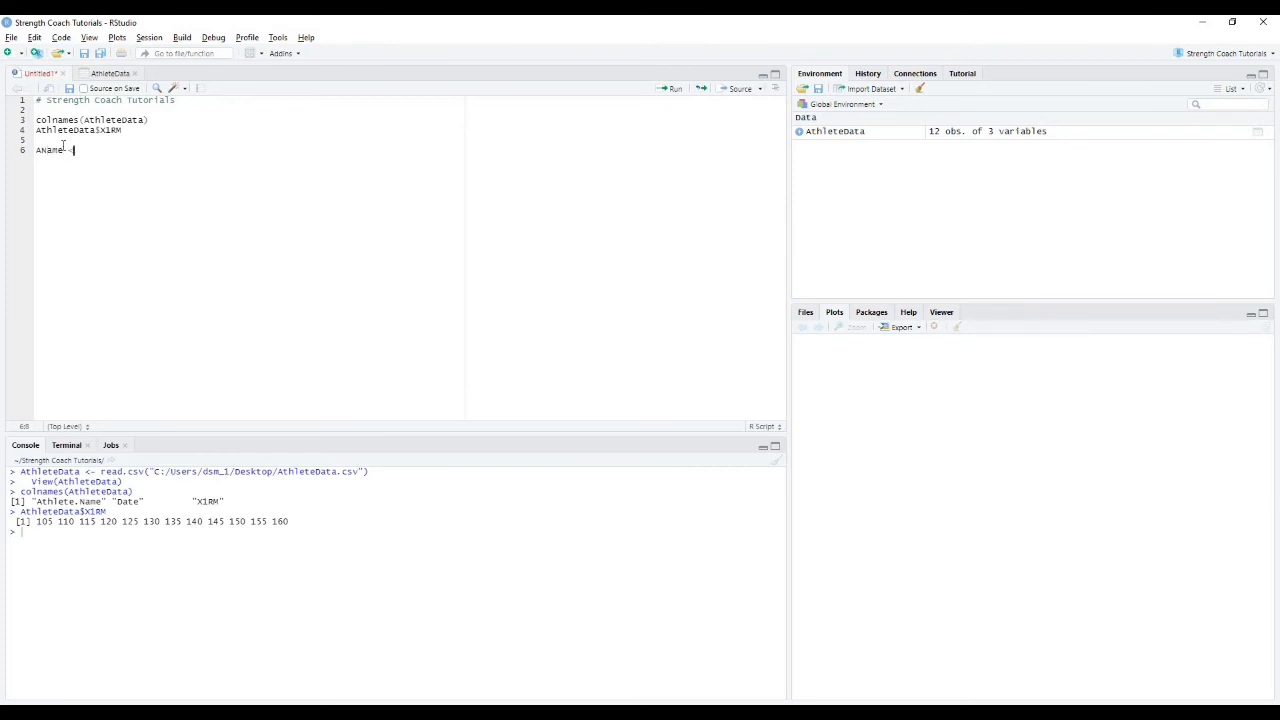
{"action": "type", "text": "<-"}
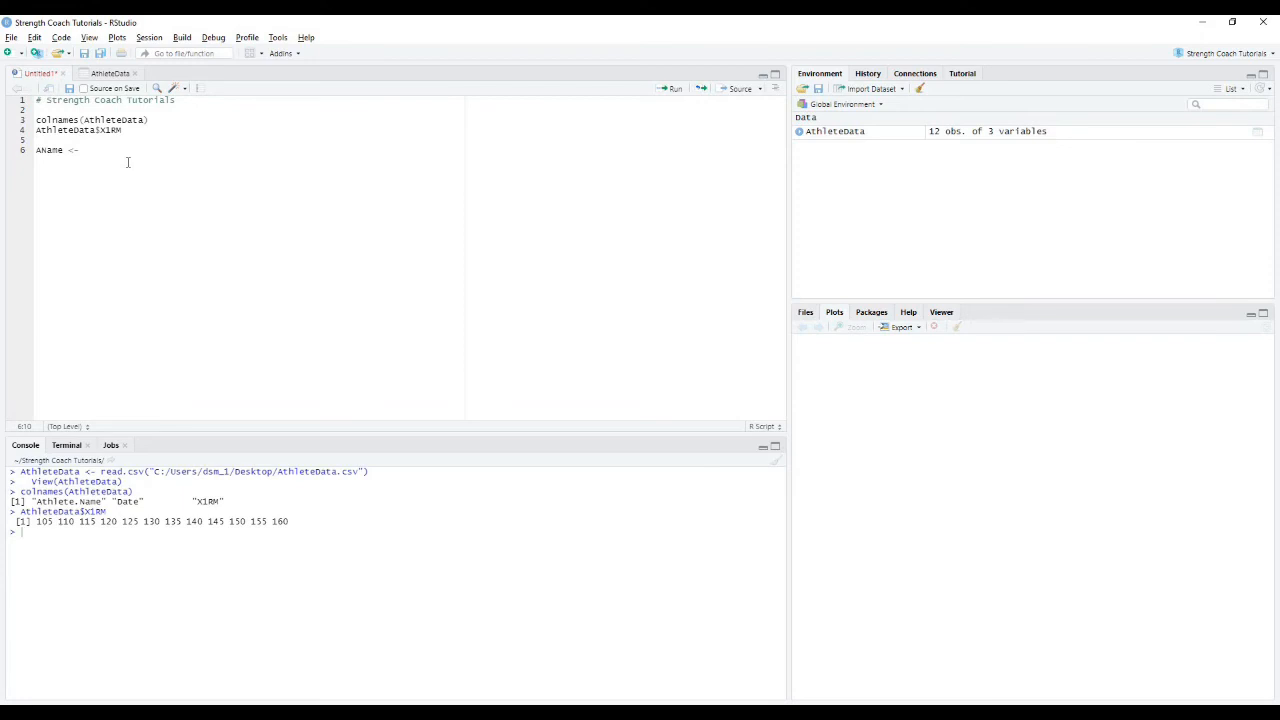
{"action": "type", "text": "AthleteData"}
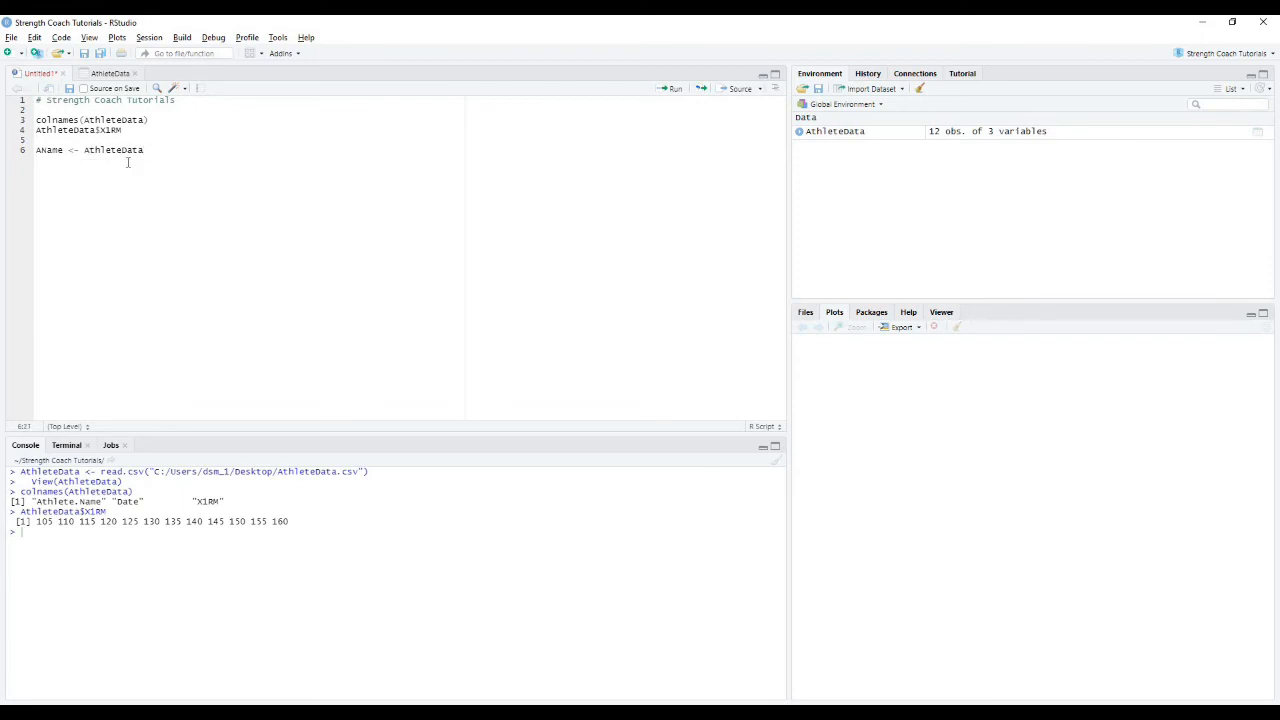
{"action": "type", "text": "$Athlete.Name"}
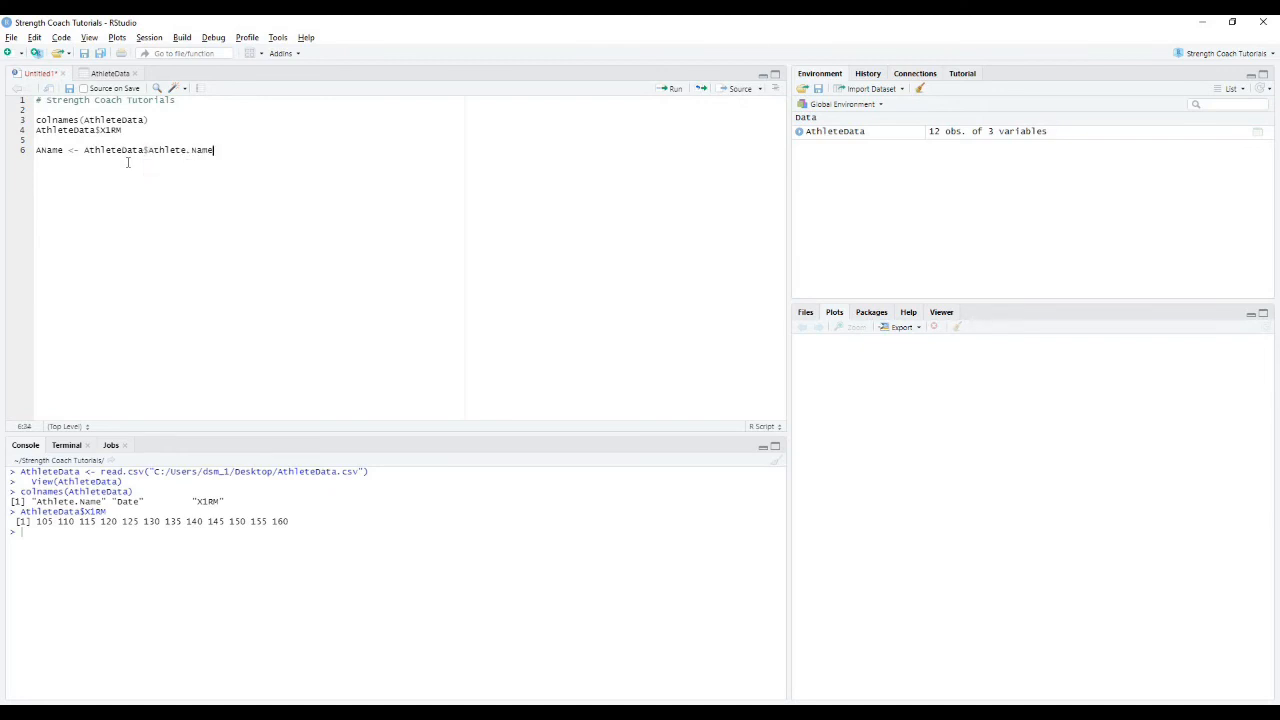
{"action": "mouse_move", "coordinate": [668, 92]}
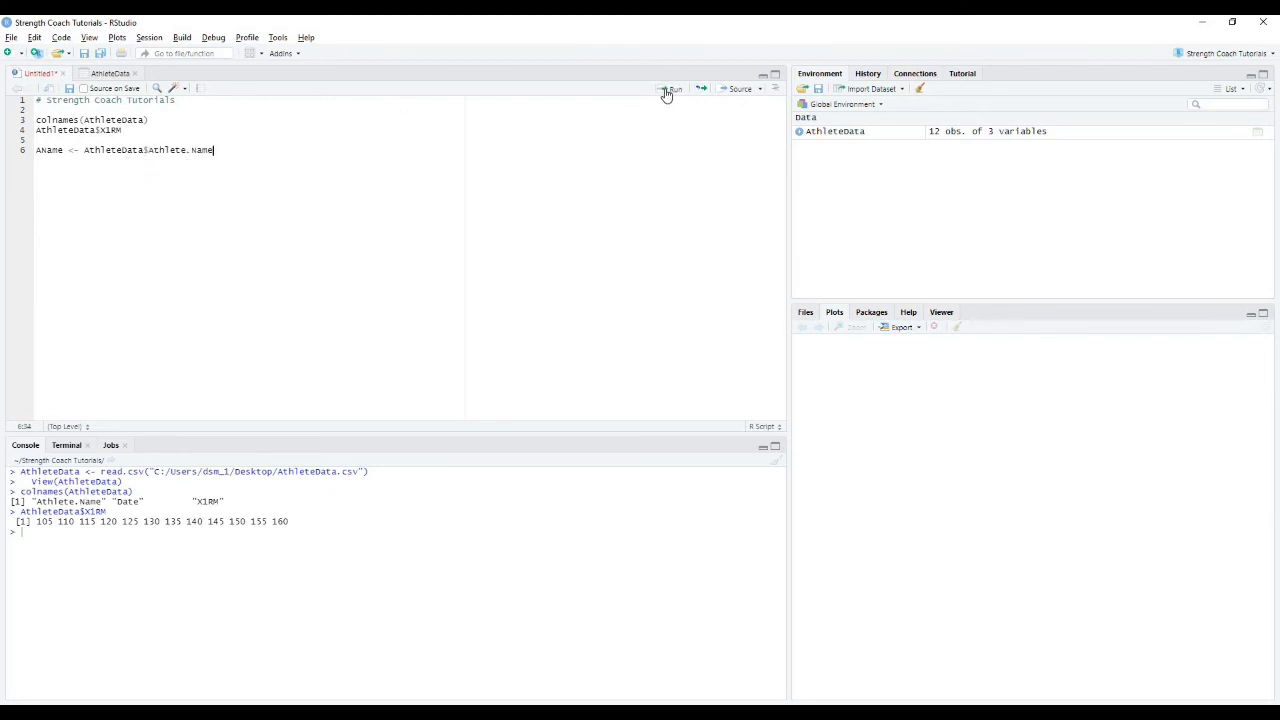
{"action": "left_click", "coordinate": [672, 88]}
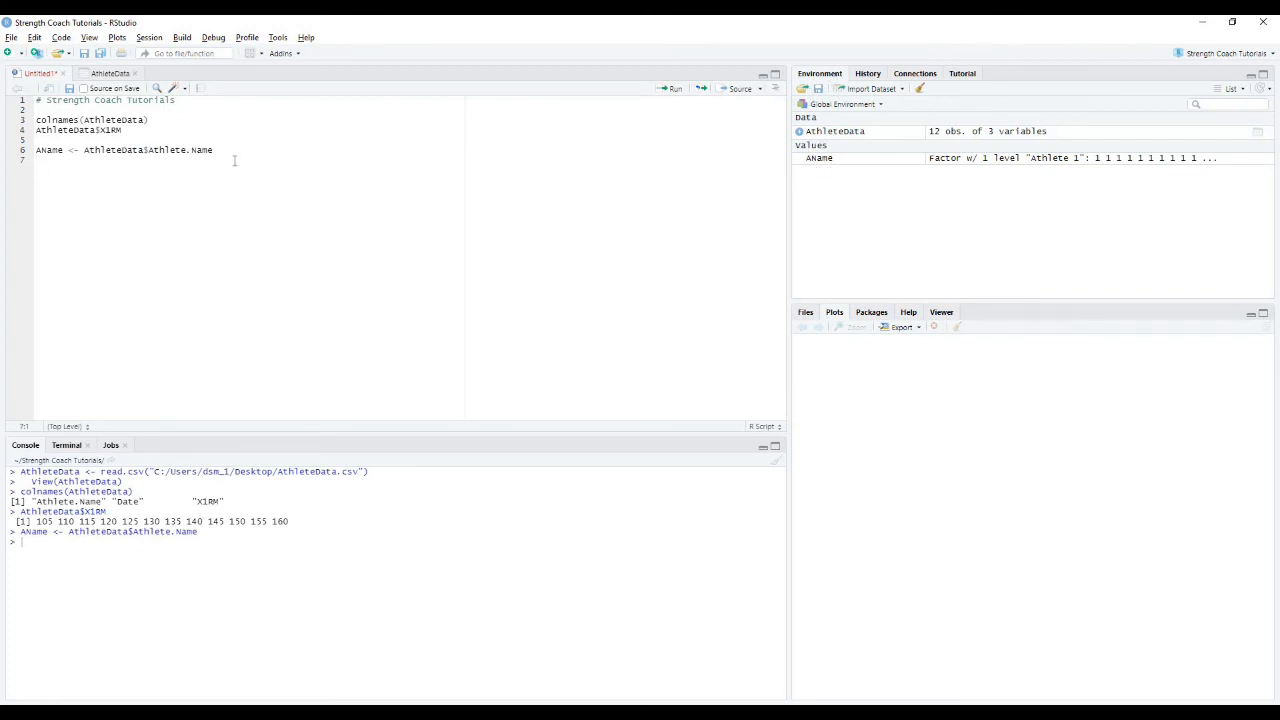
- Print AName to show twelve 'Athlete 1' entries, then select that lone line for removal
{"action": "type", "text": "A"}
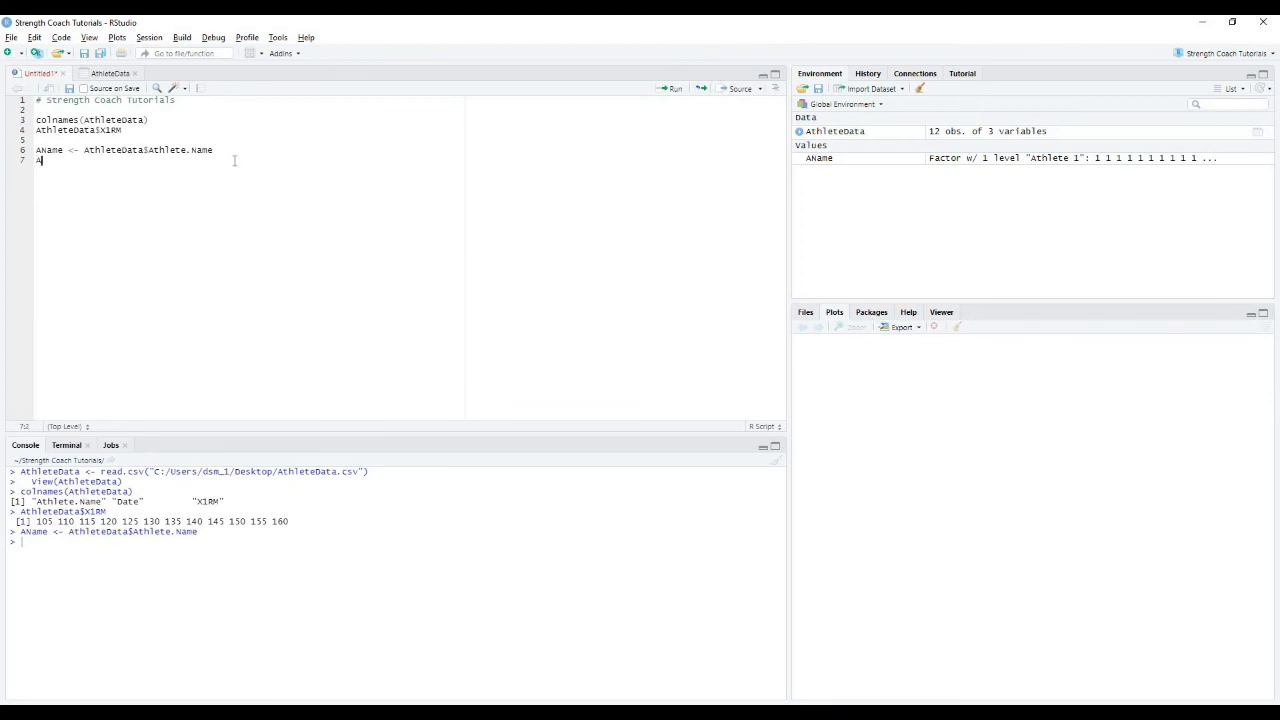
{"action": "type", "text": "Name"}
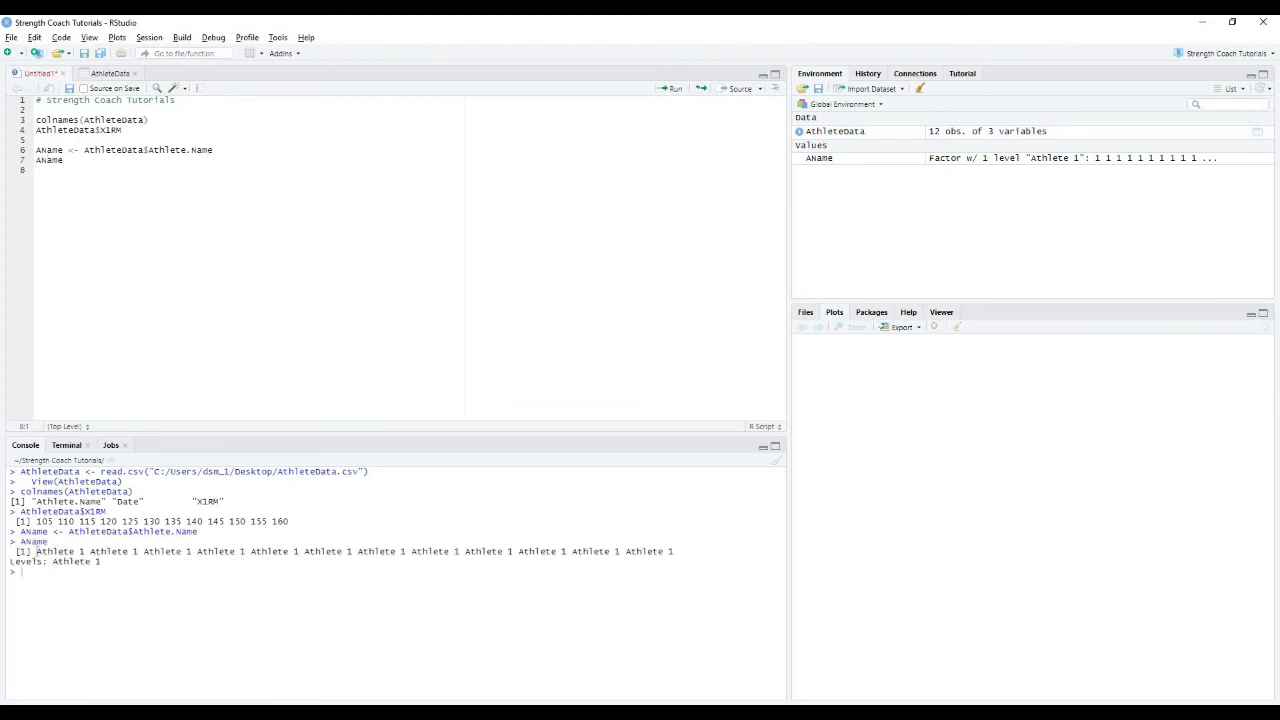
{"action": "left_click_drag", "start_coordinate": [16, 552], "coordinate": [100, 560]}
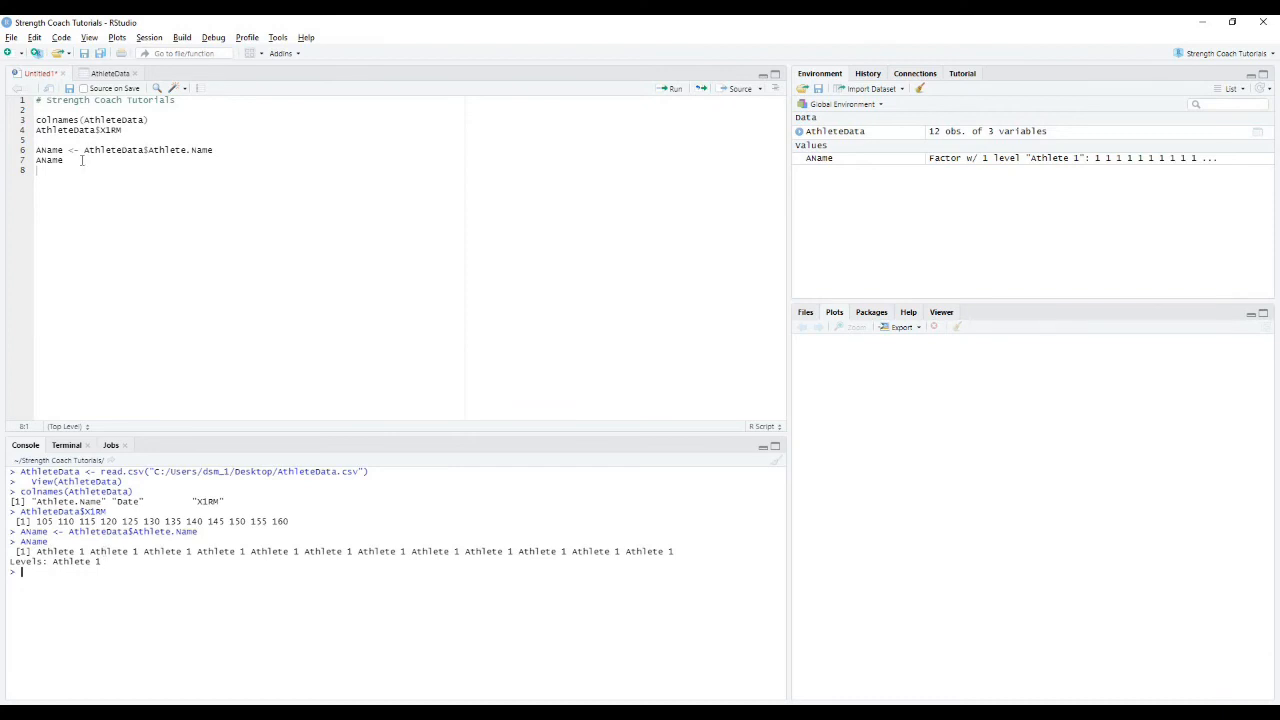
{"action": "double_click", "coordinate": [48, 160]}
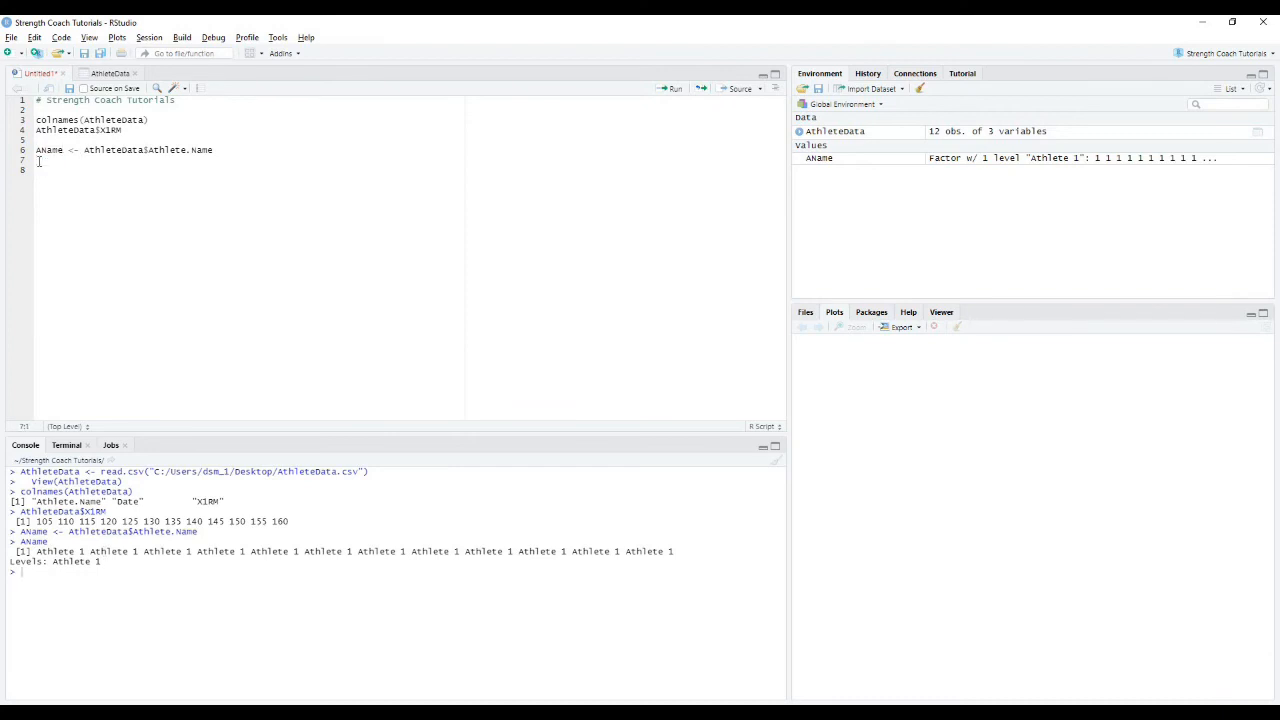
- Write Date <- AthleteData$Date
{"action": "type", "text": "Date"}
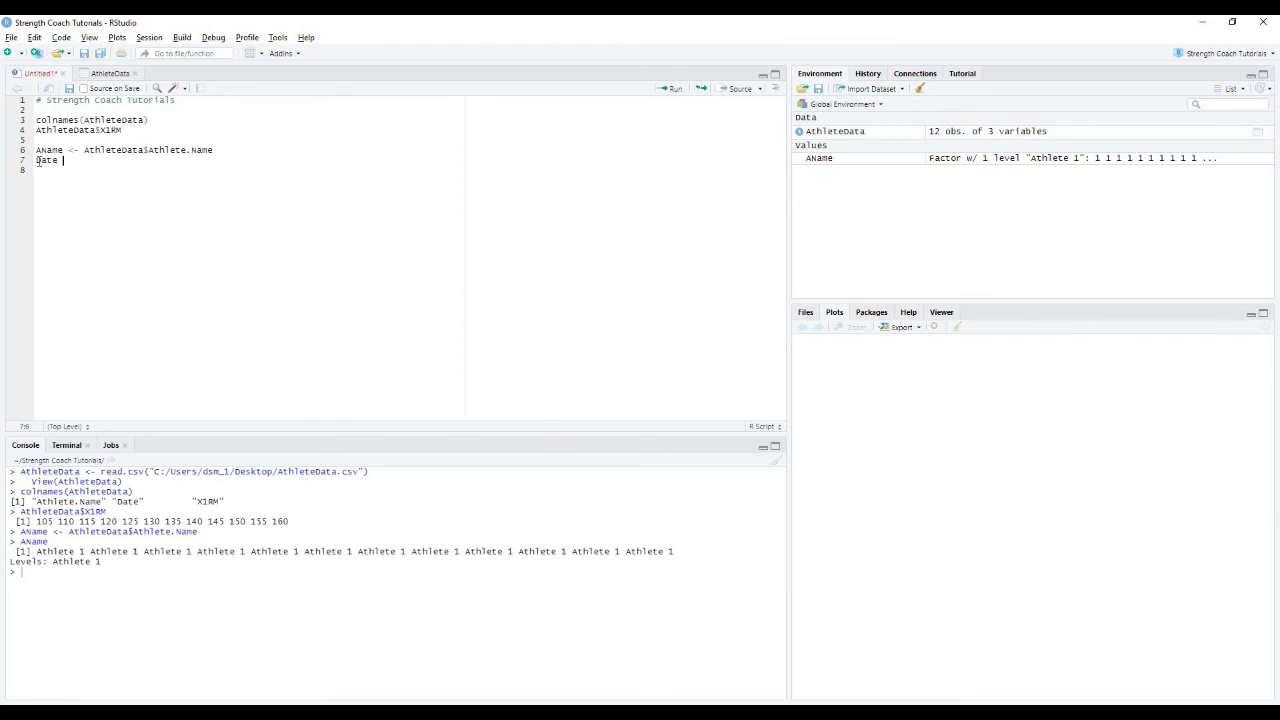
{"action": "type", "text": "<- A"}
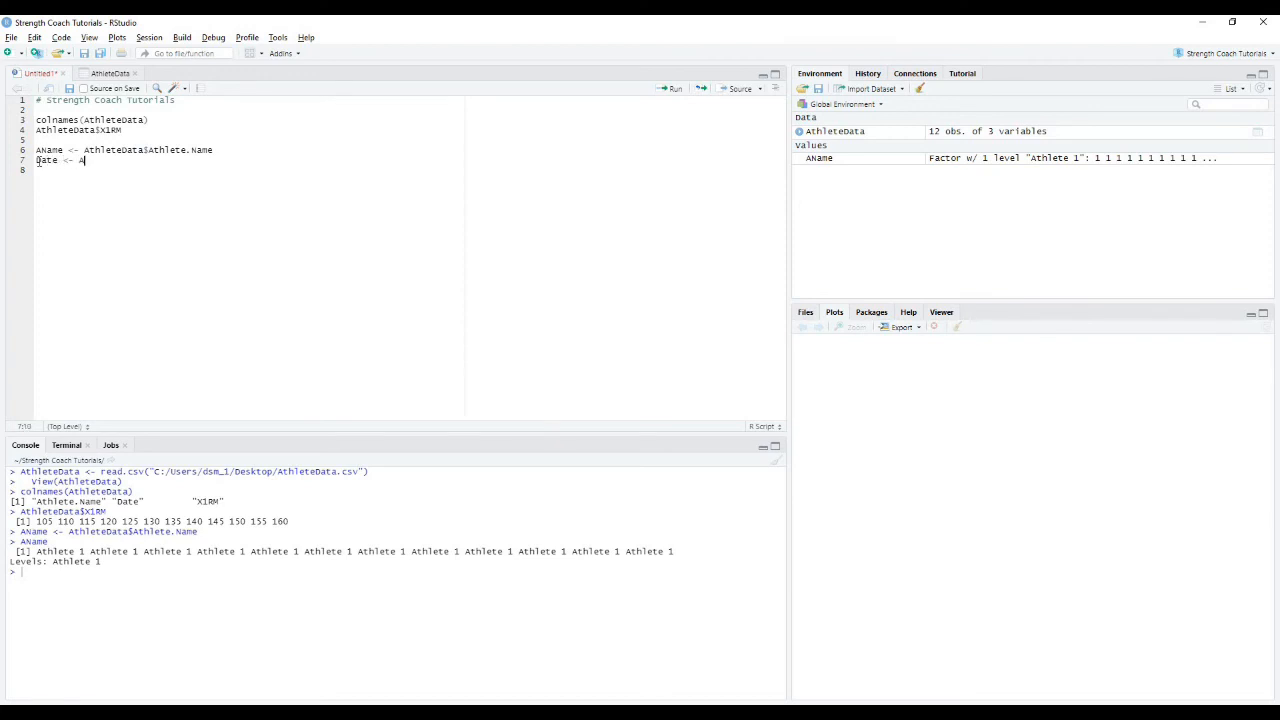
{"action": "type", "text": "thleteData$D"}
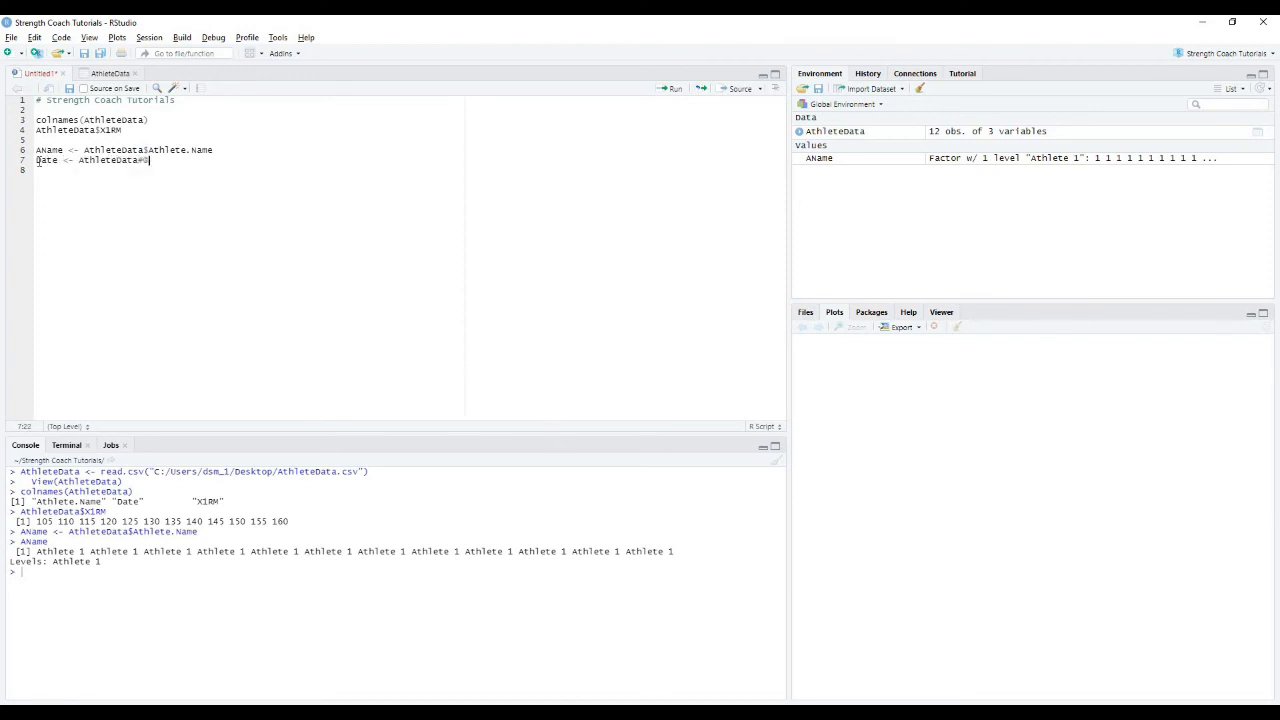
{"action": "type", "text": "$"}
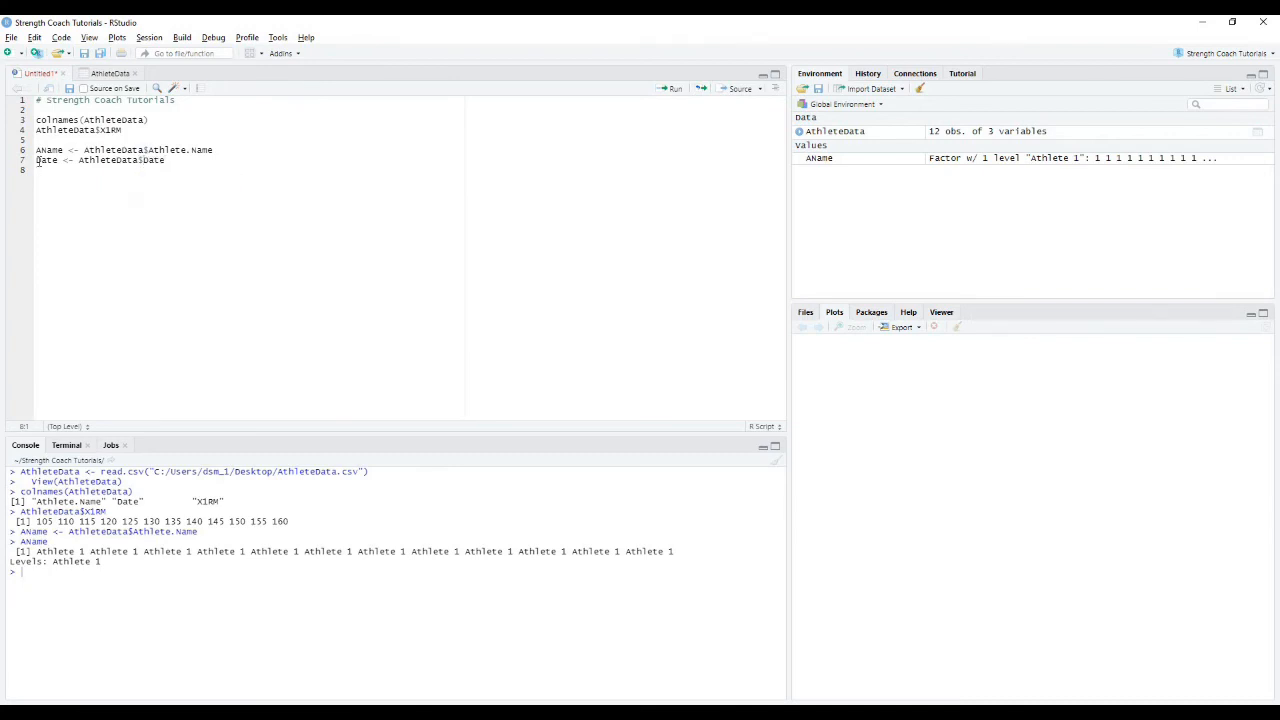
- Write OneRM <- AthleteData$X1RM and run both assignments into the environment
{"action": "type", "text": "OneRM"}
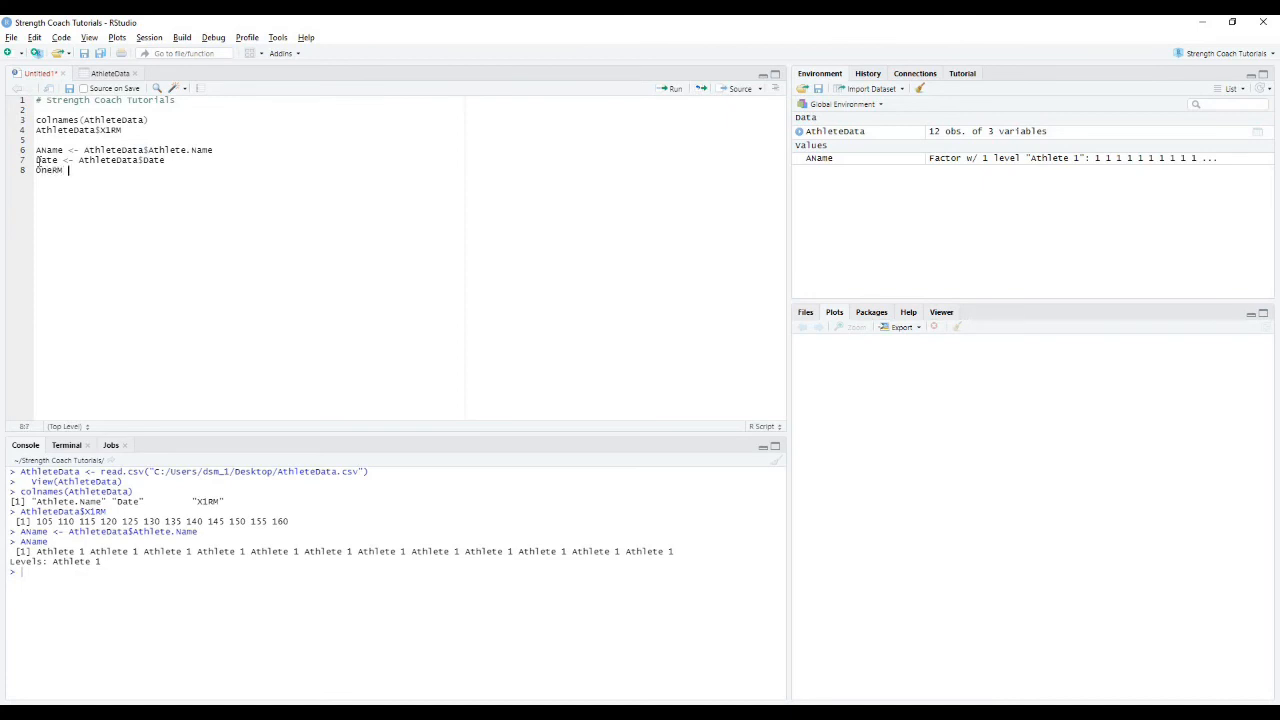
{"action": "type", "text": "<-"}
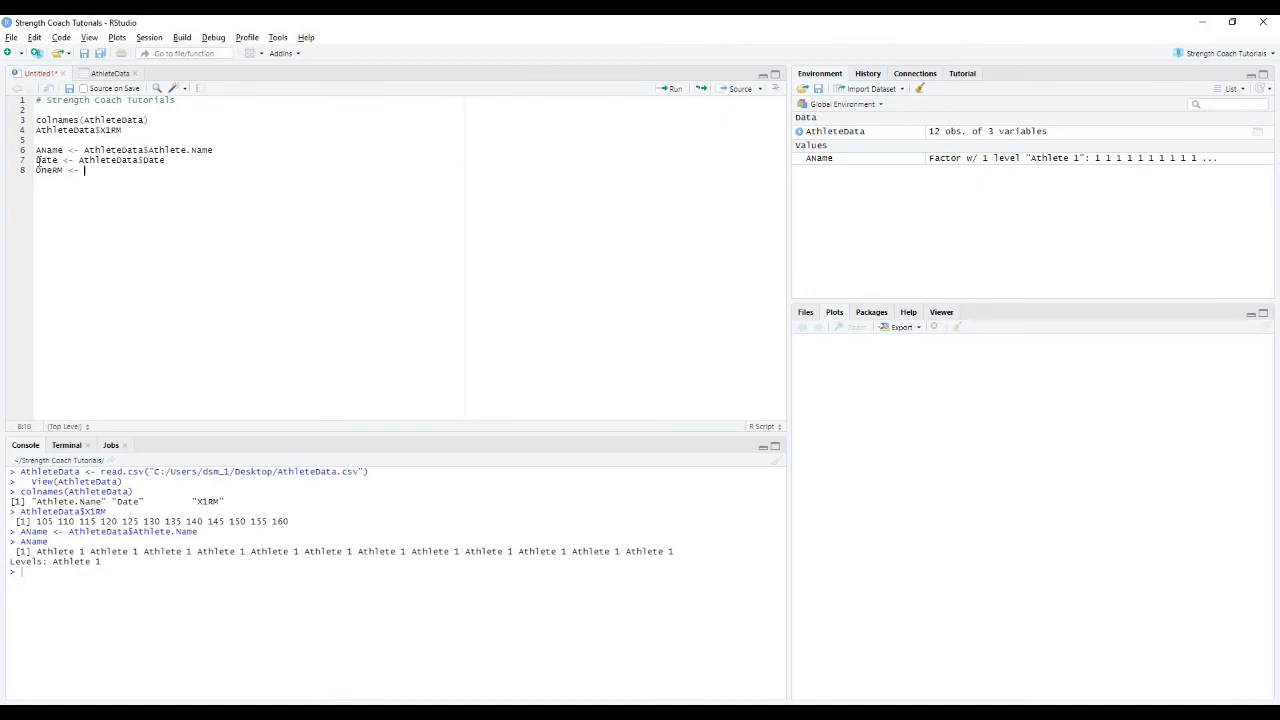
{"action": "type", "text": "AthleteData$"}
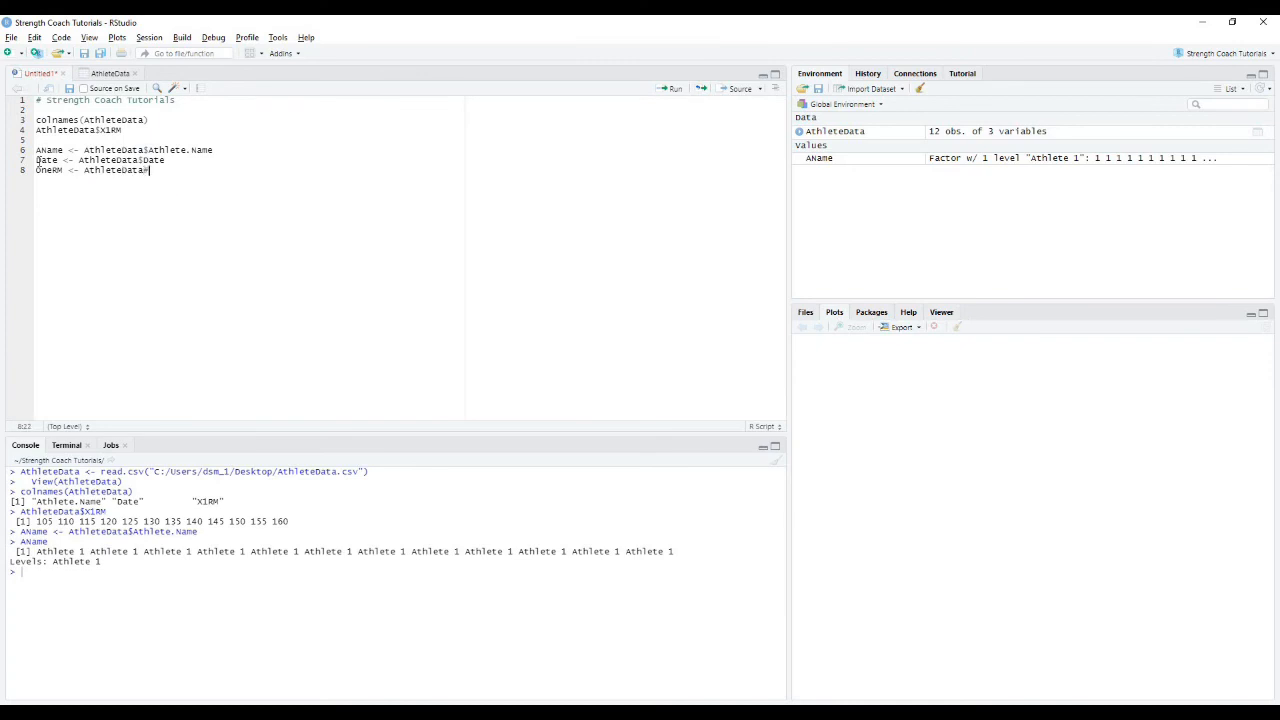
{"action": "type", "text": "X1RM"}
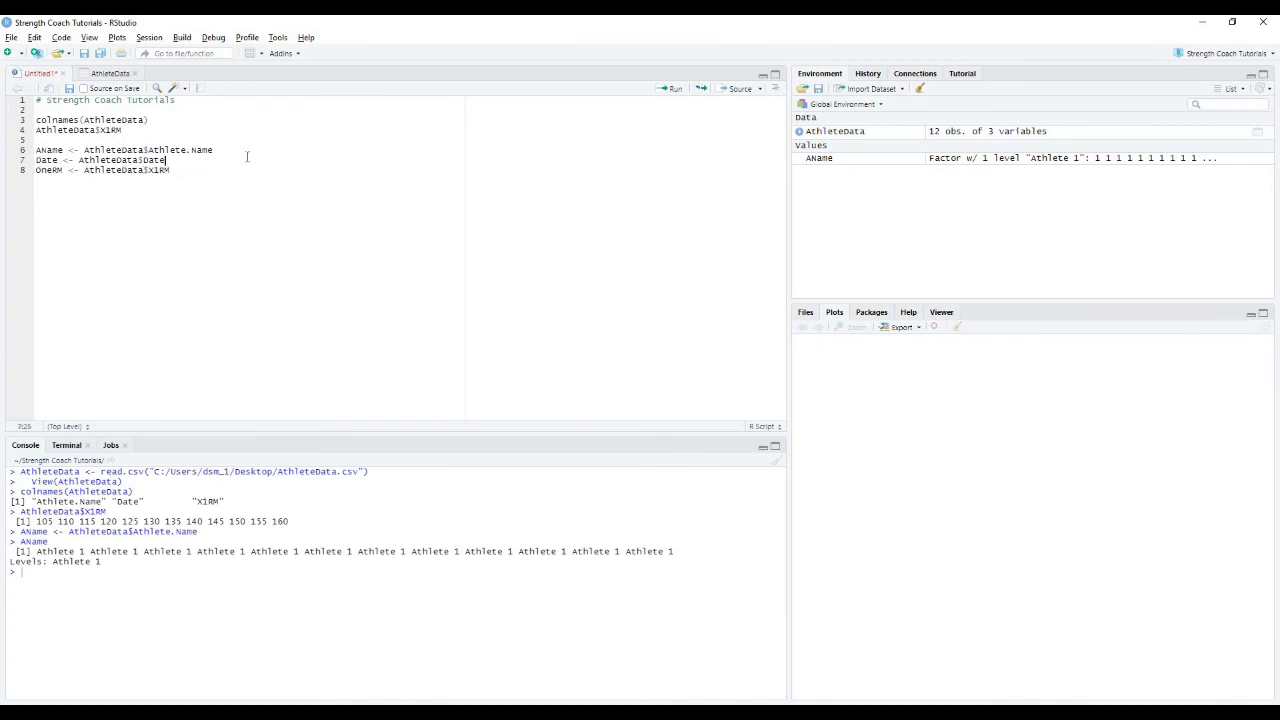
{"action": "left_click", "coordinate": [674, 88]}
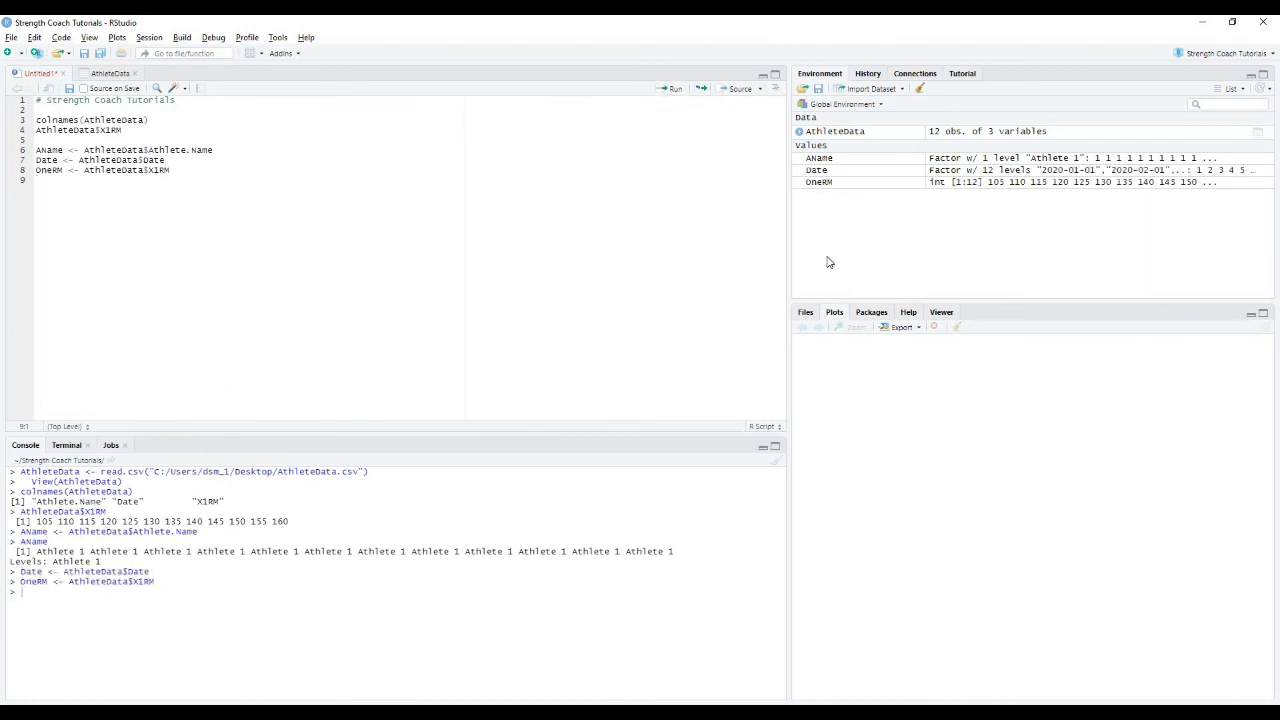
{"action": "mouse_move", "coordinate": [816, 170]}
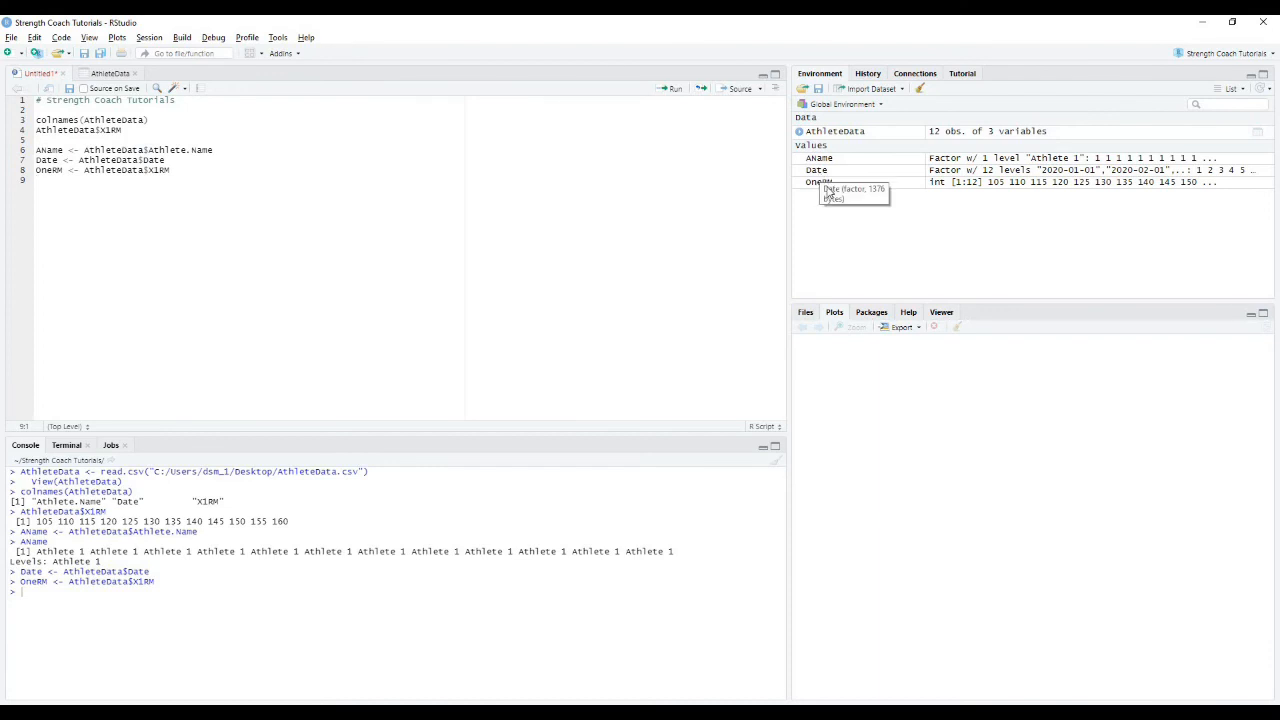
{"action": "mouse_move", "coordinate": [256, 238]}
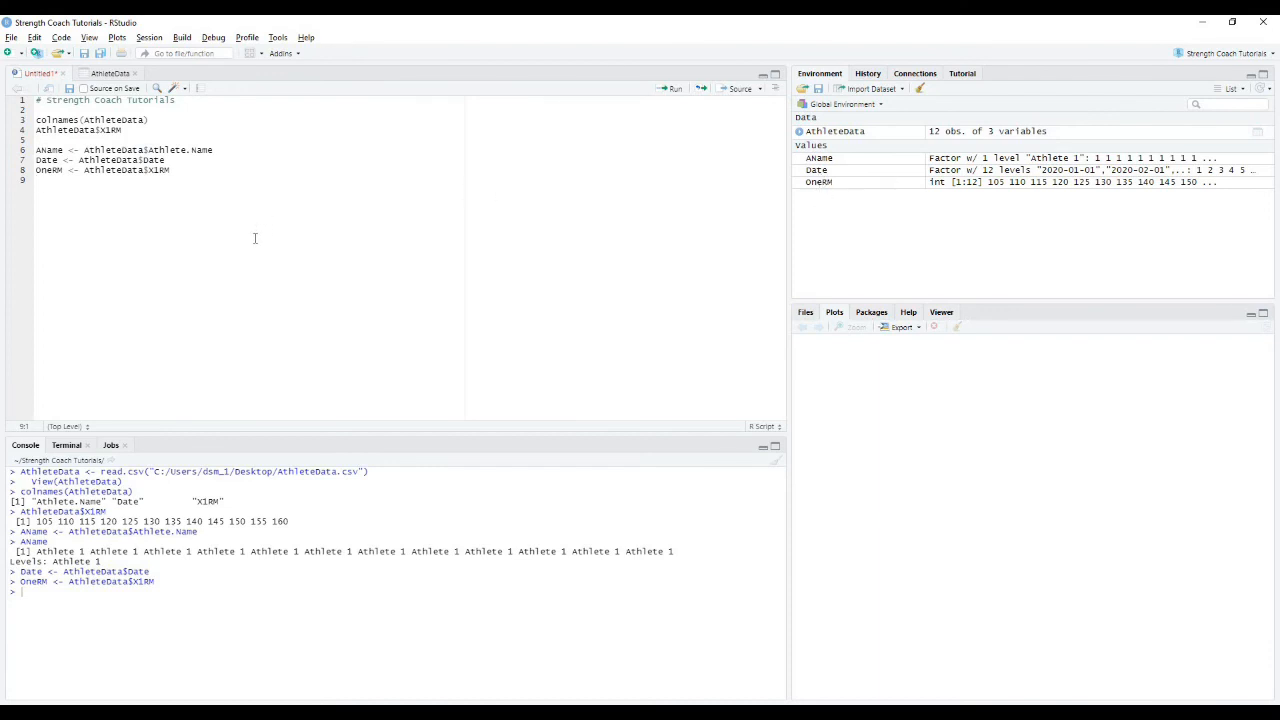
{"action": "key", "text": "Enter"}
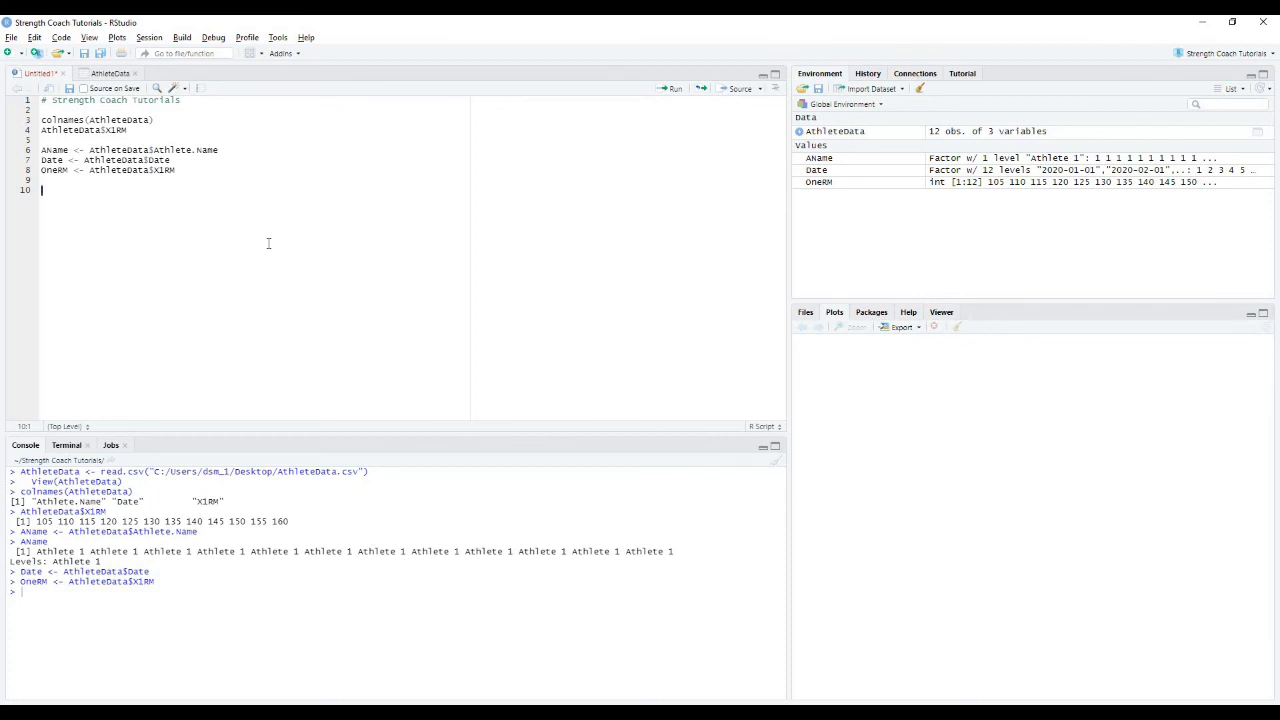
- Run plot(Date, OneRM) to chart the twelve 1RM values, then start exporting the plot
{"action": "type", "text": "plot("}
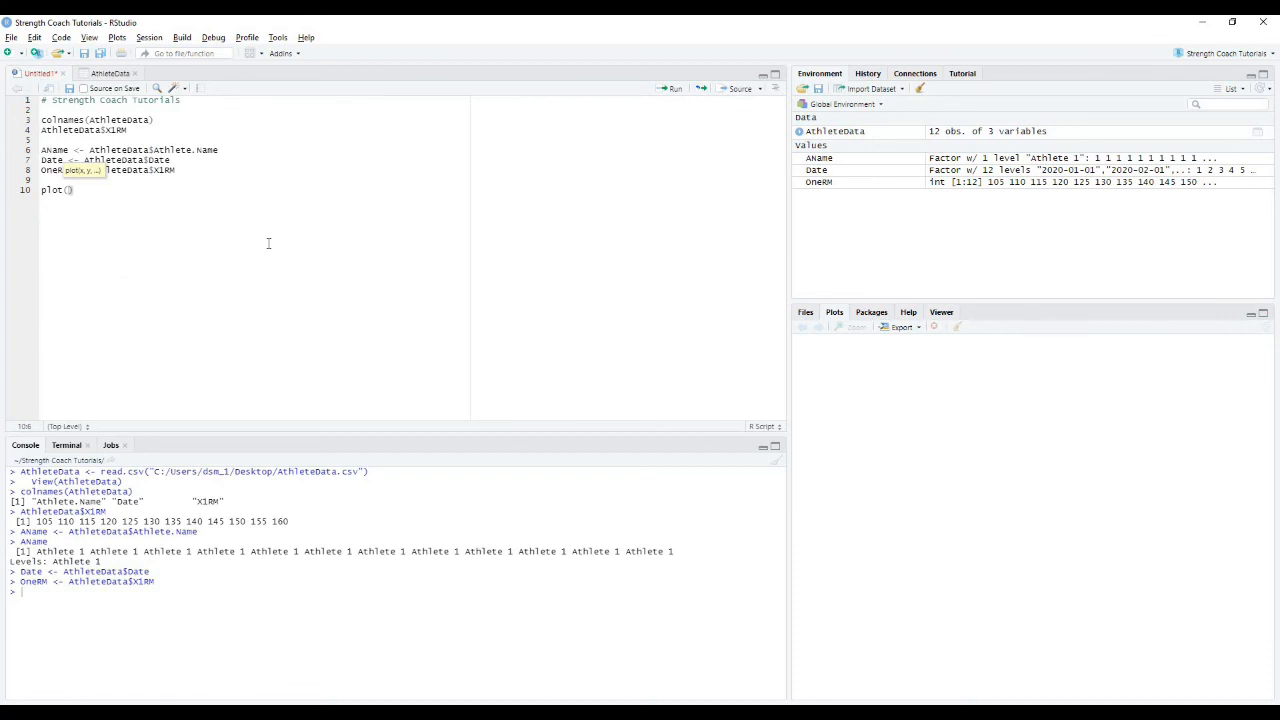
{"action": "type", "text": "Date,"}
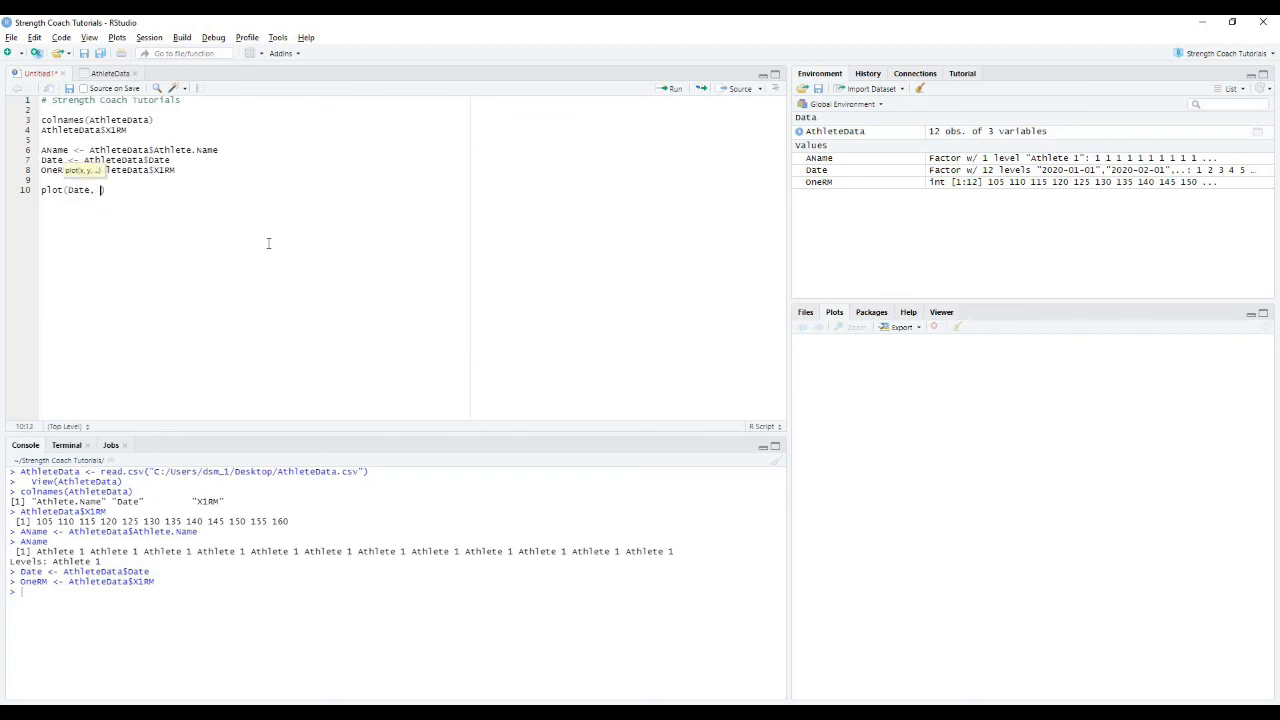
{"action": "type", "text": "OneRM"}
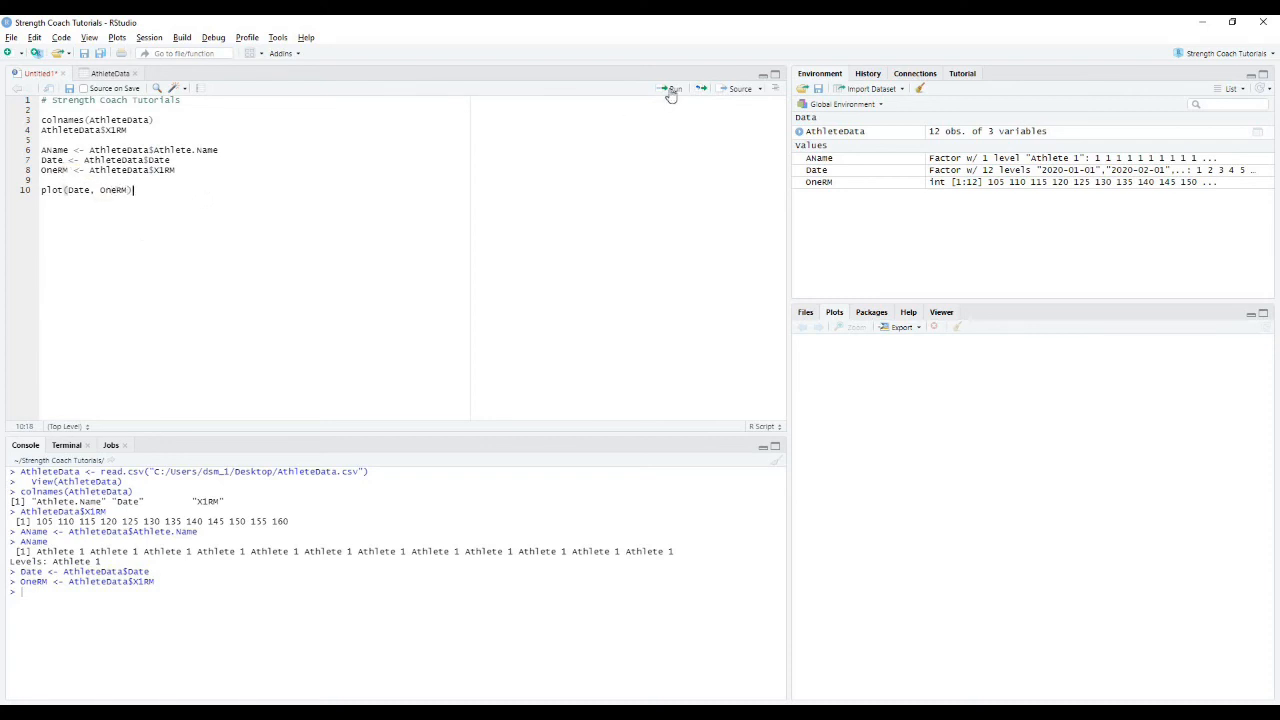
{"action": "left_click", "coordinate": [672, 88]}
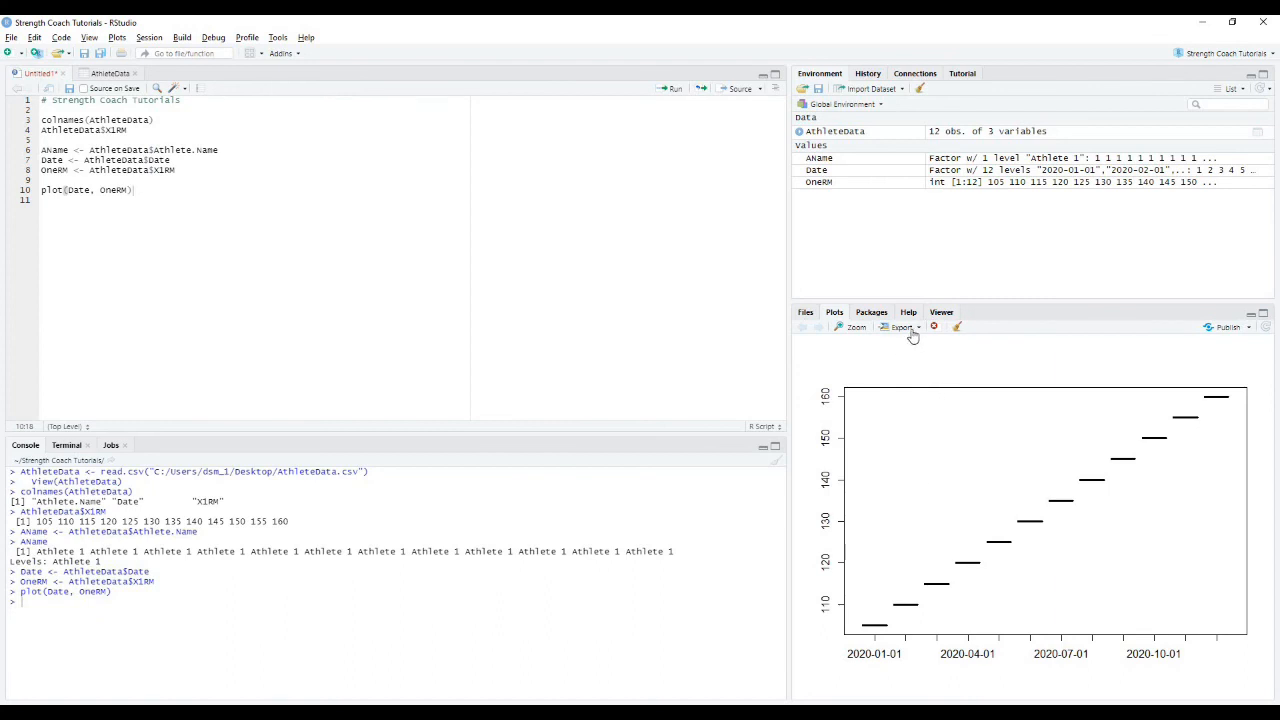
{"action": "left_click", "coordinate": [902, 328]}
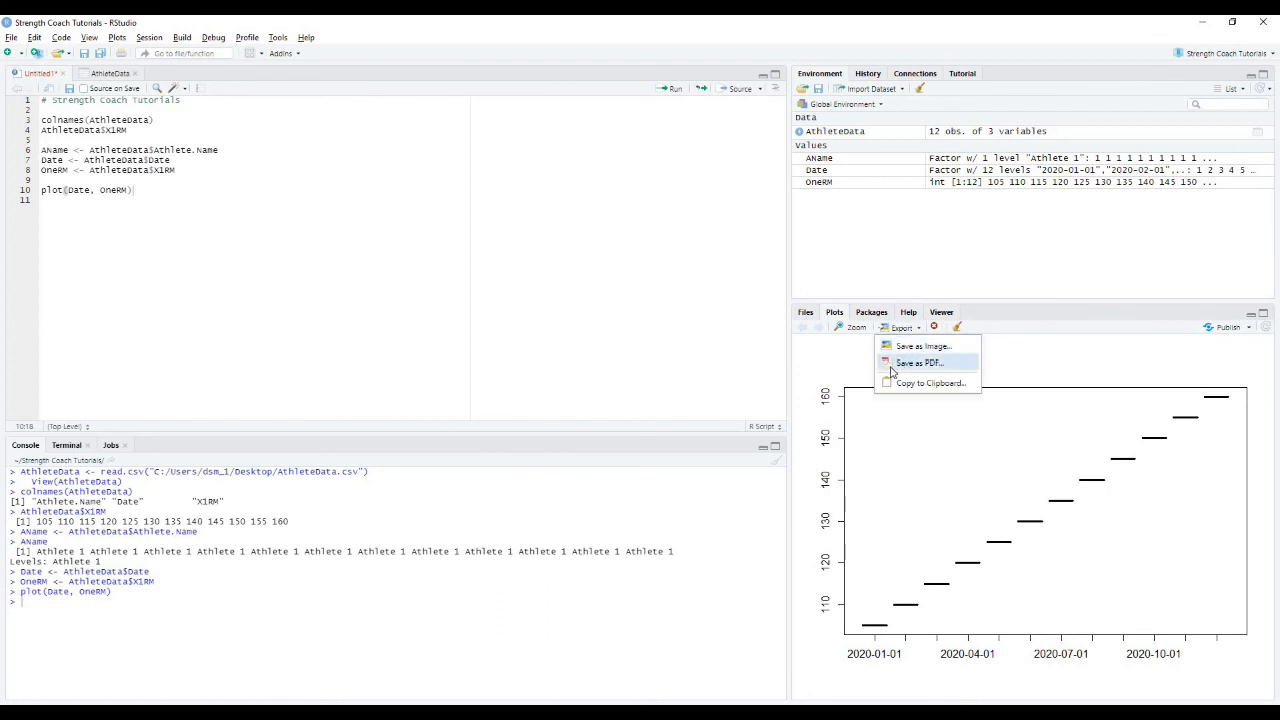